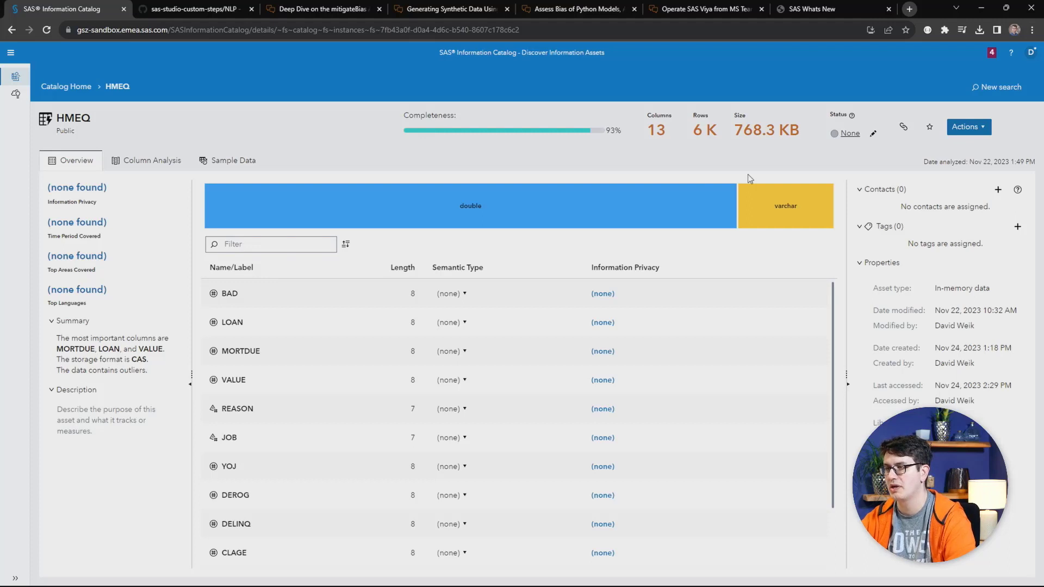
- Start an Analyze Data request for HMEQ, cancel it, then restart it with advanced options shown
left_click(968, 126)
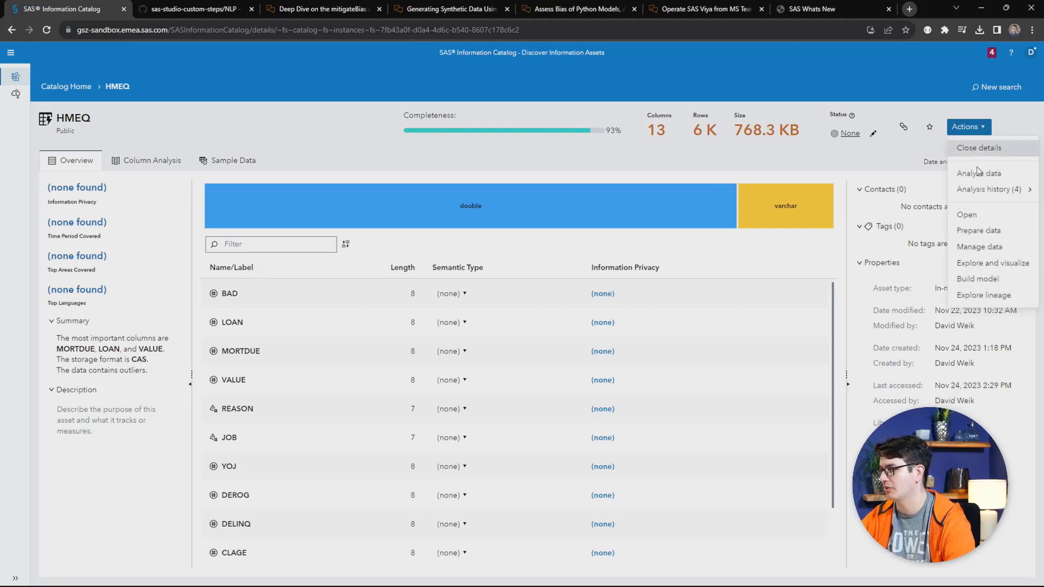
left_click(978, 173)
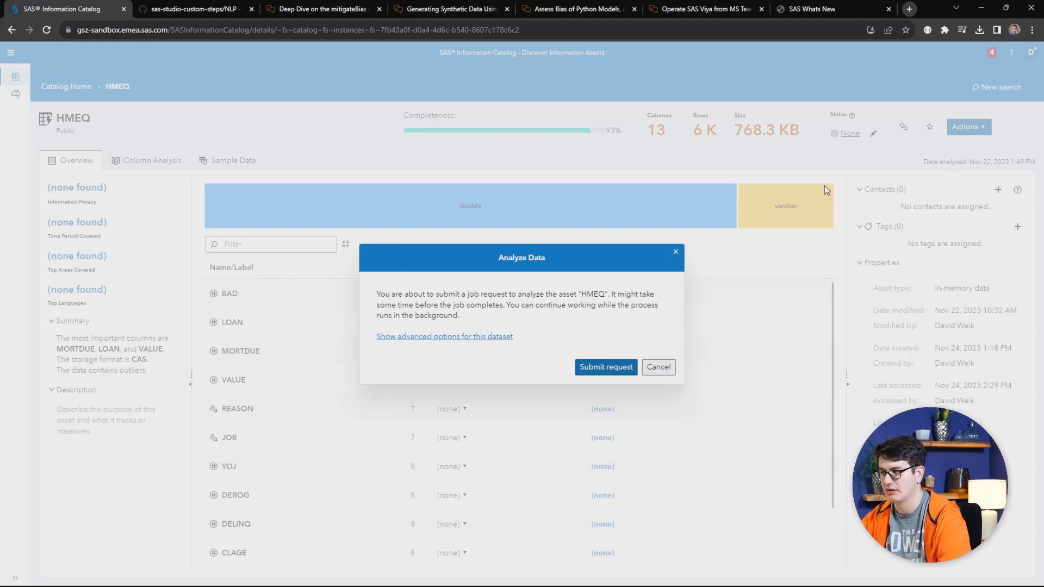
mouse_move(467, 339)
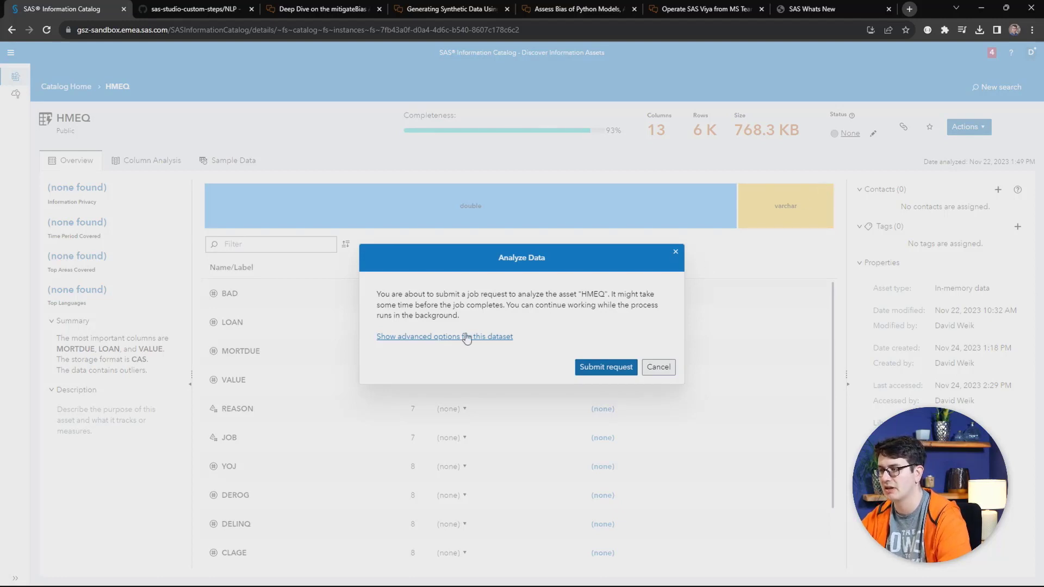
left_click(444, 336)
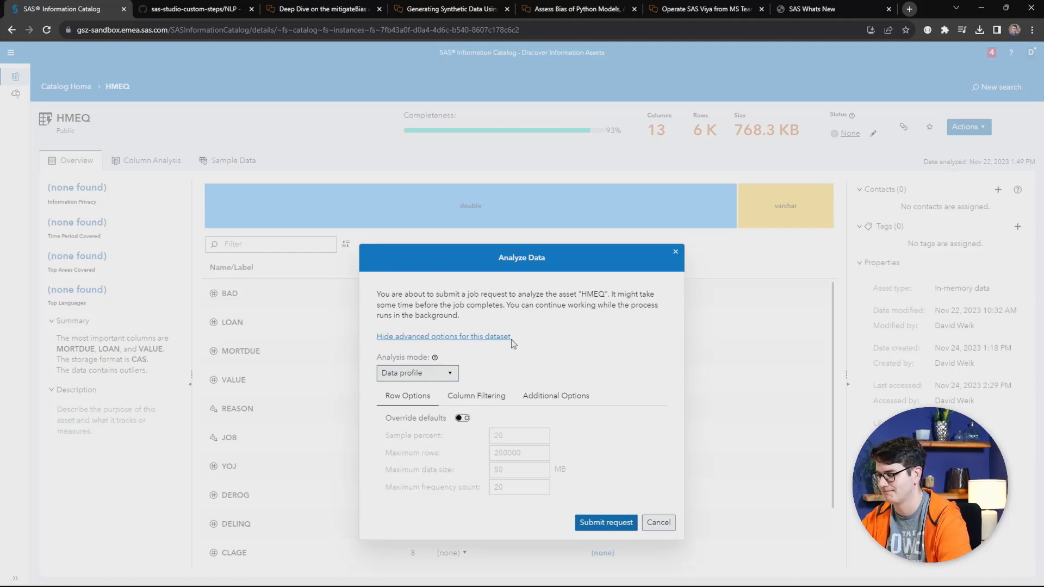
left_click(657, 523)
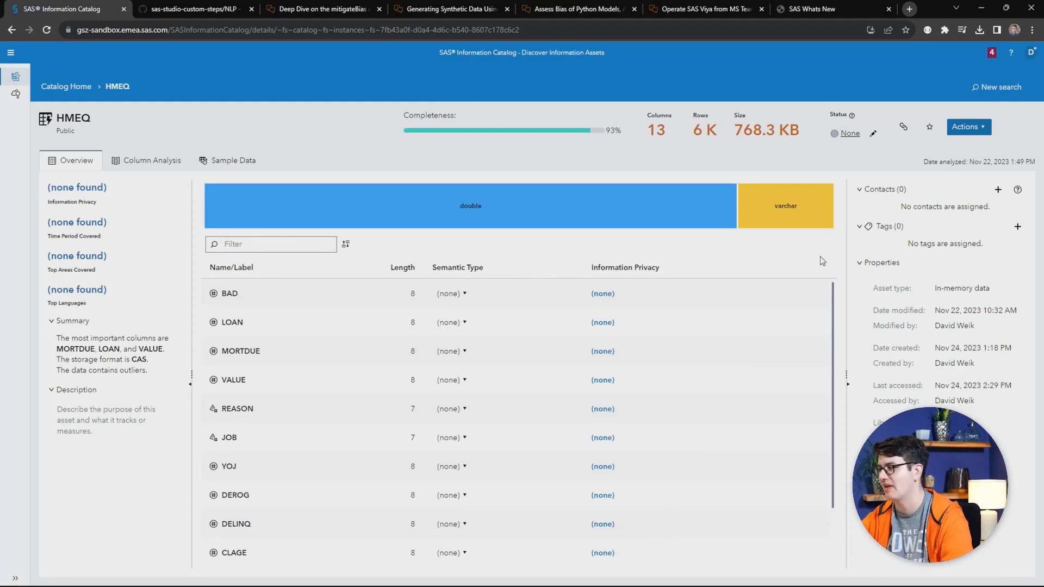
left_click(965, 126)
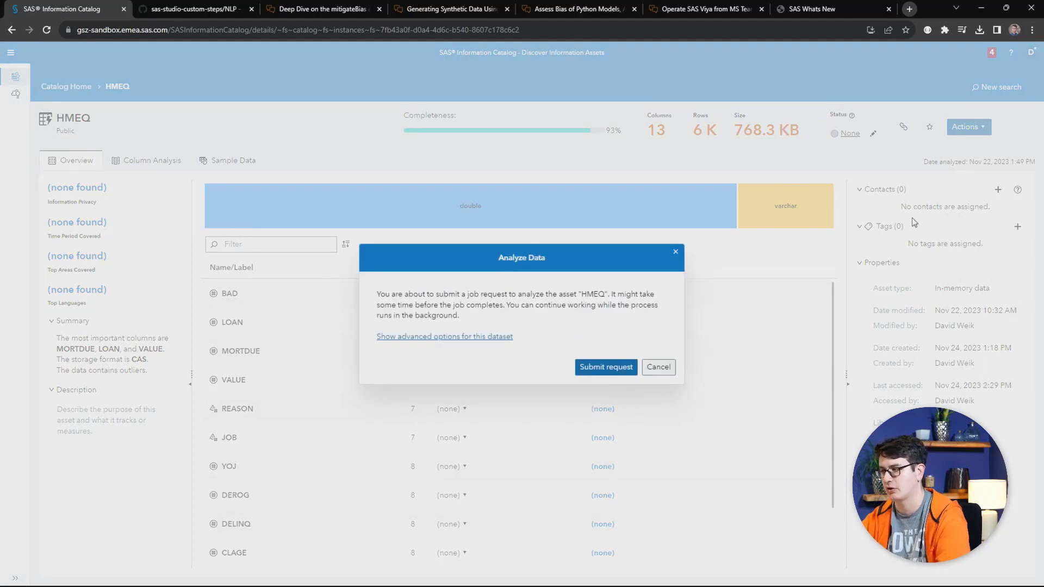
mouse_move(561, 298)
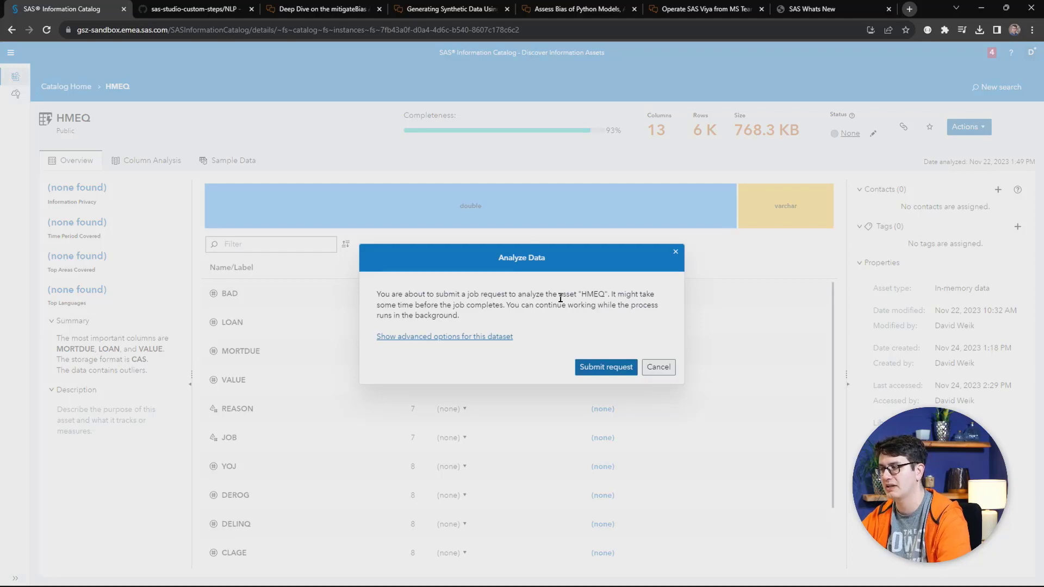
left_click(443, 336)
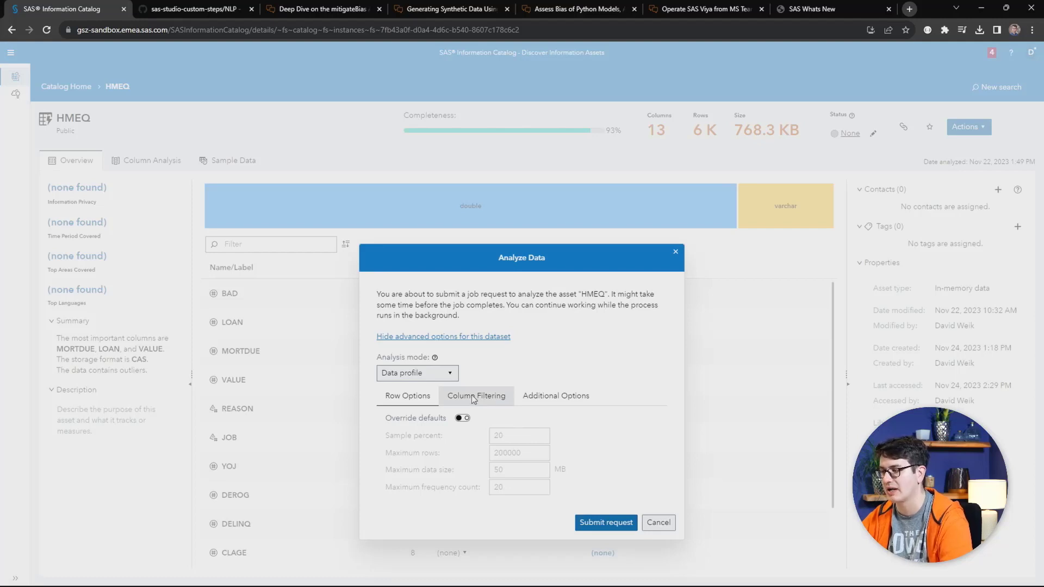
- Review Column Filtering by name and set the Analysis mode to Basic metadata under Additional Options
left_click(476, 396)
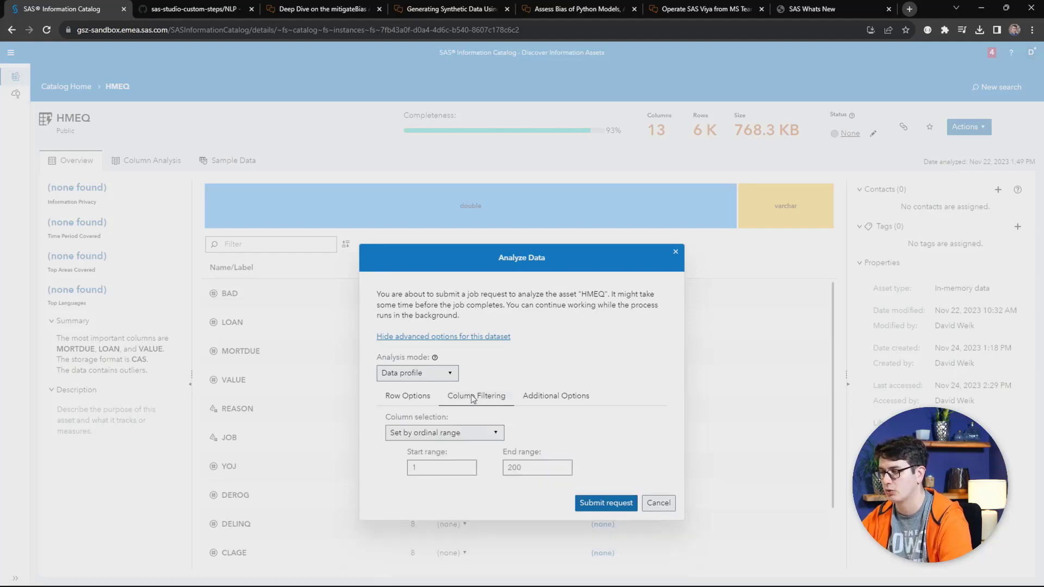
mouse_move(464, 434)
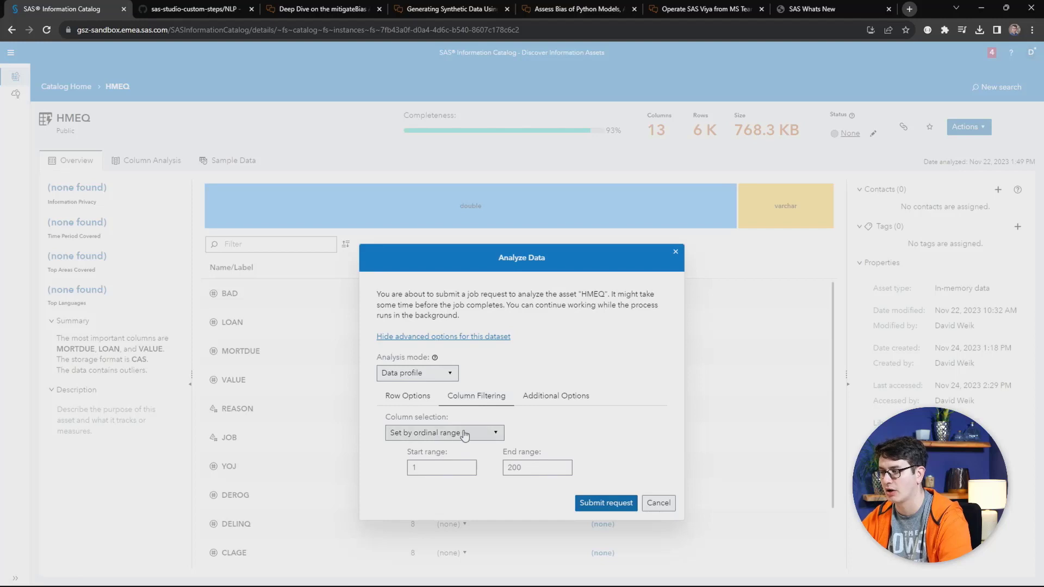
left_click(444, 432)
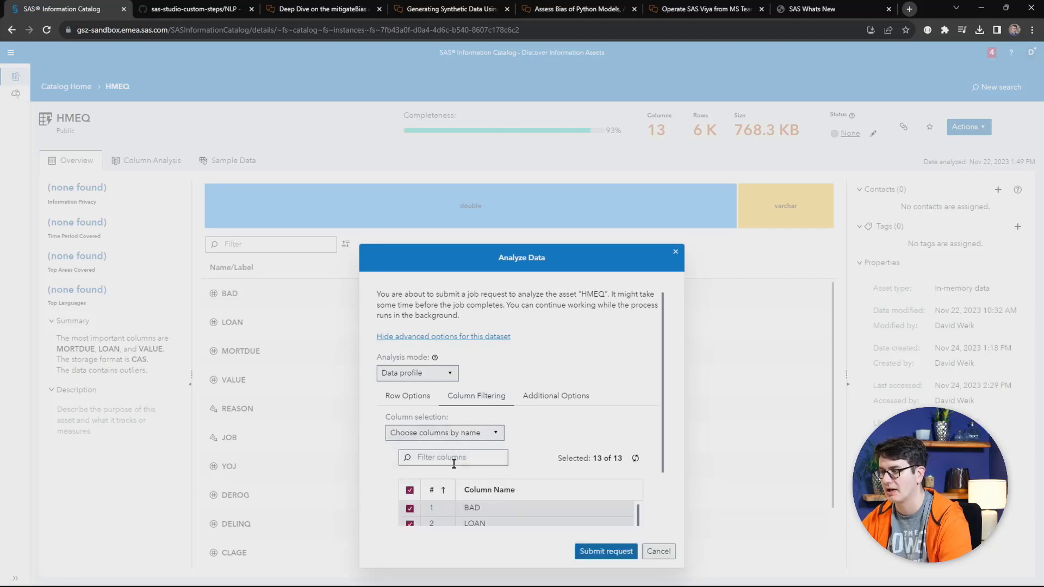
scroll("down", 3)
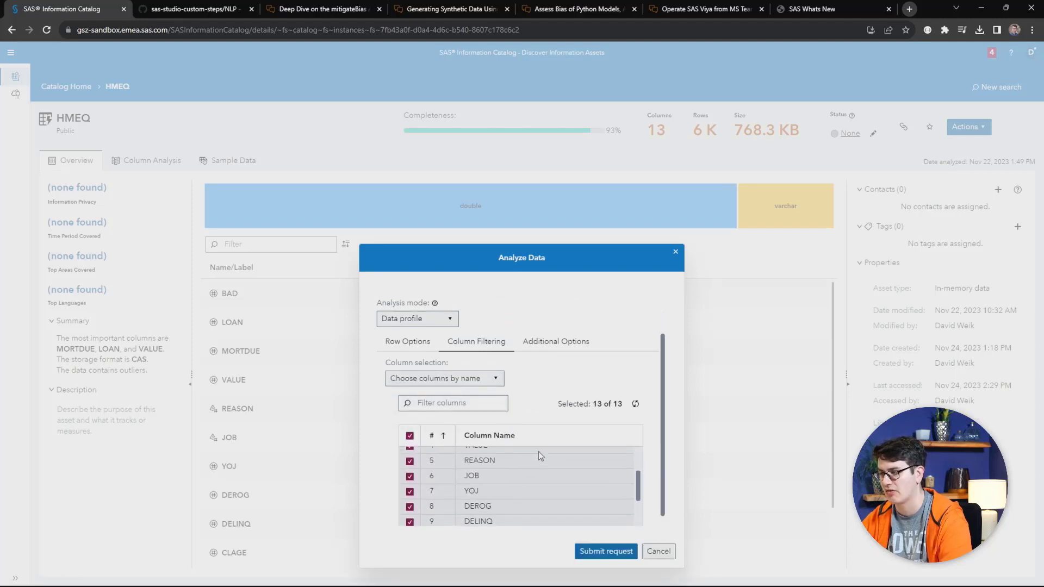
left_click(556, 351)
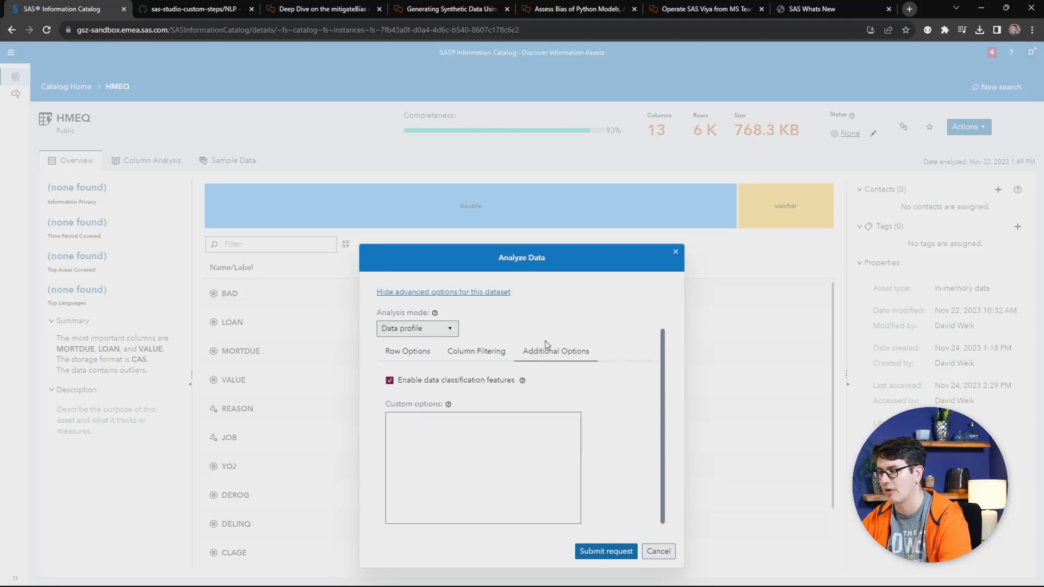
mouse_move(554, 361)
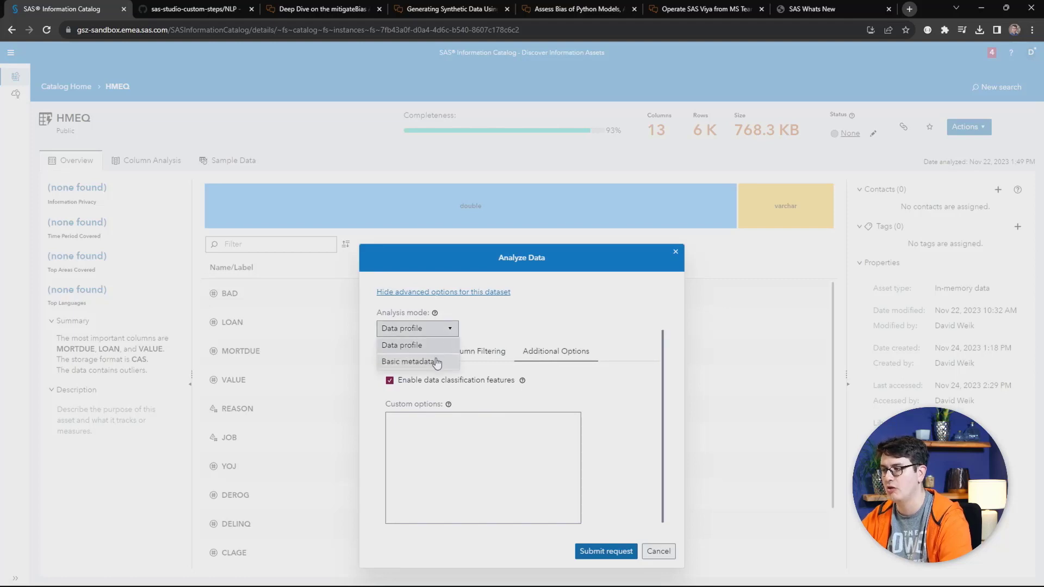
left_click(413, 361)
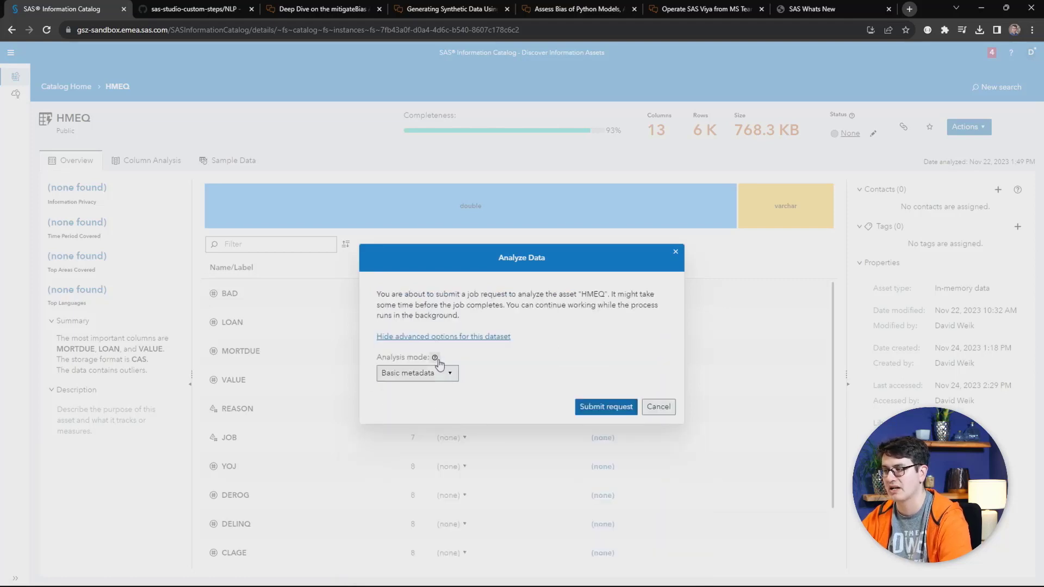
mouse_move(520, 370)
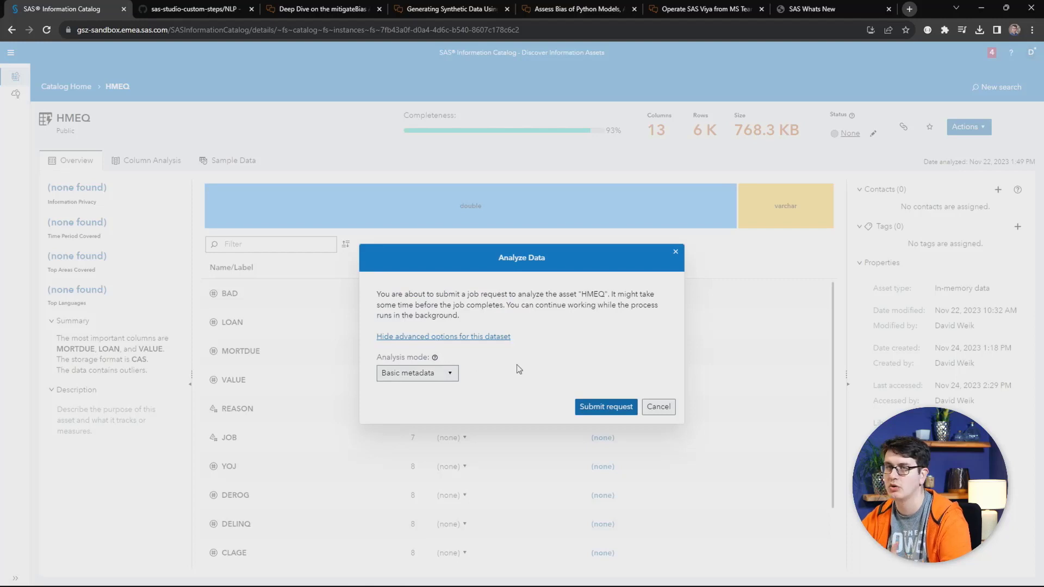
mouse_move(571, 386)
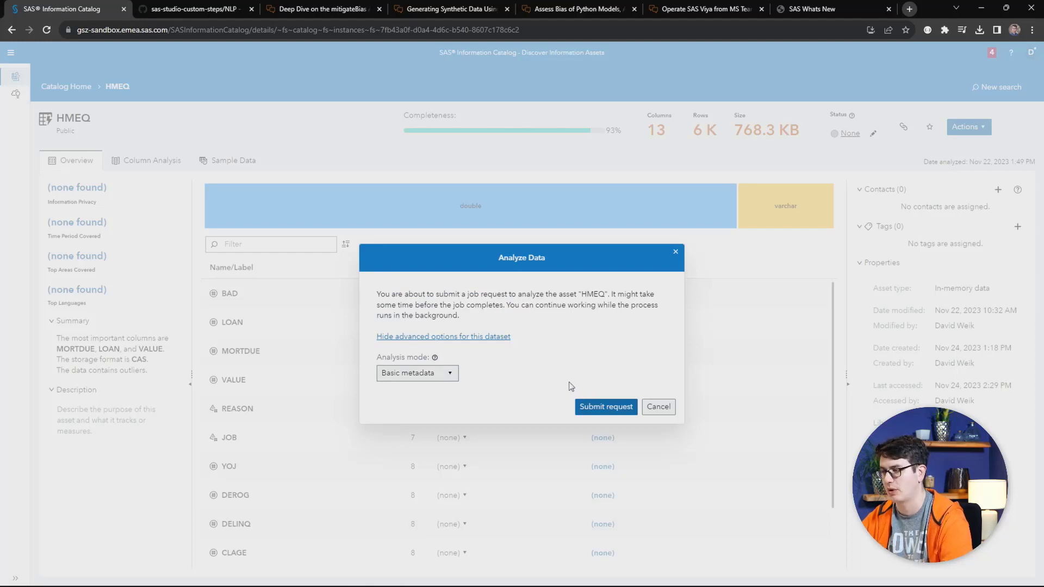
- Submit the HMEQ analysis request and navigate to Develop Code and Flows
left_click(605, 406)
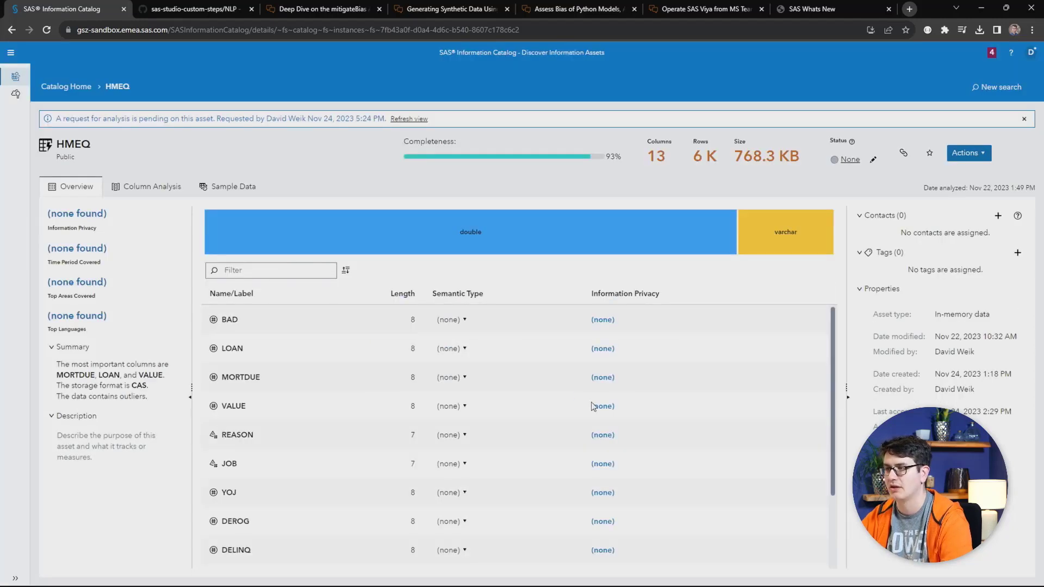
mouse_move(369, 233)
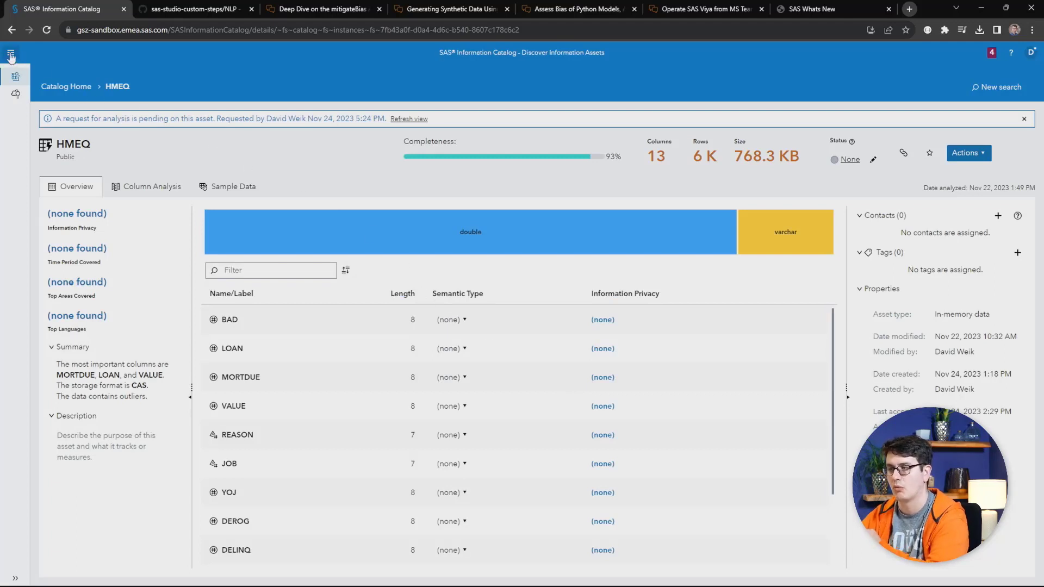
left_click(10, 54)
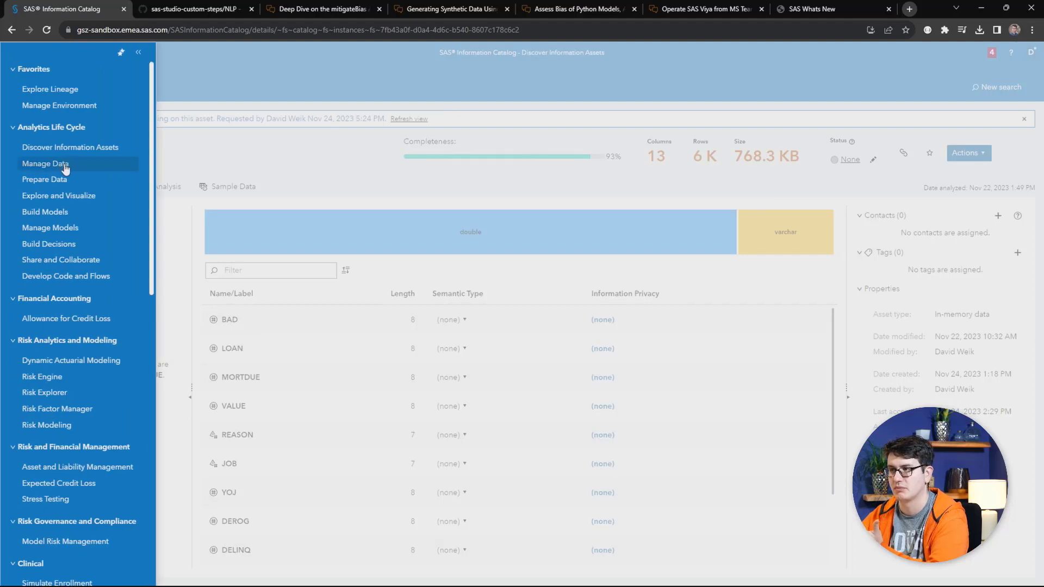
mouse_move(66, 275)
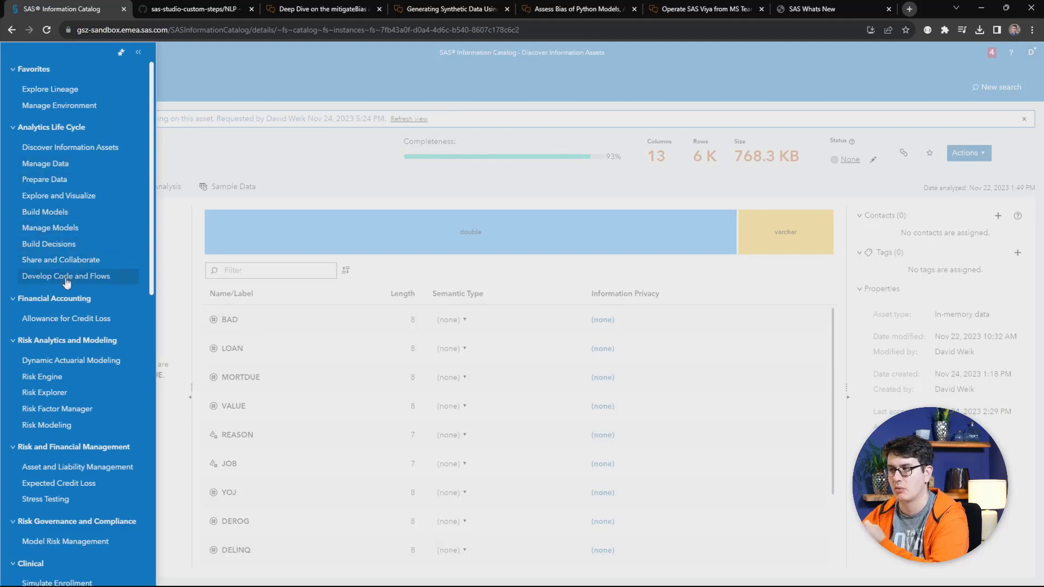
left_click(66, 275)
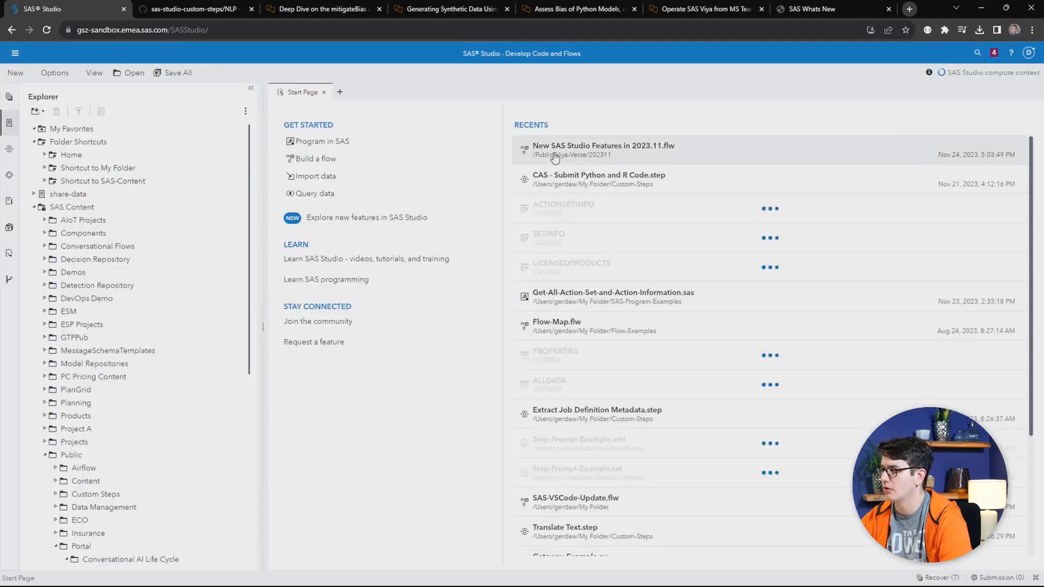
- Open the 'New SAS Studio Features in 2023.11' flow and show the Steps list
left_click(603, 150)
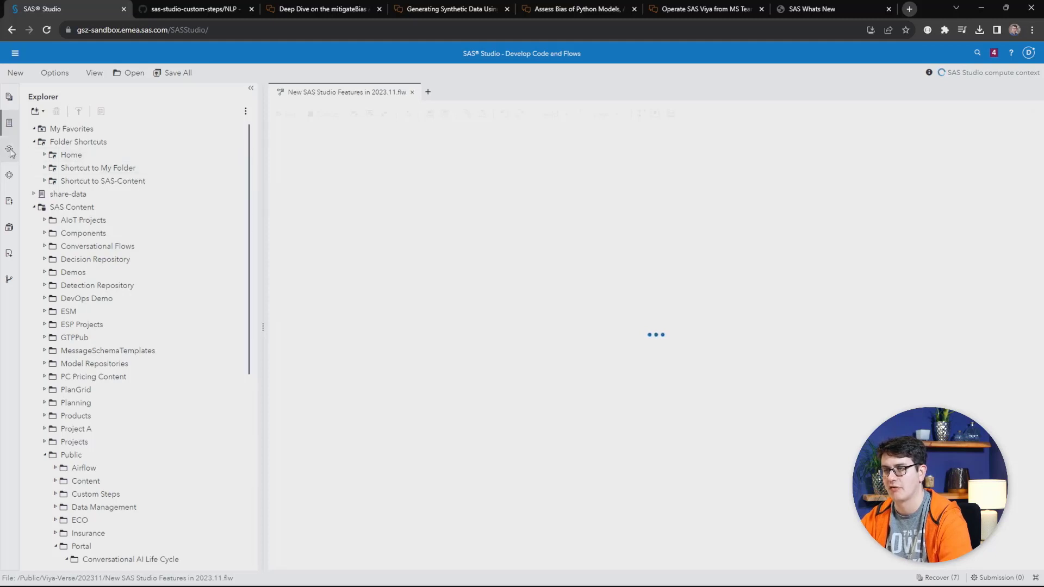
left_click(10, 148)
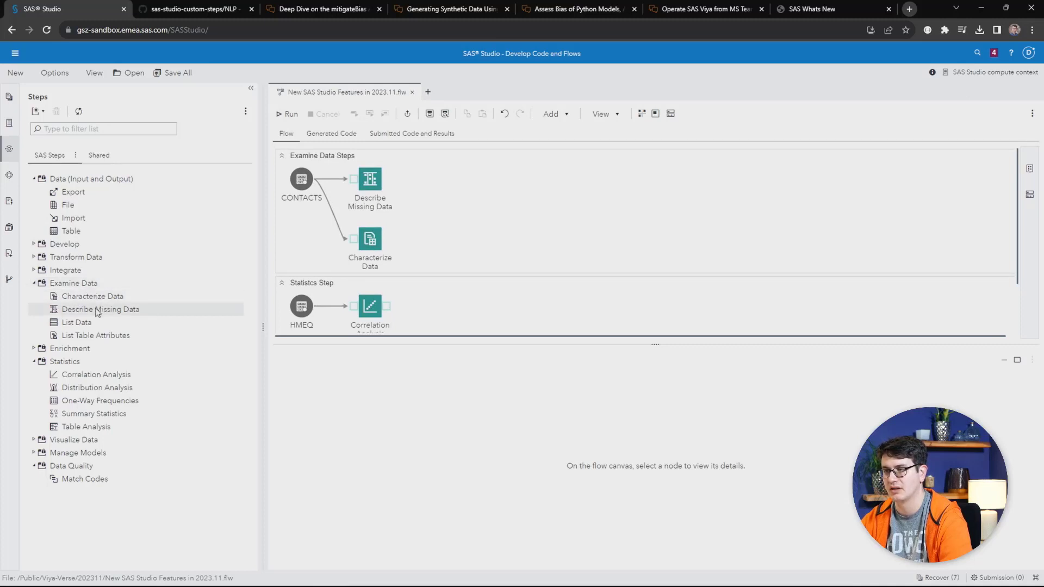
mouse_move(92, 296)
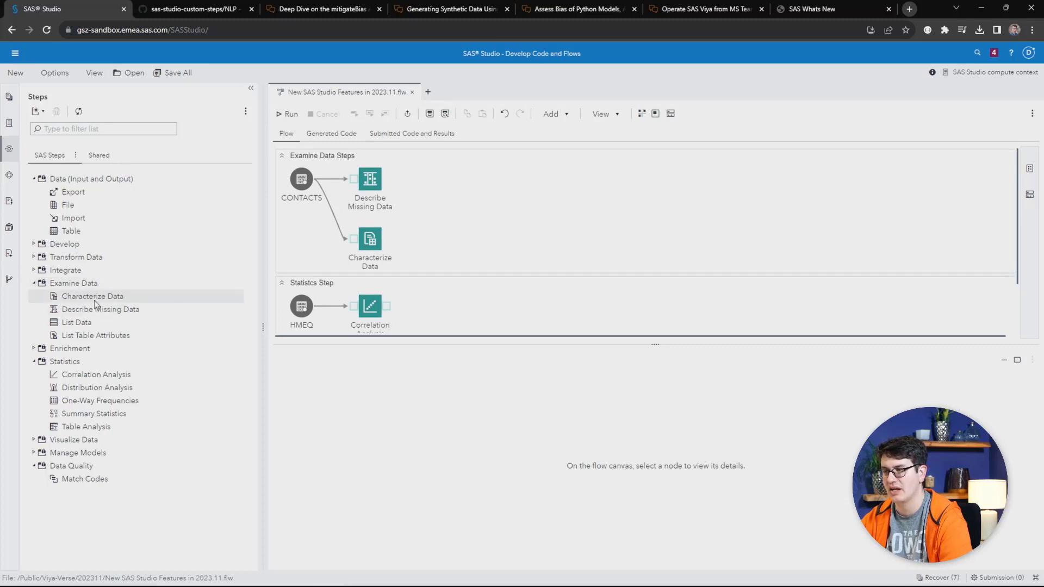
mouse_move(110, 308)
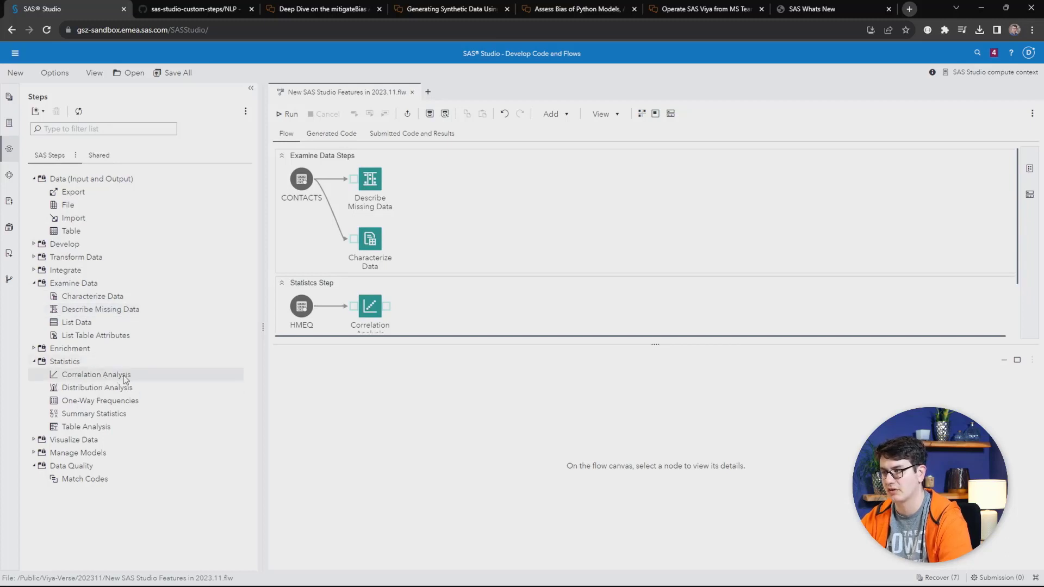
mouse_move(142, 378)
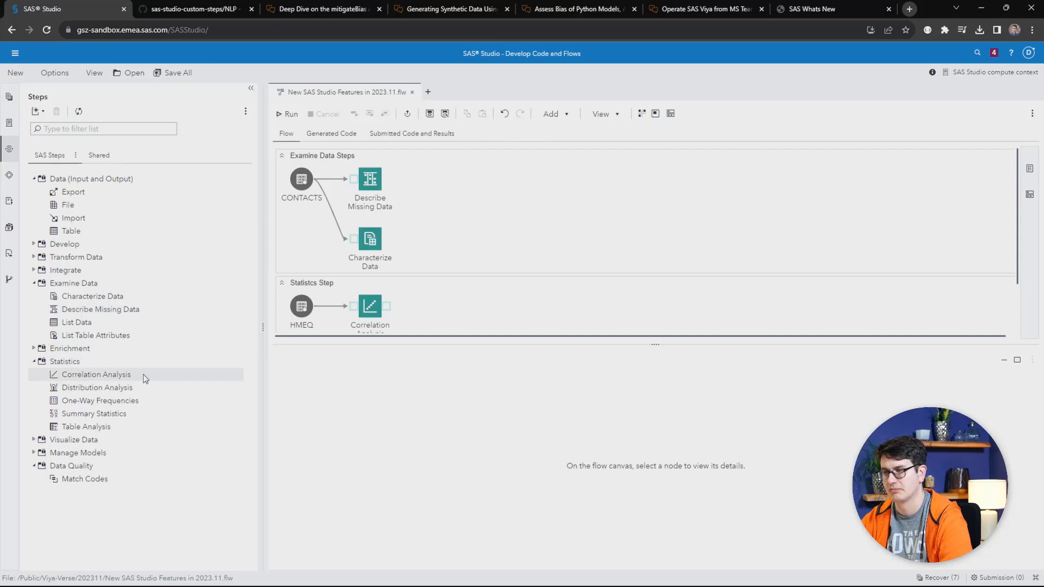
mouse_move(426, 287)
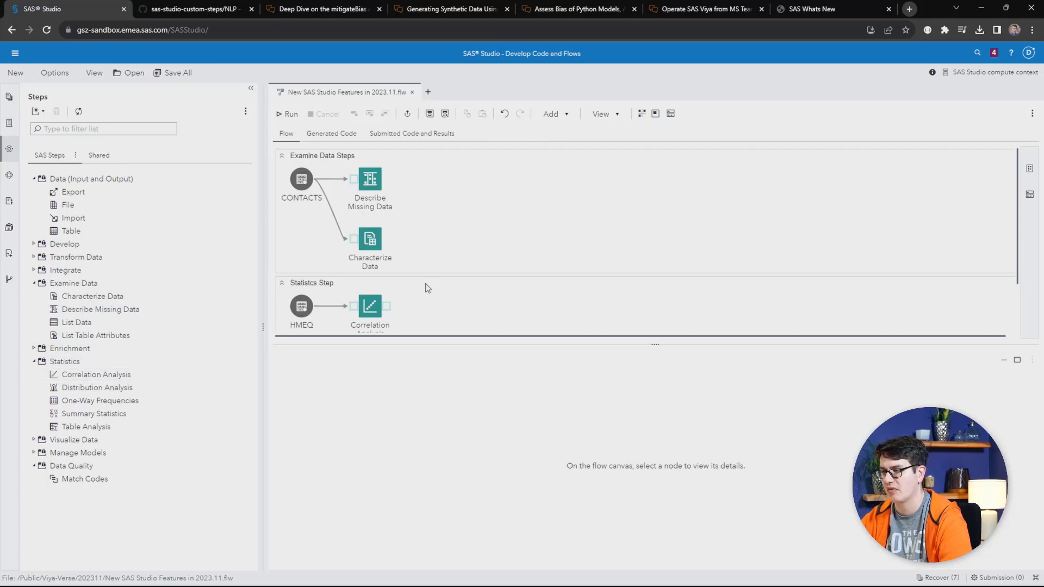
mouse_move(446, 267)
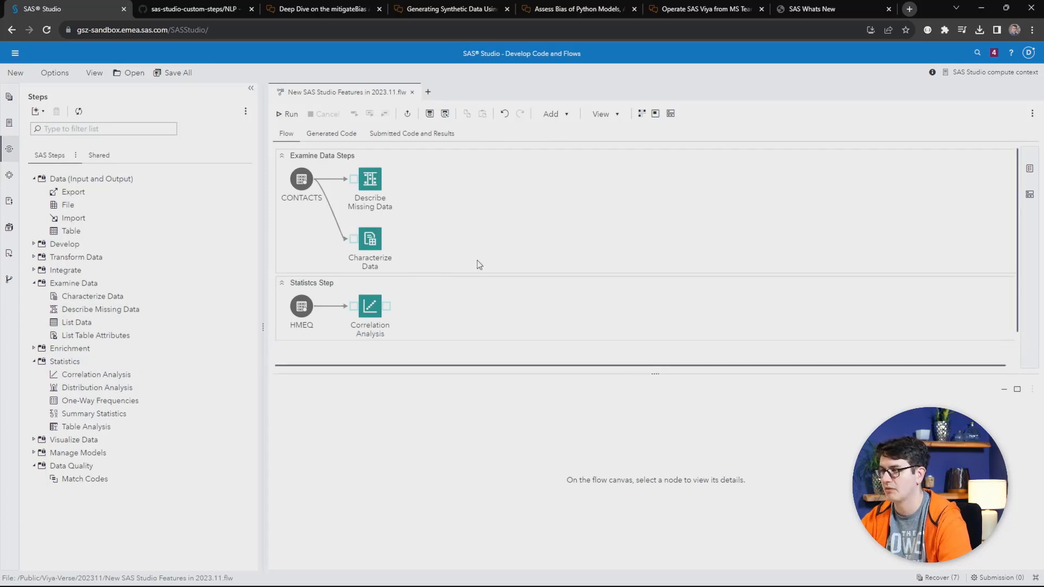
- Review the Describe Missing Data and Characterize Data node settings for categorical, numeric and date variables
left_click(370, 178)
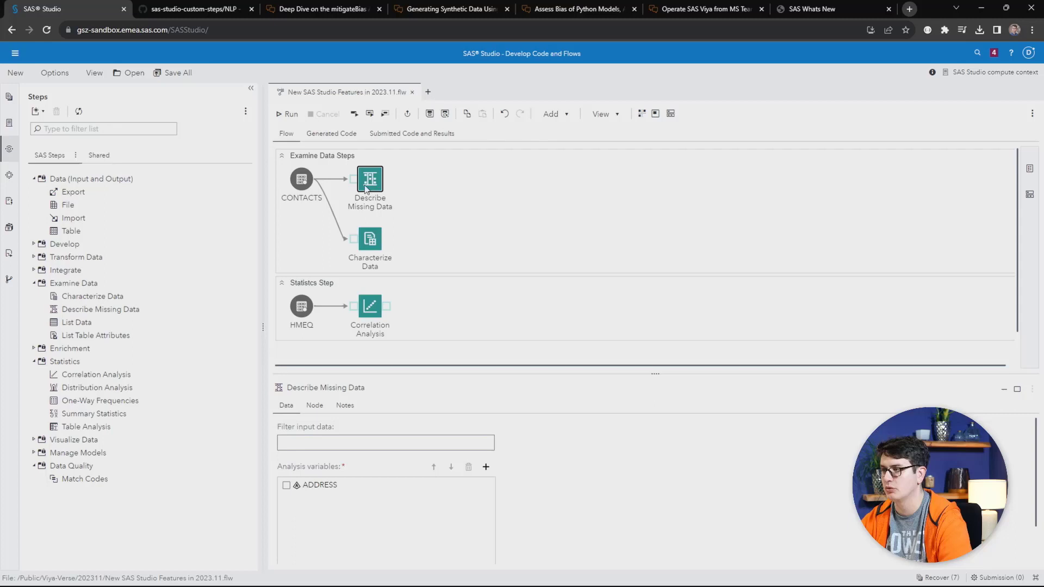
mouse_move(604, 463)
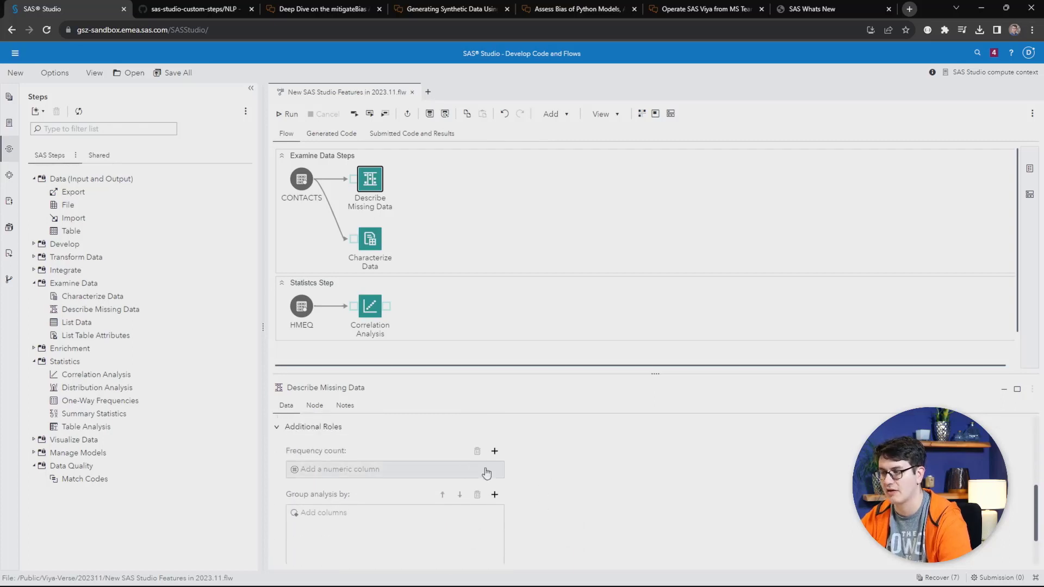
mouse_move(371, 191)
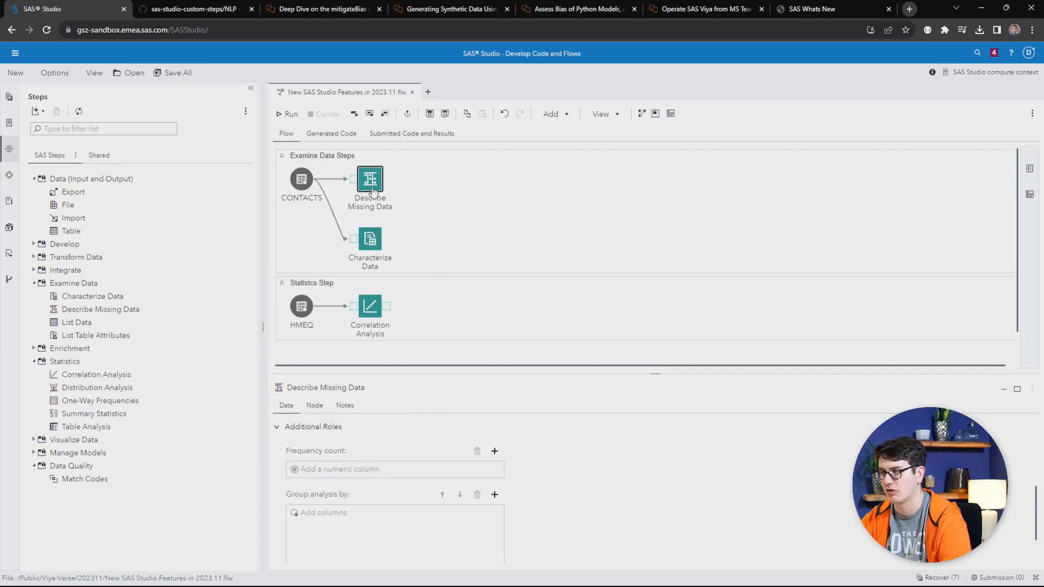
left_click(431, 197)
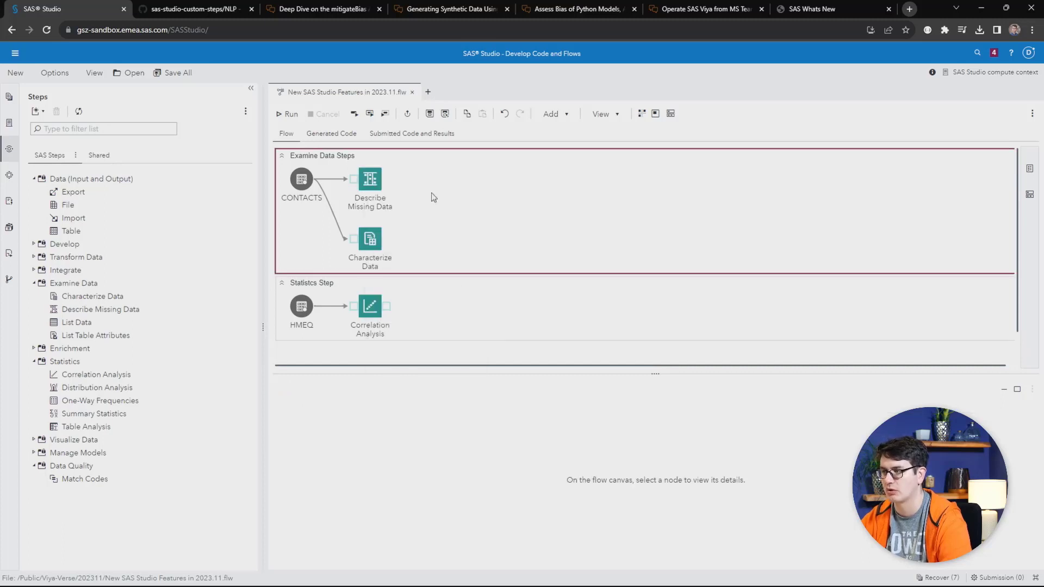
left_click(370, 239)
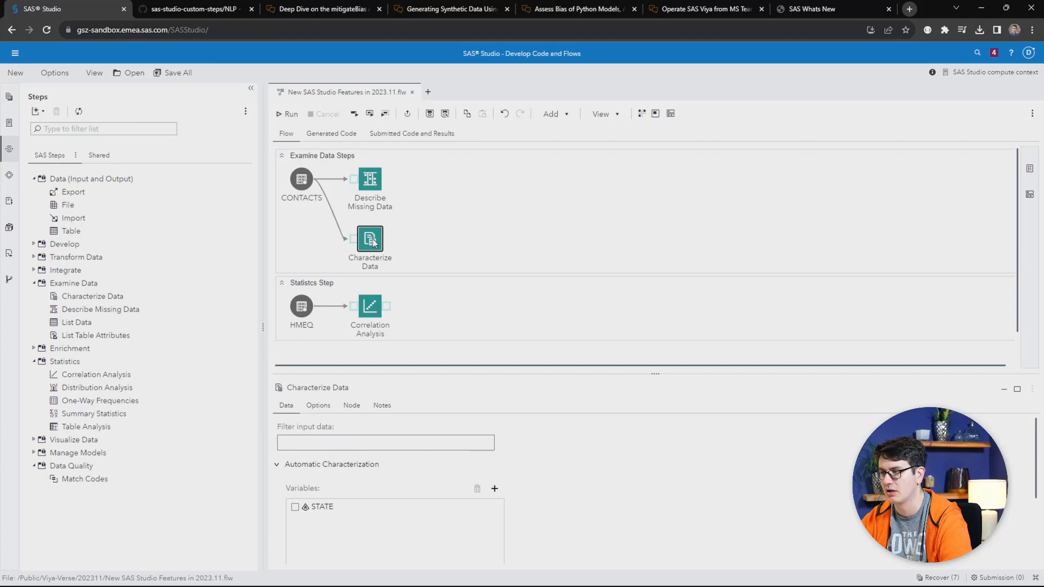
mouse_move(566, 473)
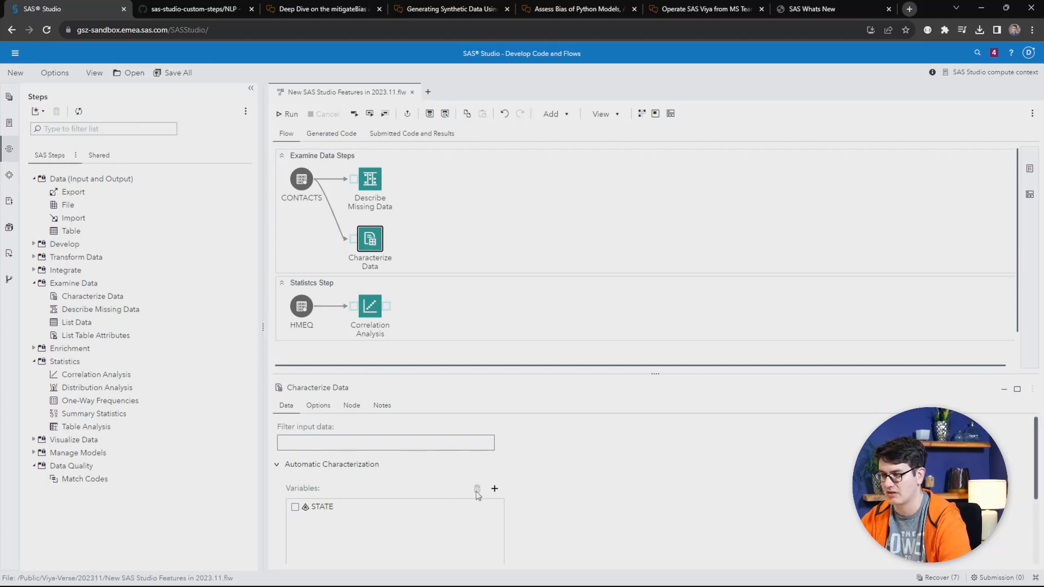
scroll("down", 3)
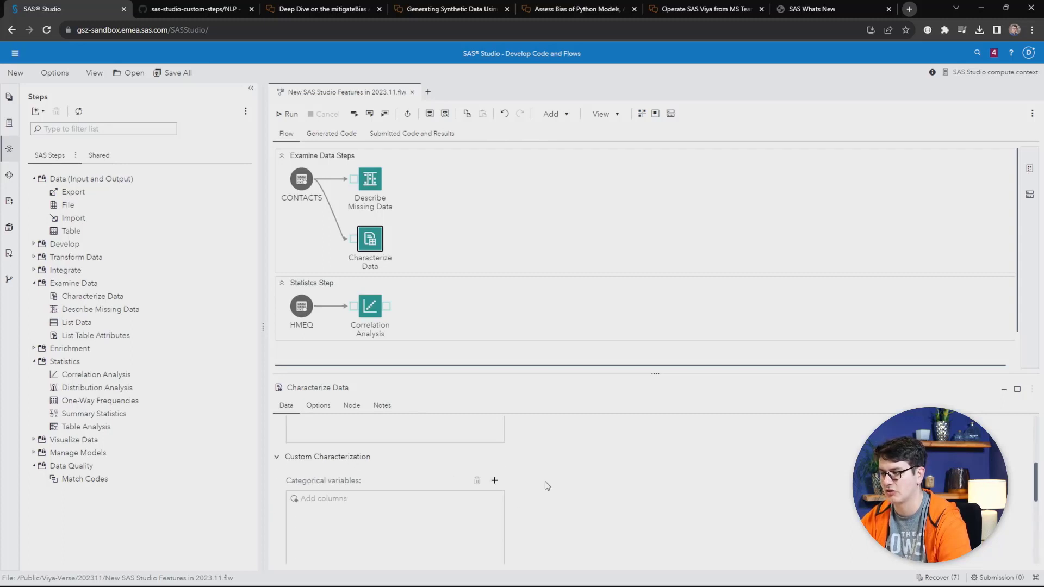
scroll("down", 3)
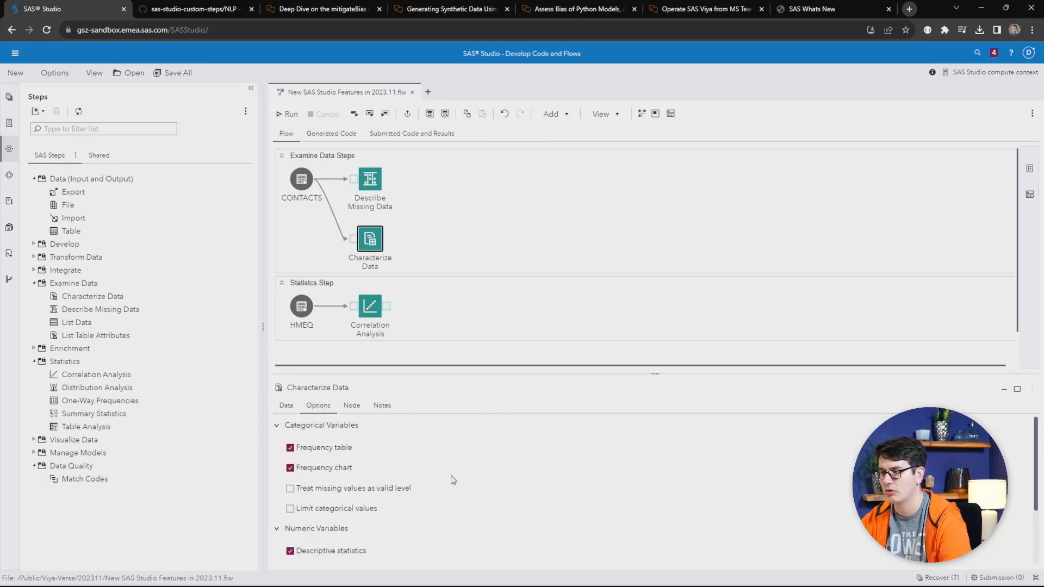
mouse_move(458, 478)
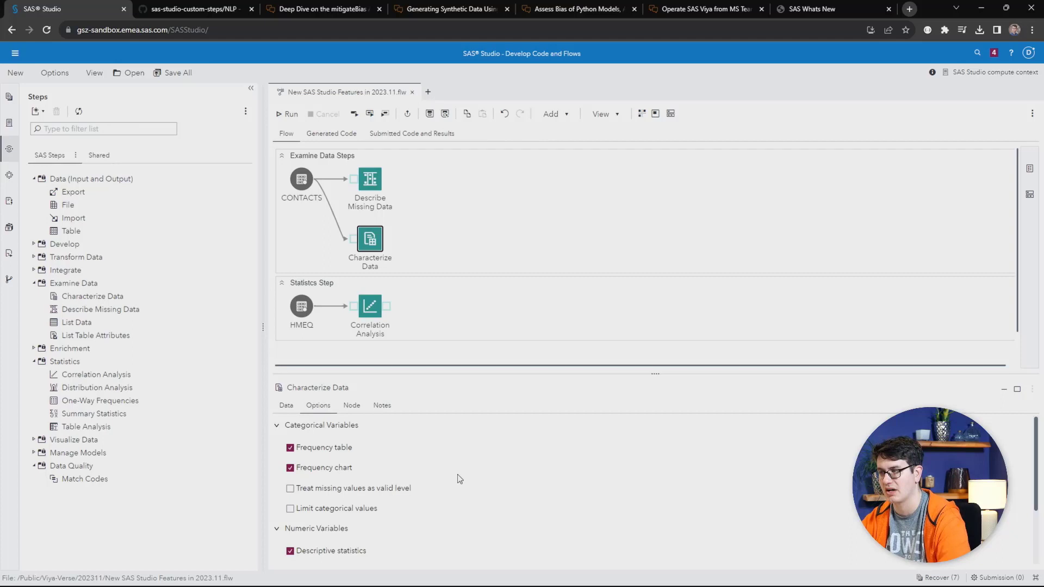
scroll("down", 3)
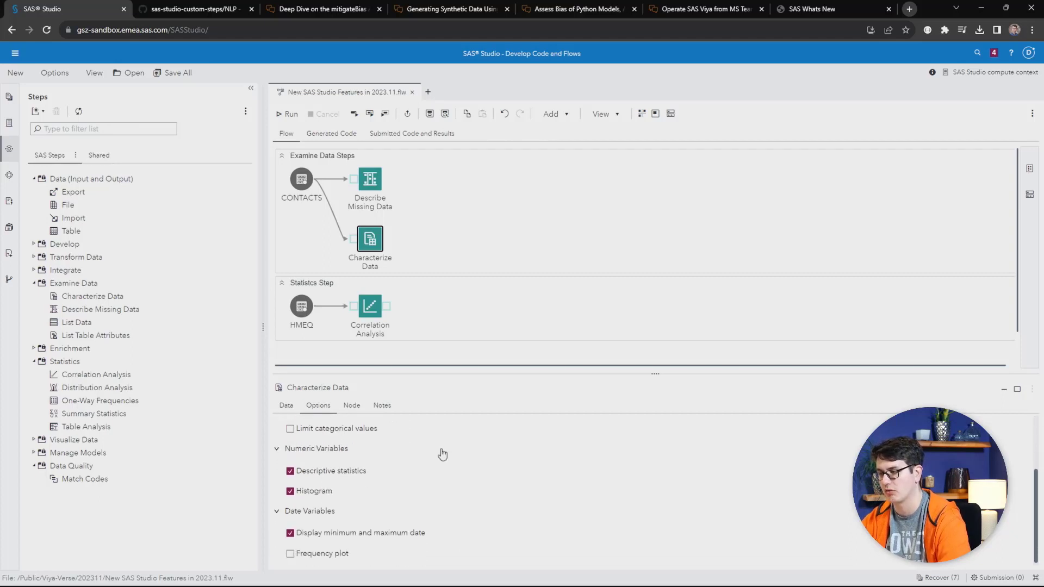
mouse_move(485, 184)
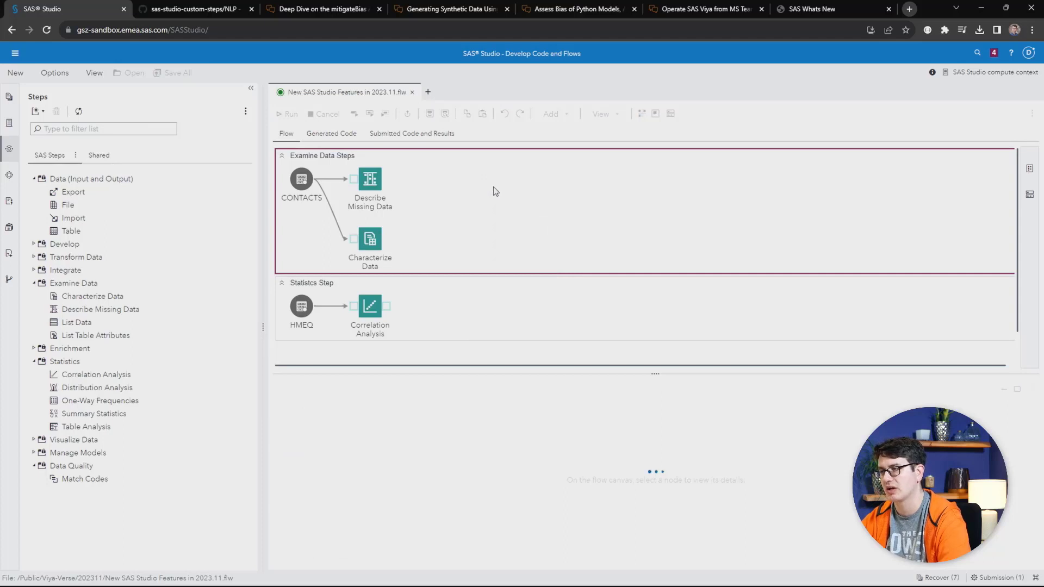
- View the run results: missing ADDRESS frequencies and the STATE frequency table and chart
left_click(289, 114)
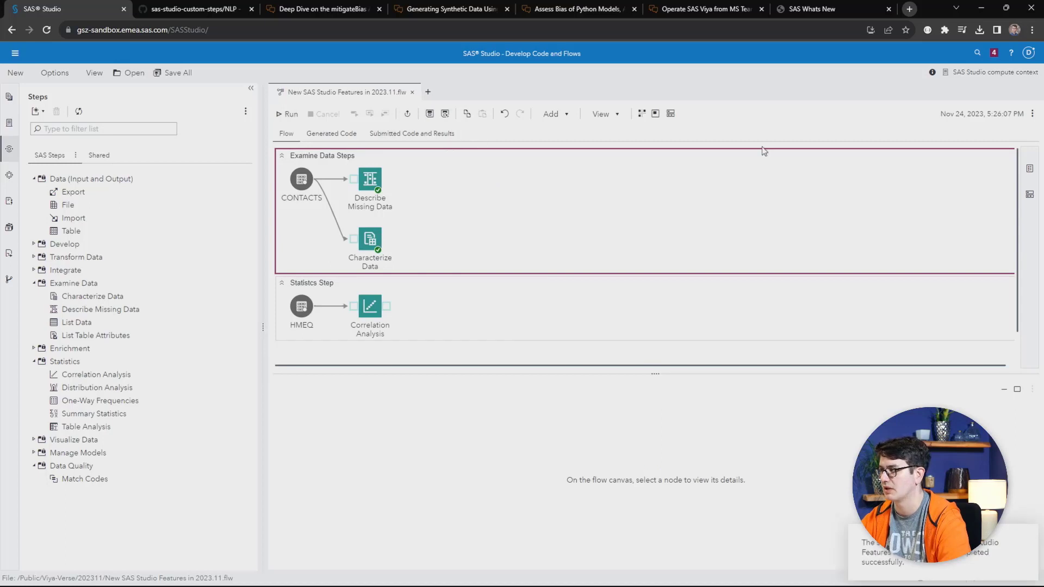
left_click(411, 133)
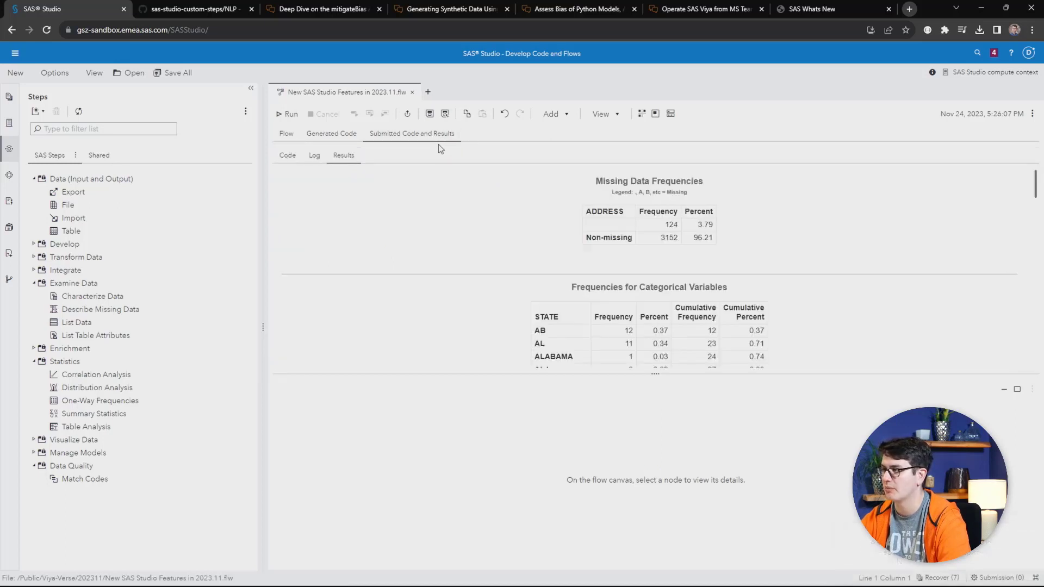
scroll("down", 3)
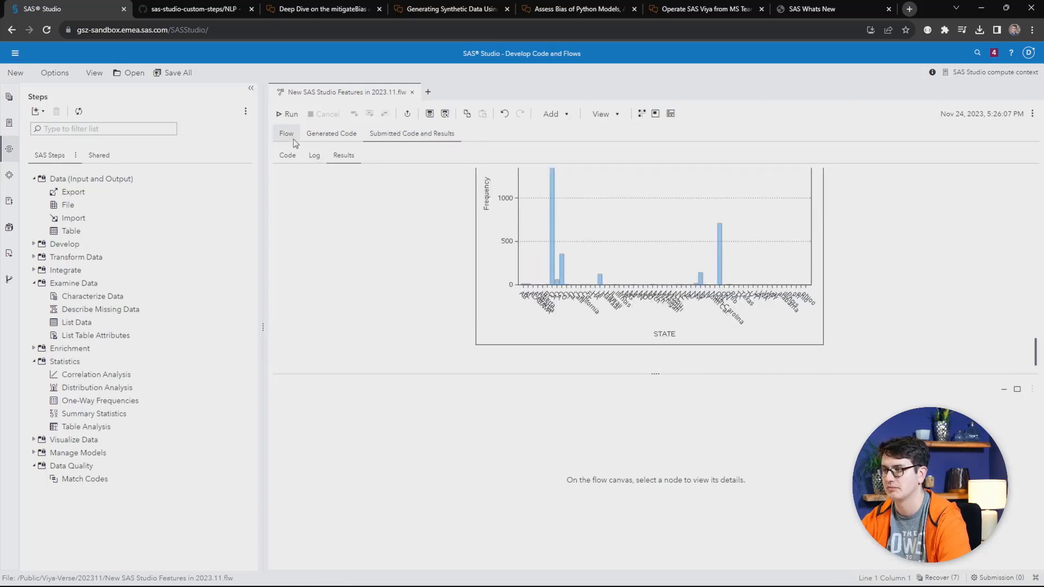
- Return to the flow diagram and review the Correlation Analysis node's Data settings for HMEQ
left_click(286, 133)
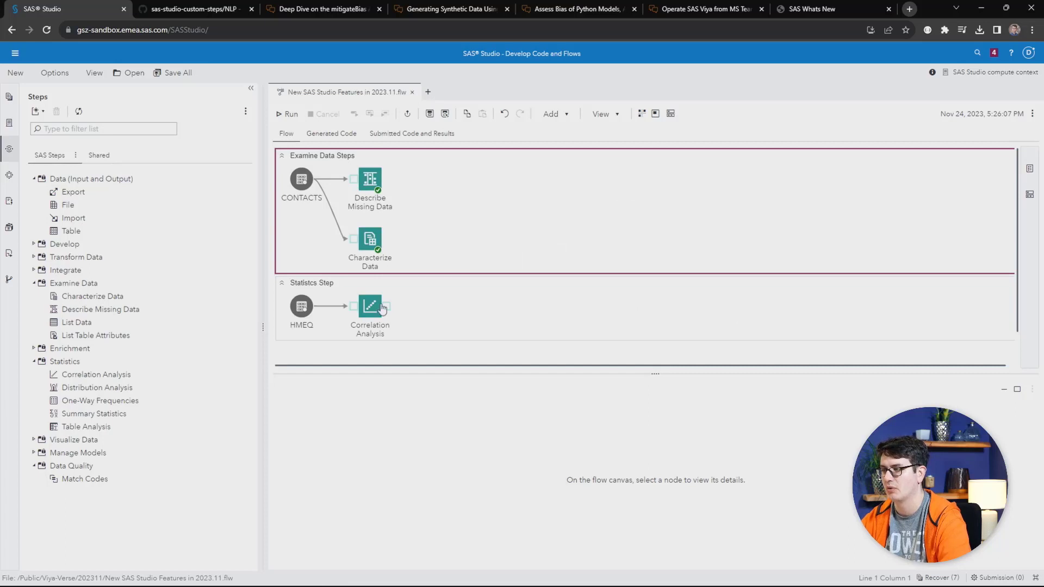
left_click(370, 307)
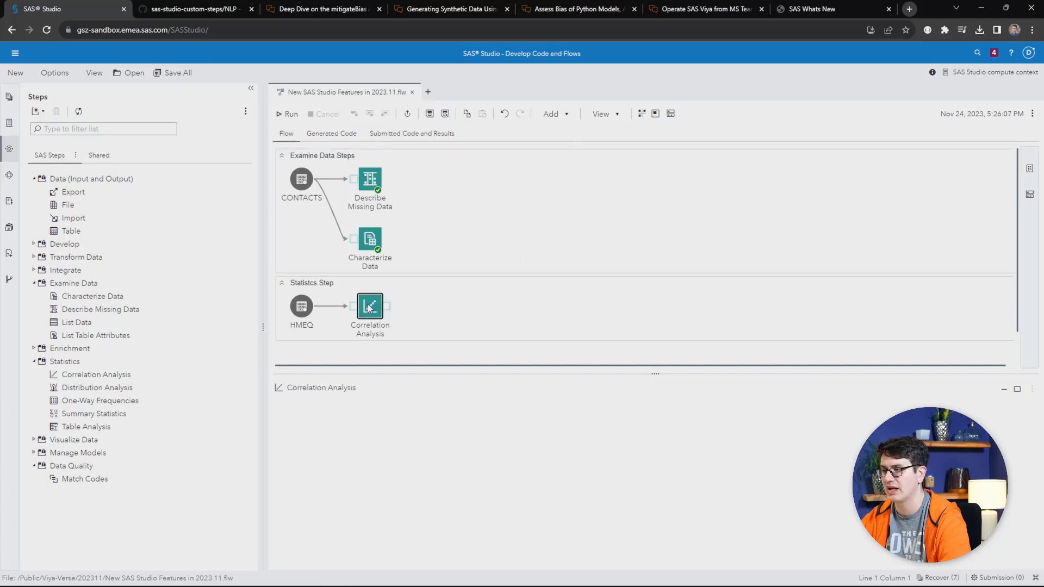
left_click(370, 306)
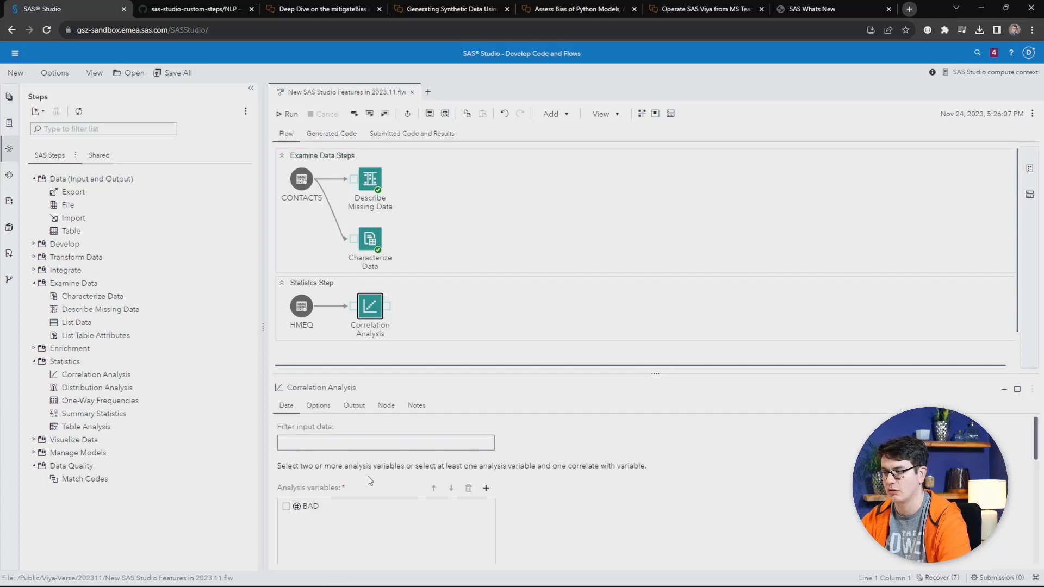
scroll("down", 3)
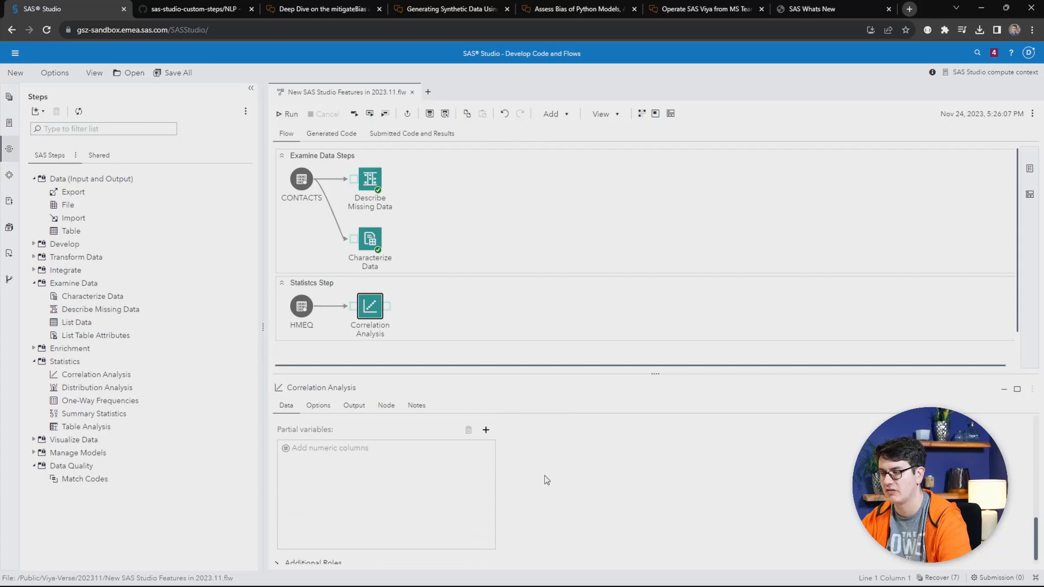
scroll("down", 3)
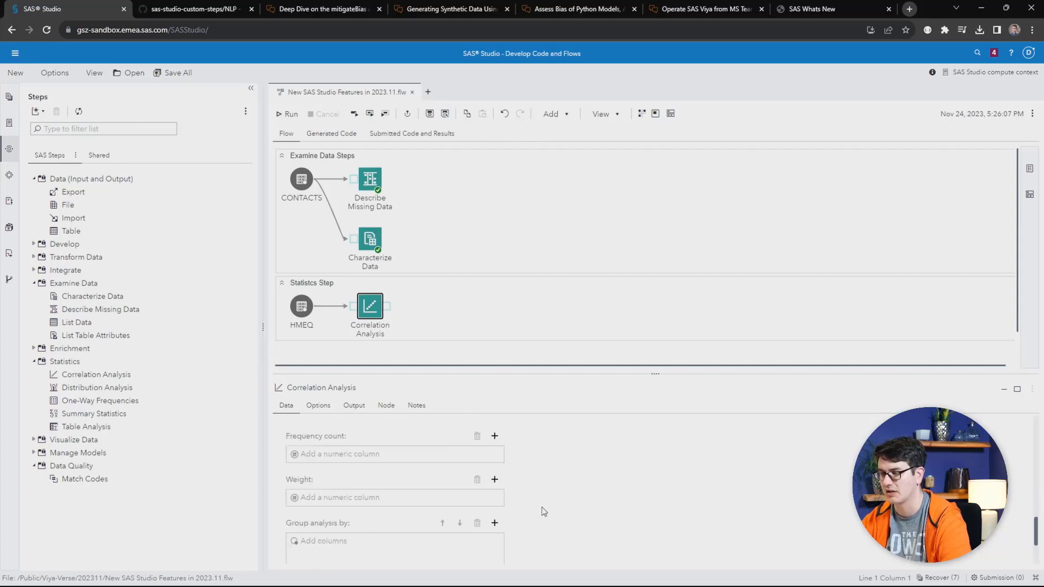
scroll("down", 3)
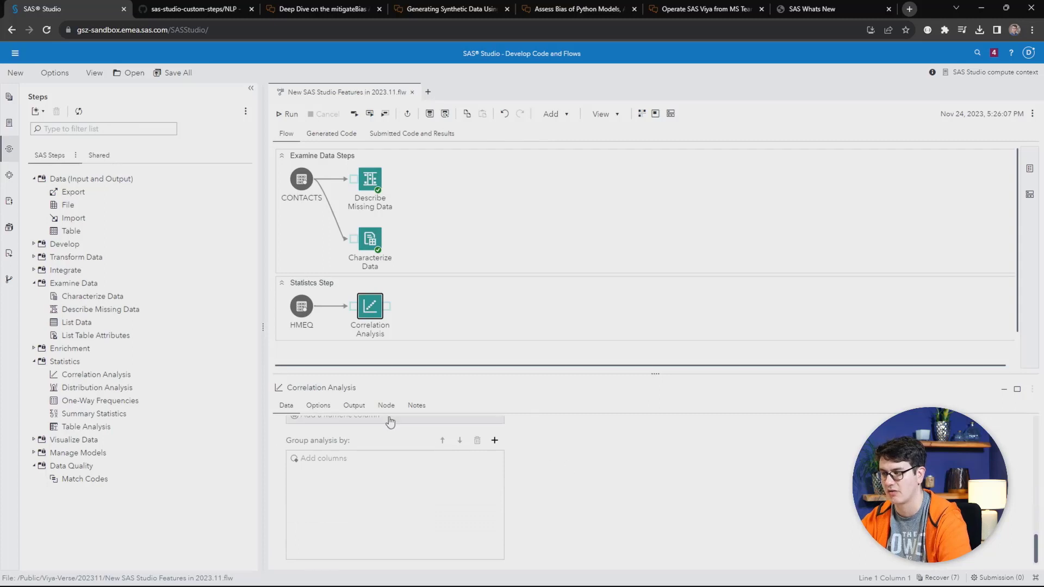
- Review the Correlation Analysis node's Options and Output data settings
left_click(318, 405)
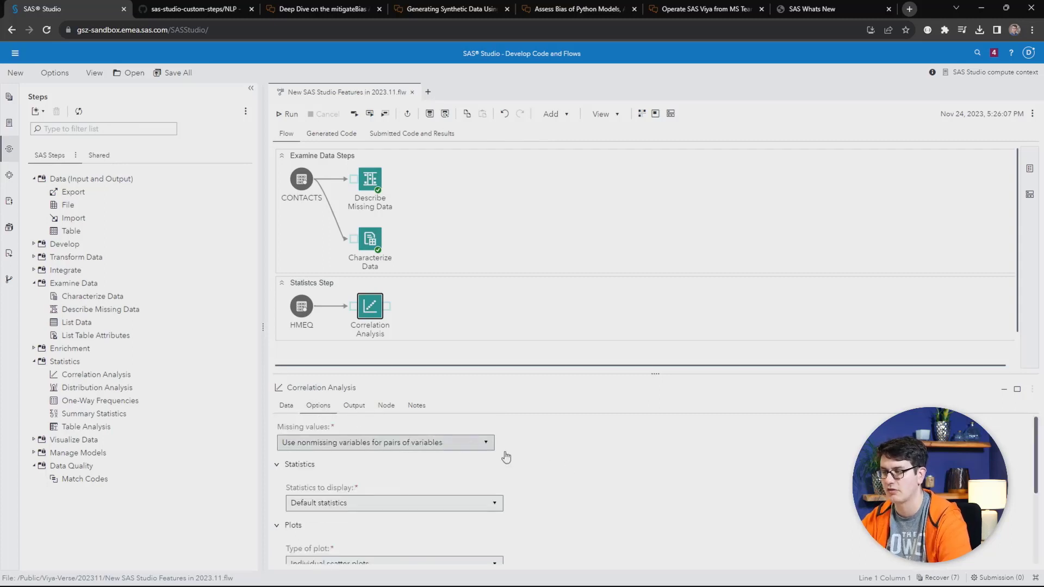
mouse_move(579, 460)
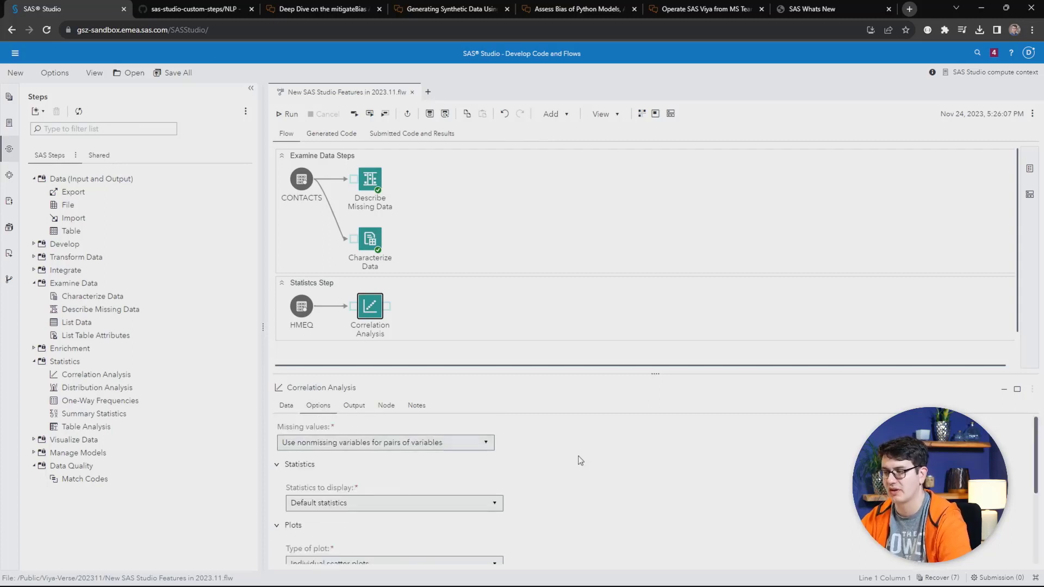
mouse_move(400, 431)
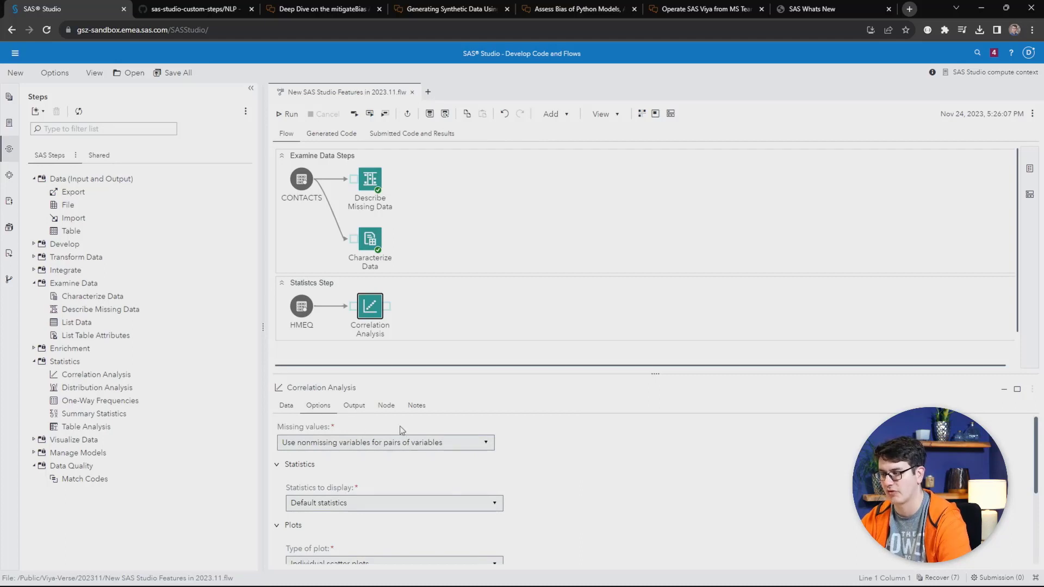
scroll("down", 3)
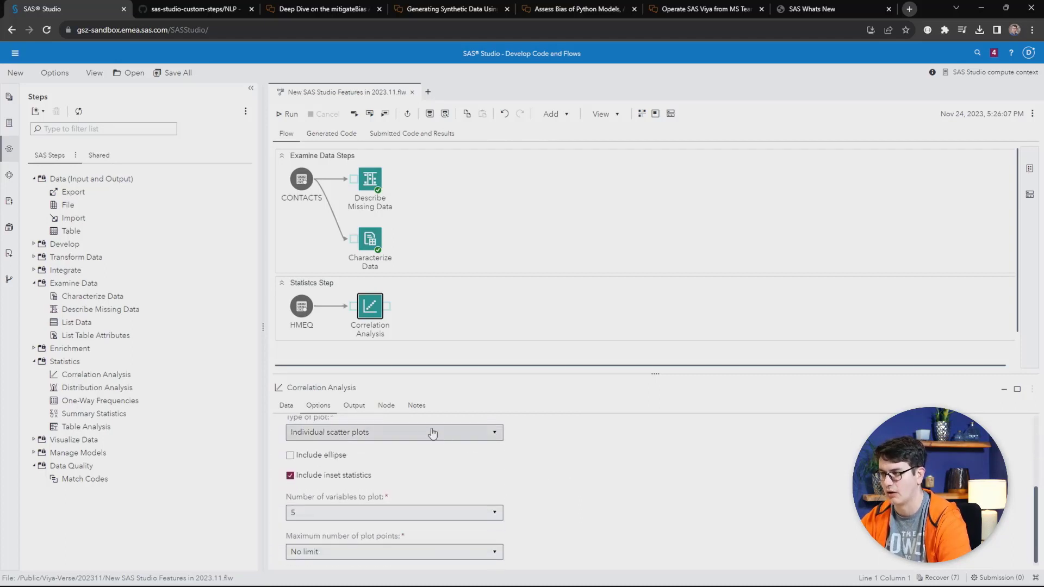
left_click(354, 405)
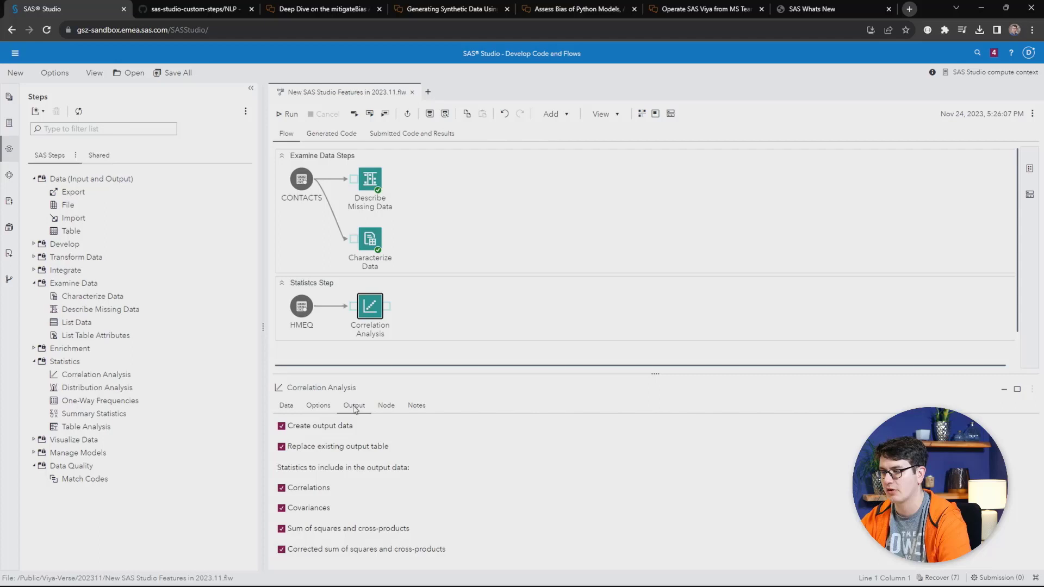
mouse_move(331, 469)
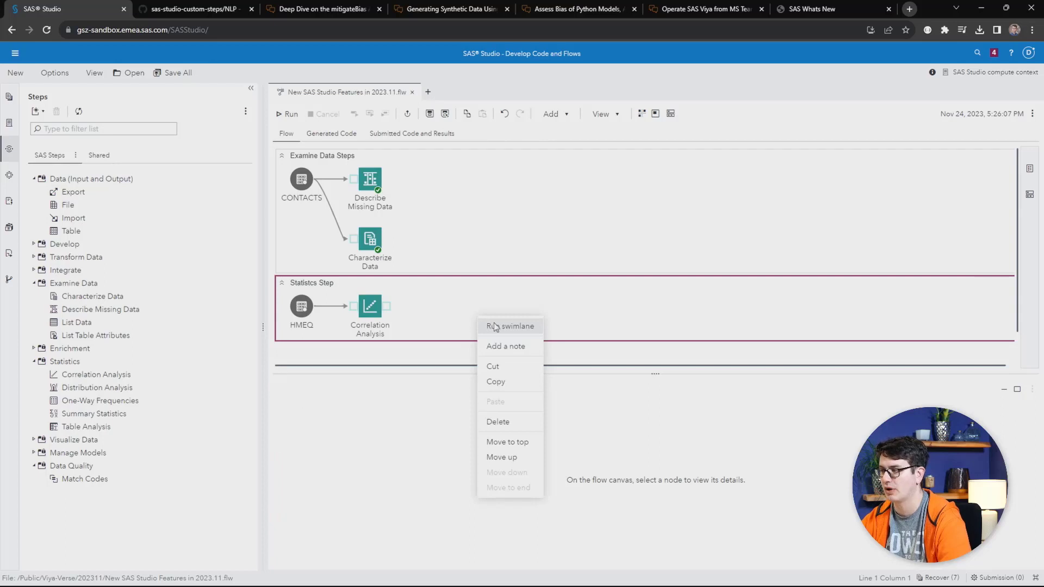
- Run the Statistics Step swimlane, expand the WORK library, and view the Pearson correlation results
left_click(510, 326)
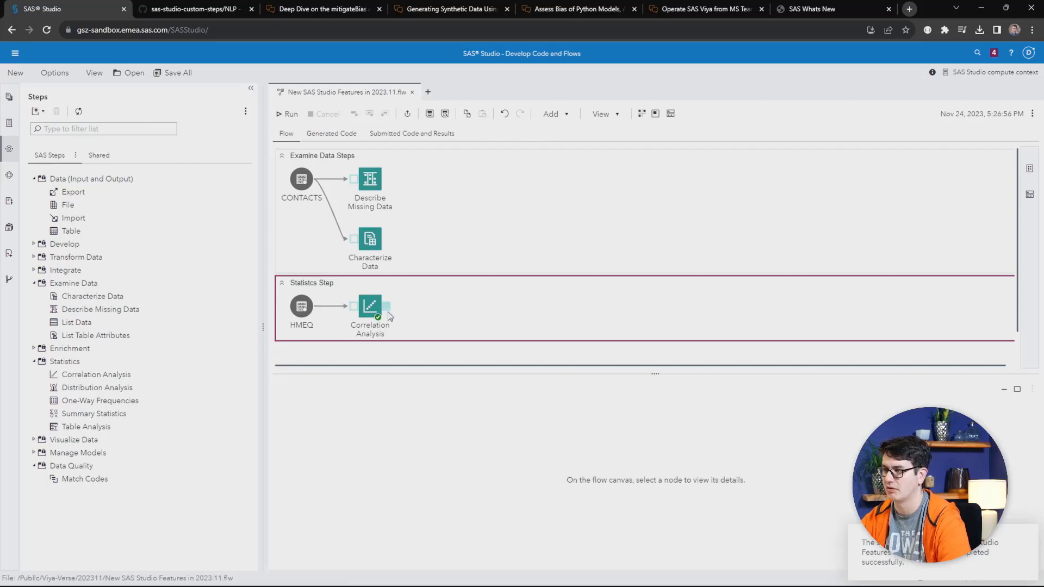
mouse_move(9, 229)
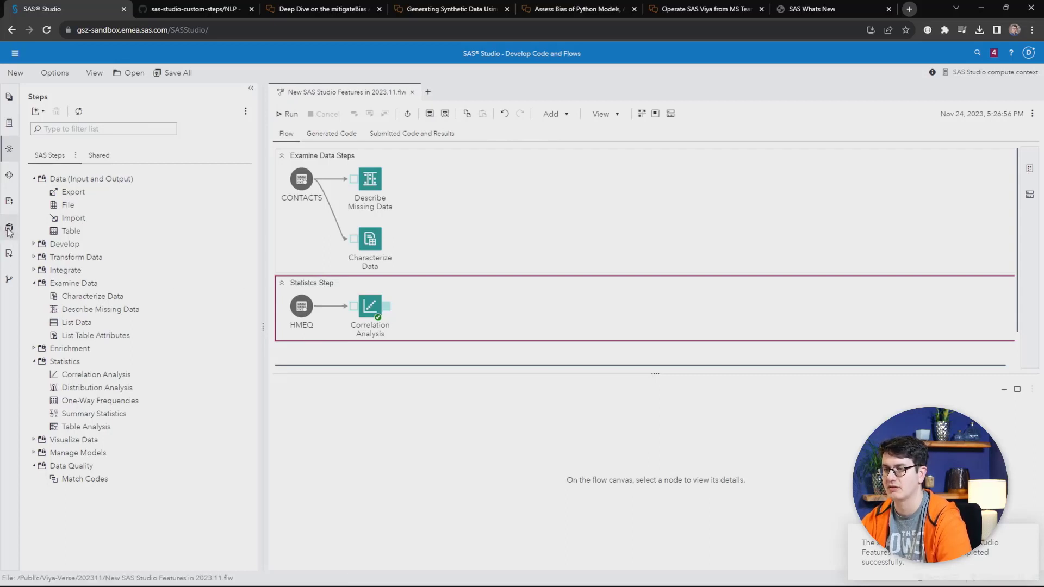
left_click(9, 227)
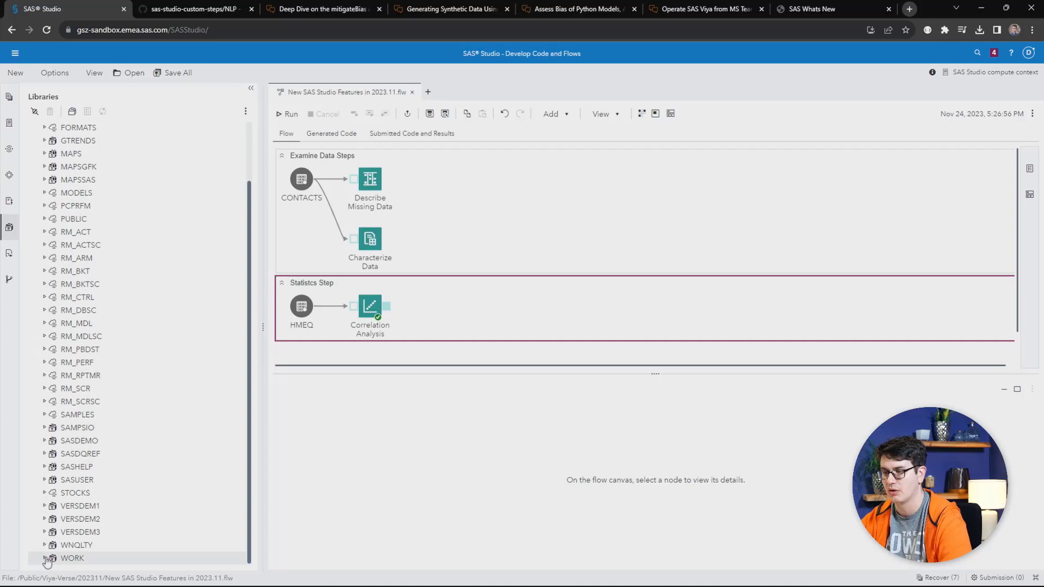
left_click(44, 545)
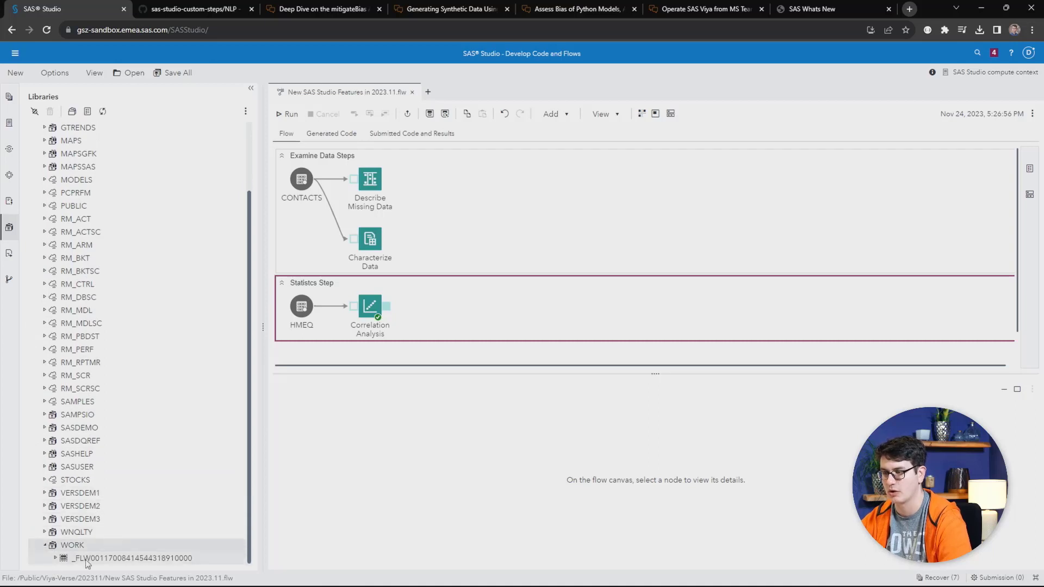
mouse_move(410, 125)
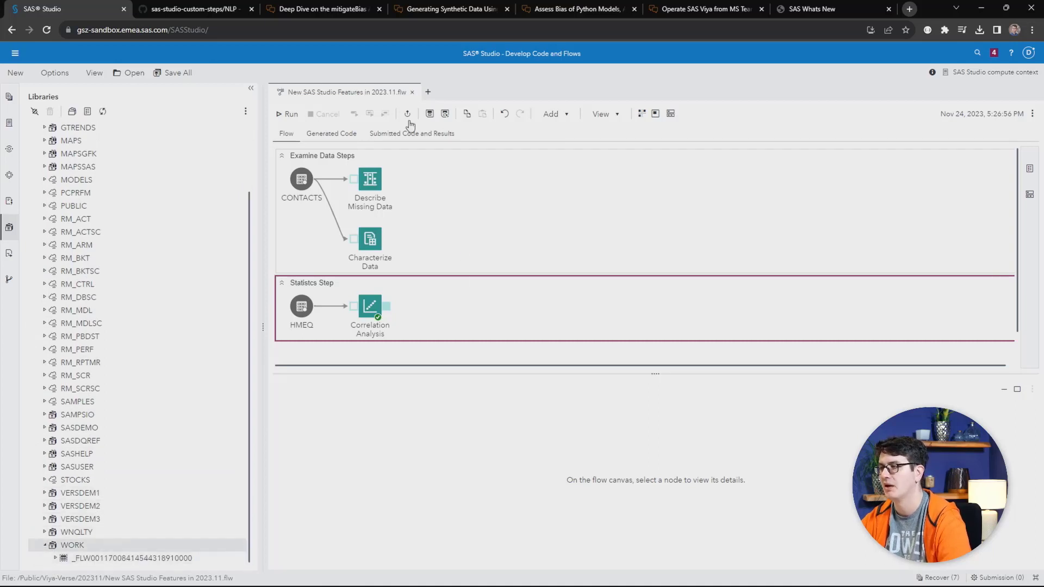
left_click(411, 132)
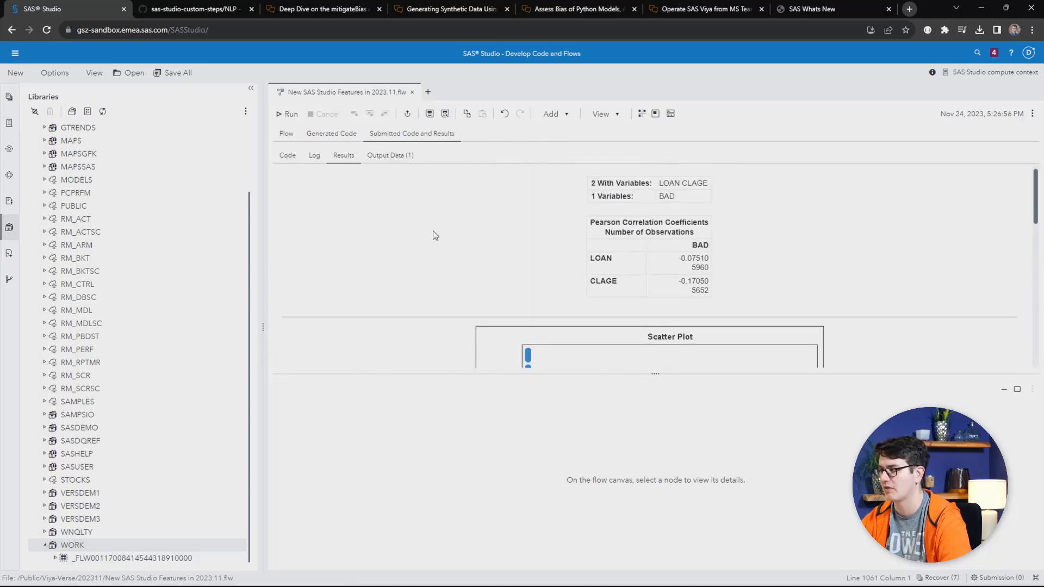
mouse_move(681, 249)
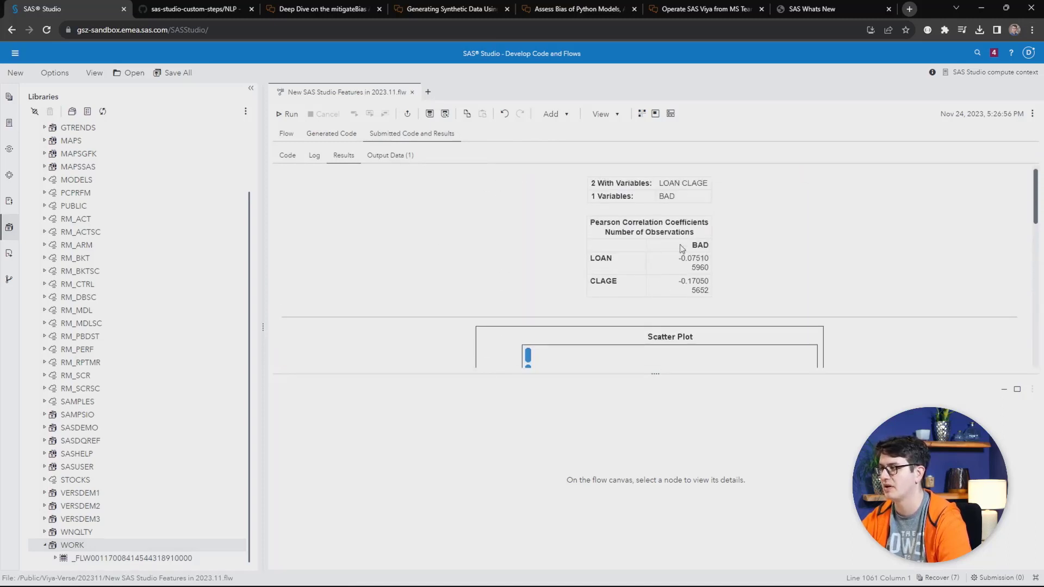
mouse_move(719, 260)
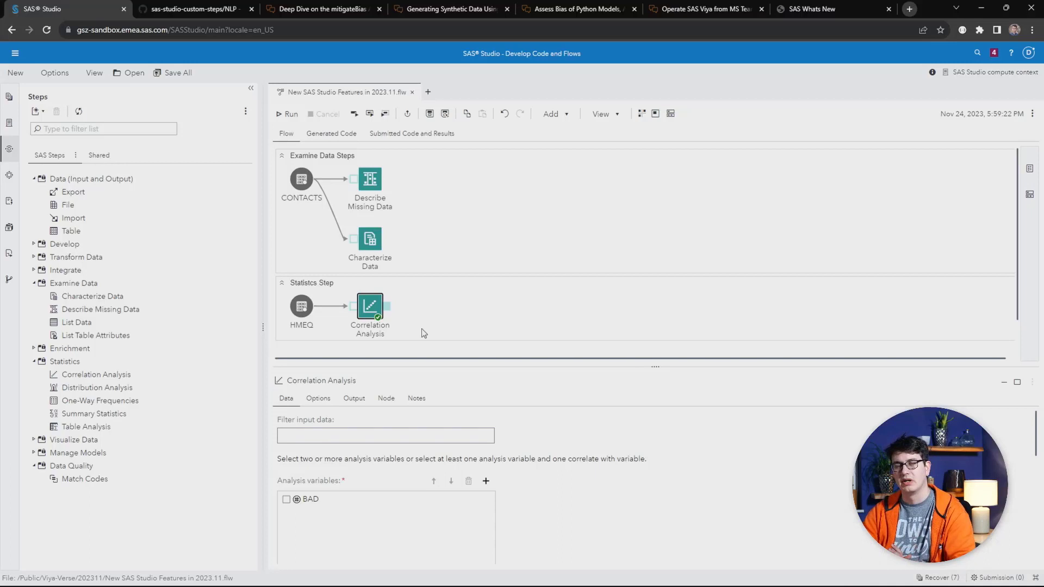
mouse_move(426, 337)
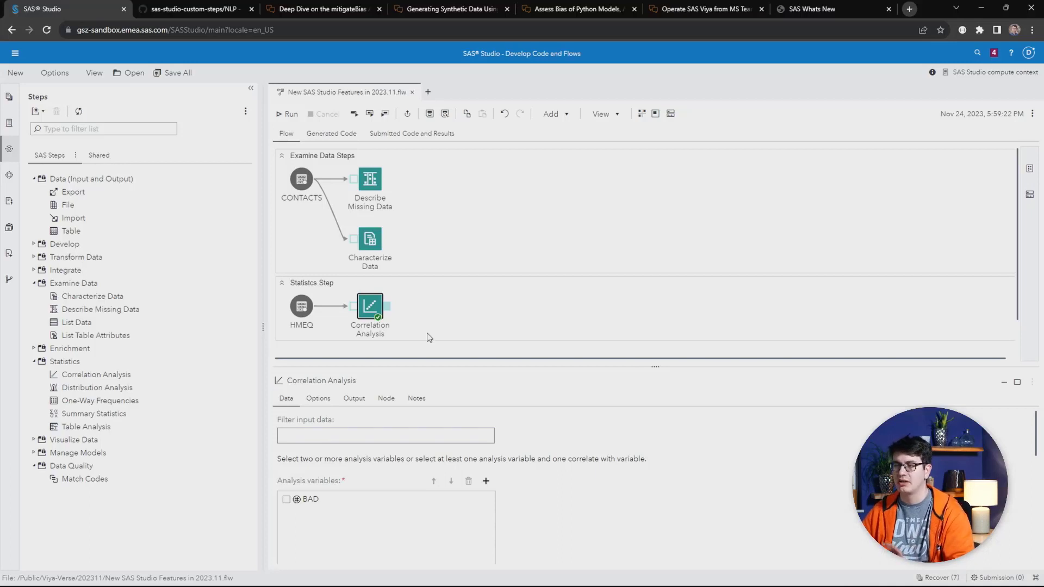
mouse_move(496, 304)
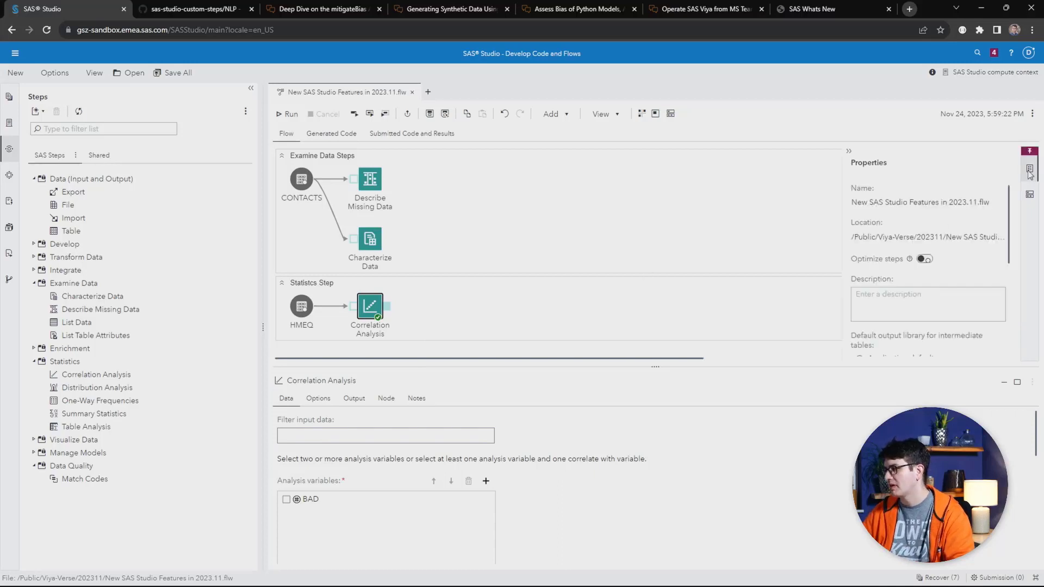
- In the flow properties, browse the default output library and keep WORK for intermediate tables
scroll("down", 3)
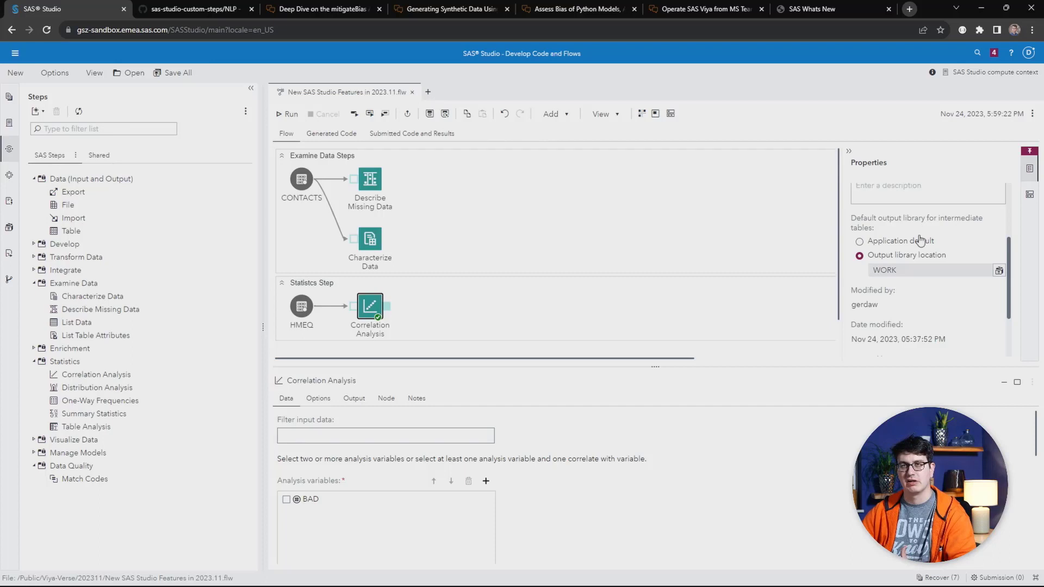
mouse_move(939, 251)
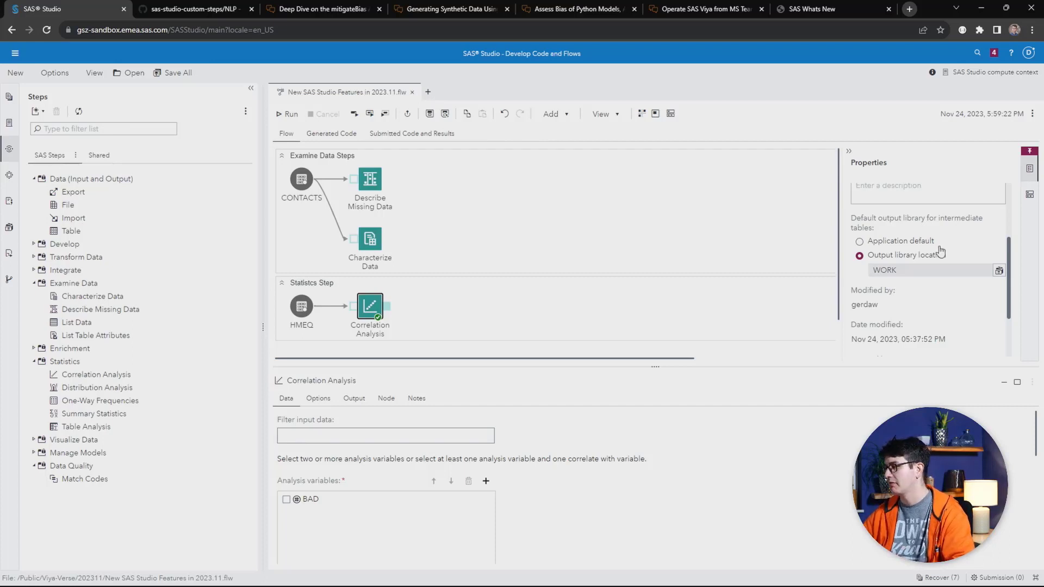
left_click(998, 271)
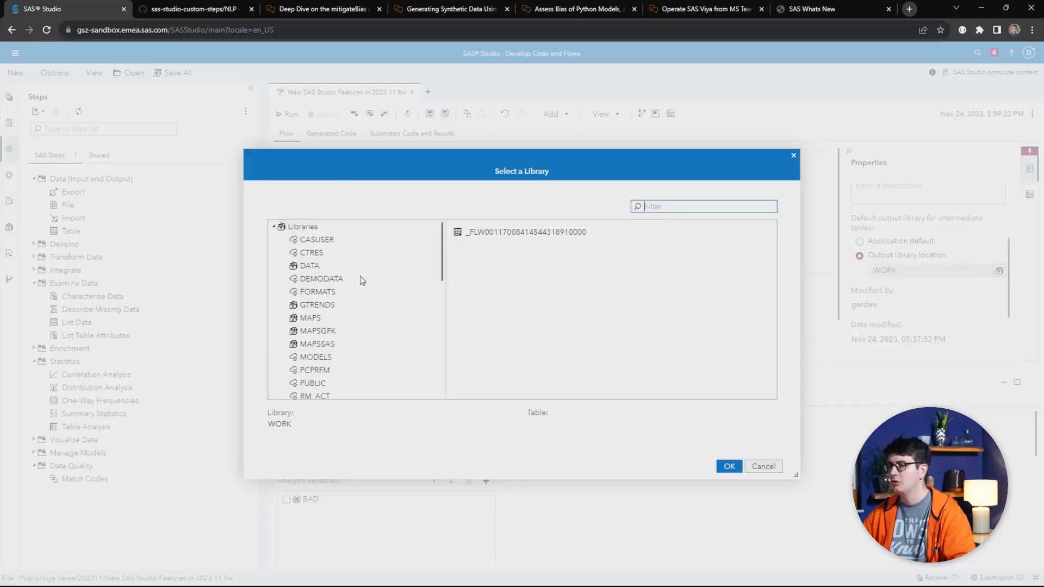
left_click(310, 252)
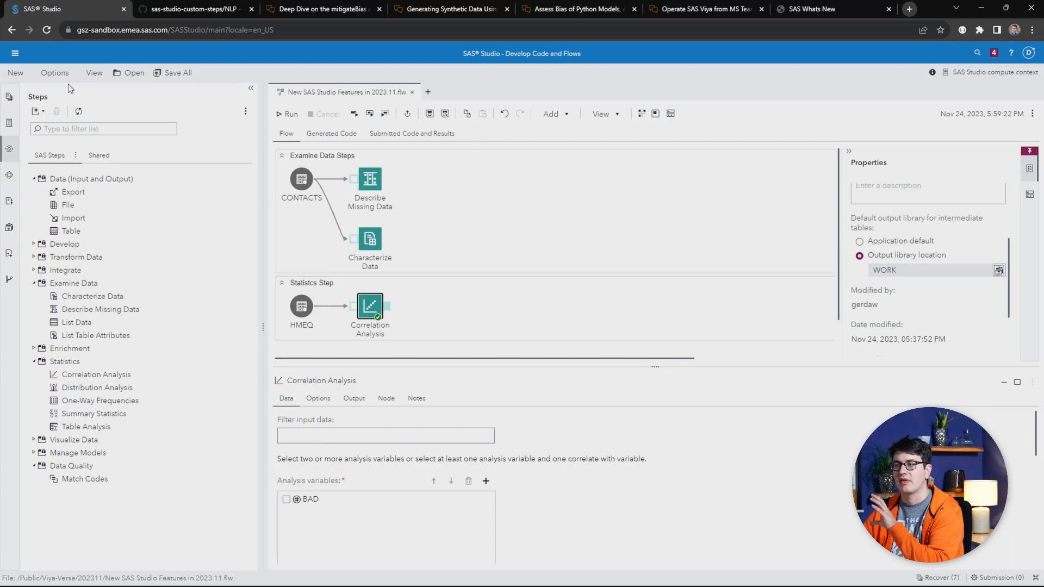
- Show the Tables preferences with Default Output Libraries set to Application default
left_click(54, 73)
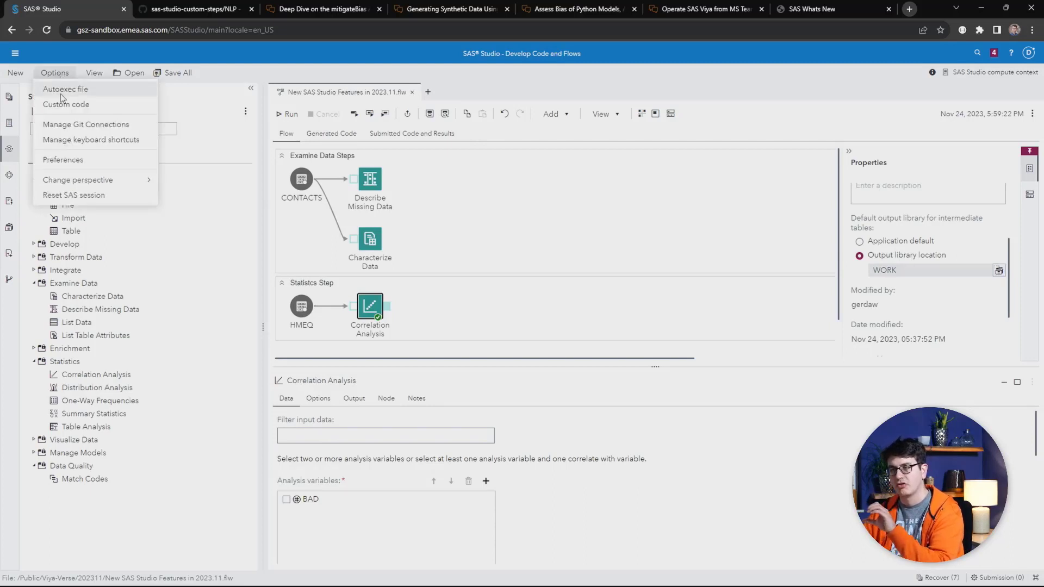
left_click(63, 161)
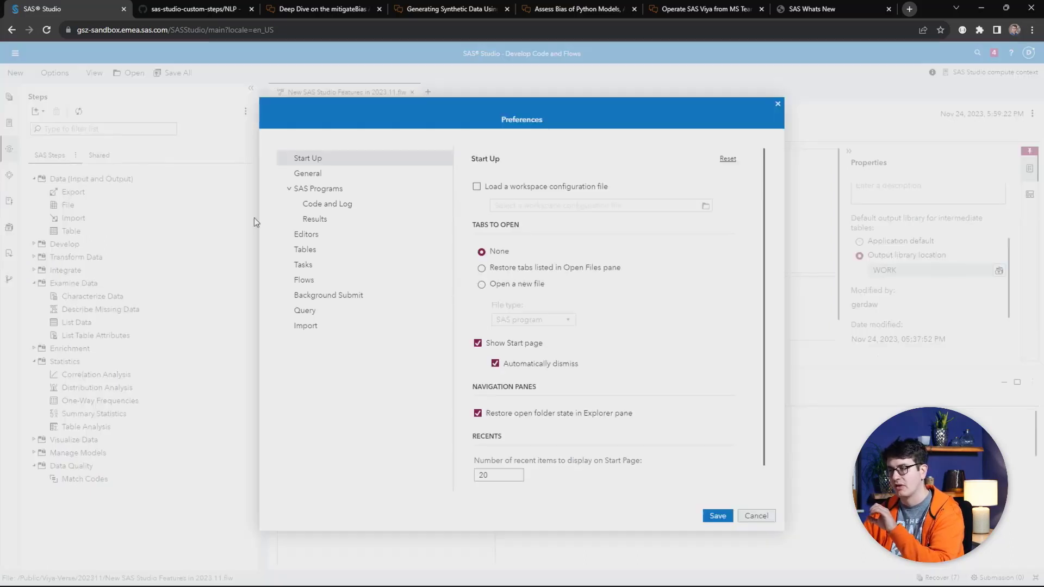
left_click(305, 249)
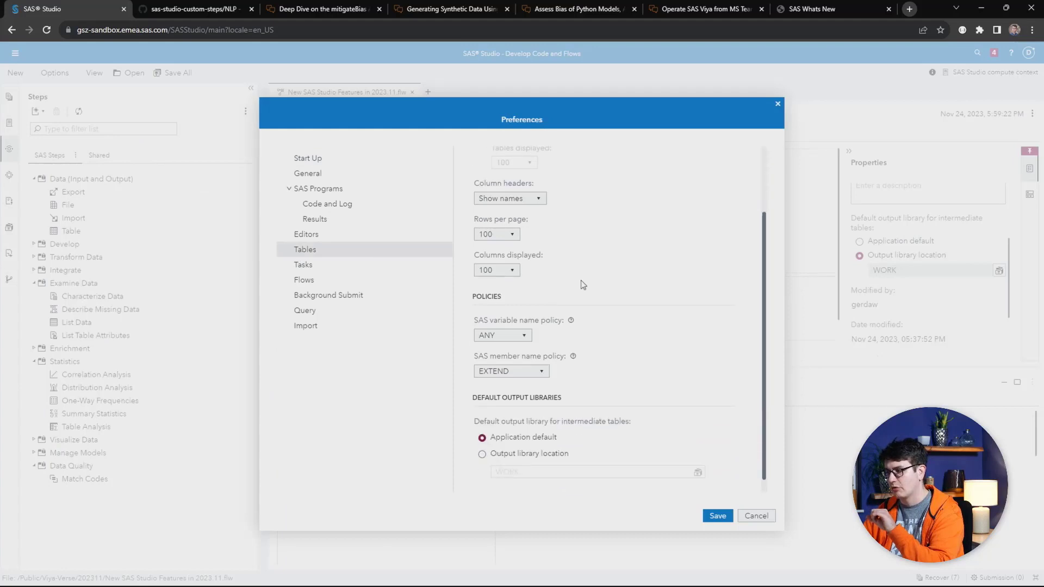
scroll("down", 3)
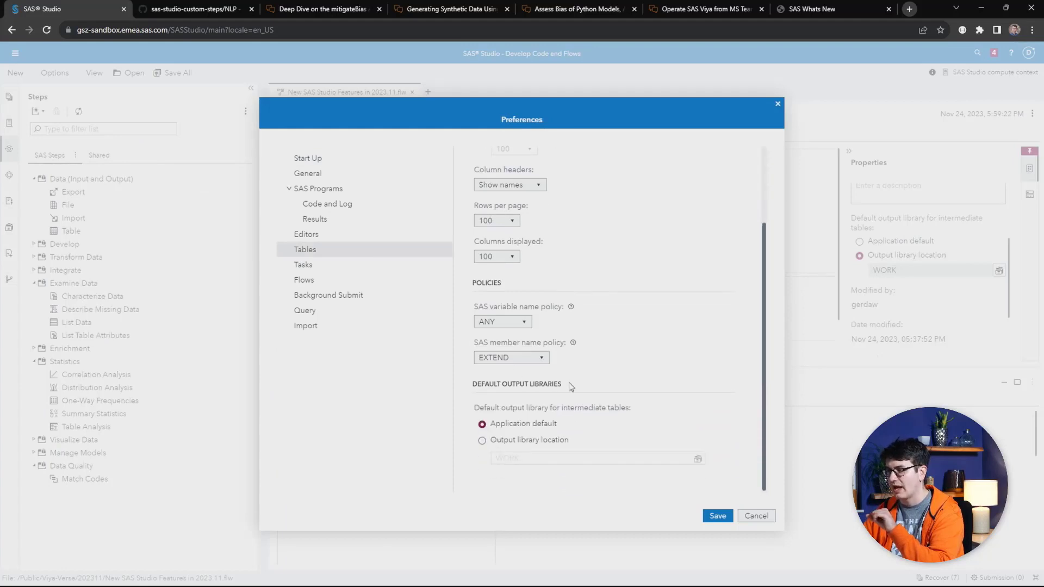
mouse_move(569, 386)
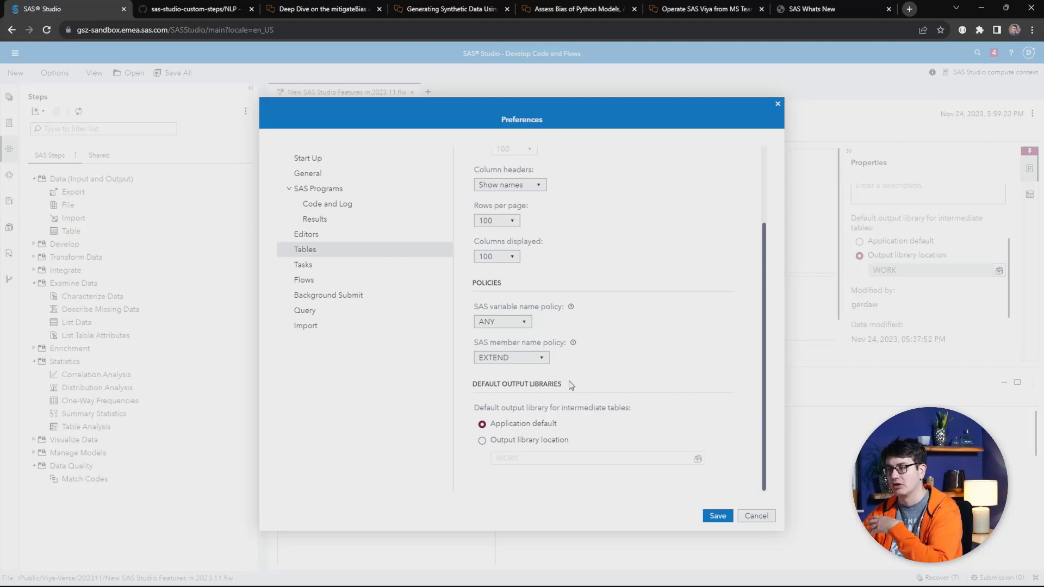
mouse_move(411, 431)
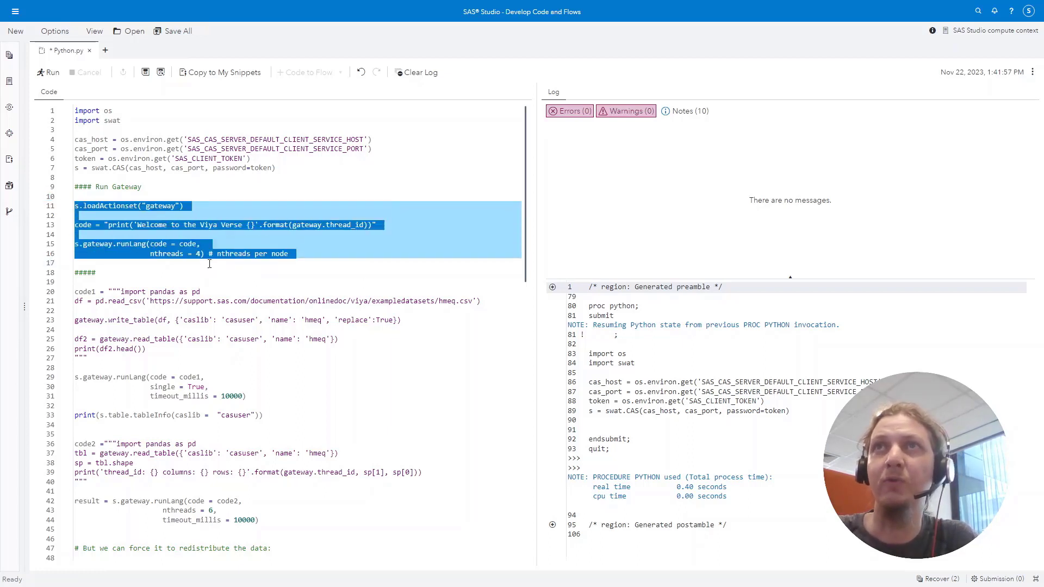
- Run the gateway code so the log shows four 'Welcome to the Viya Verse' thread messages
left_click(47, 71)
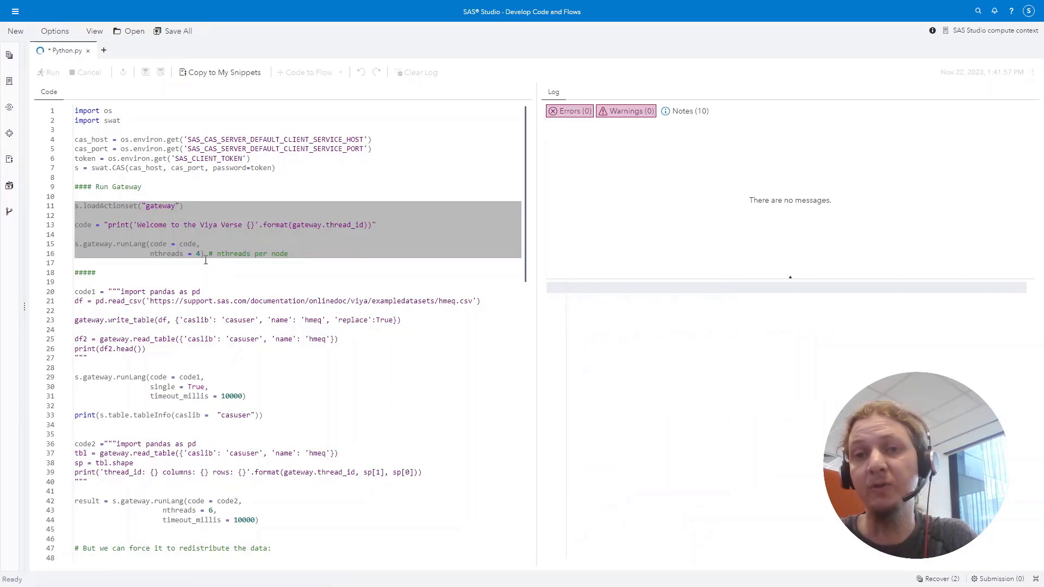
left_click(51, 72)
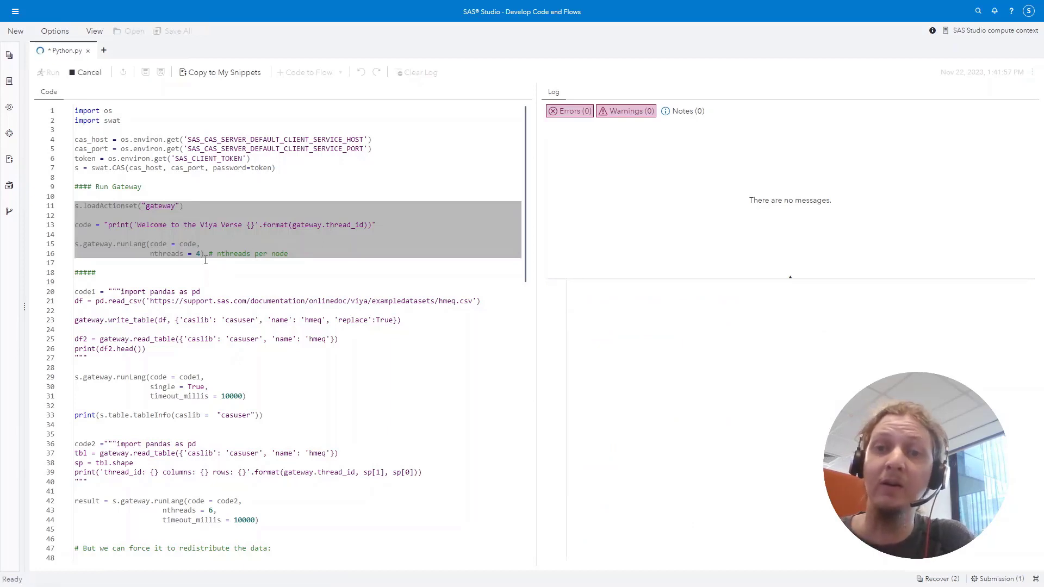
left_click(51, 71)
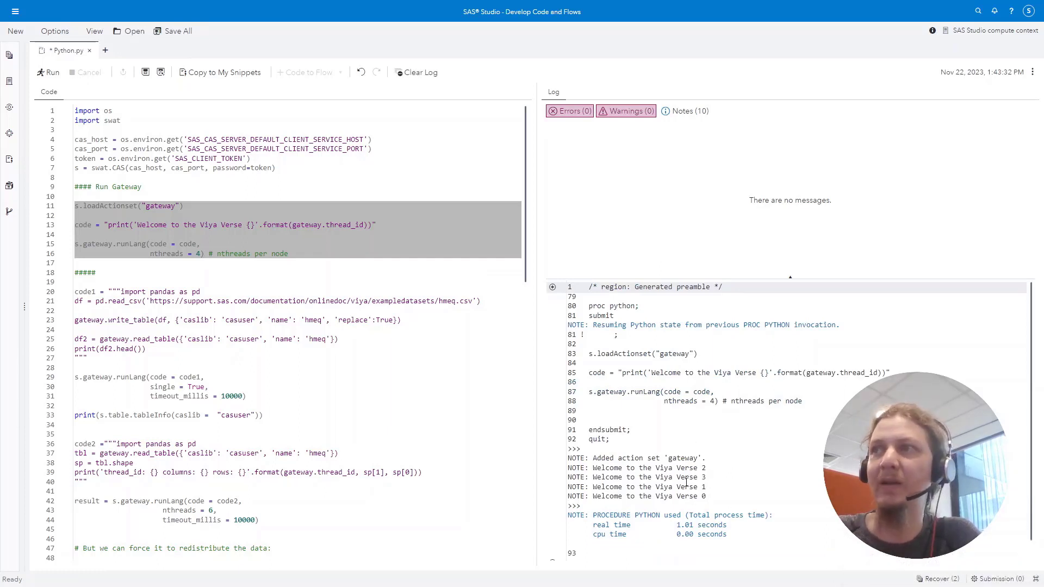
left_click(206, 259)
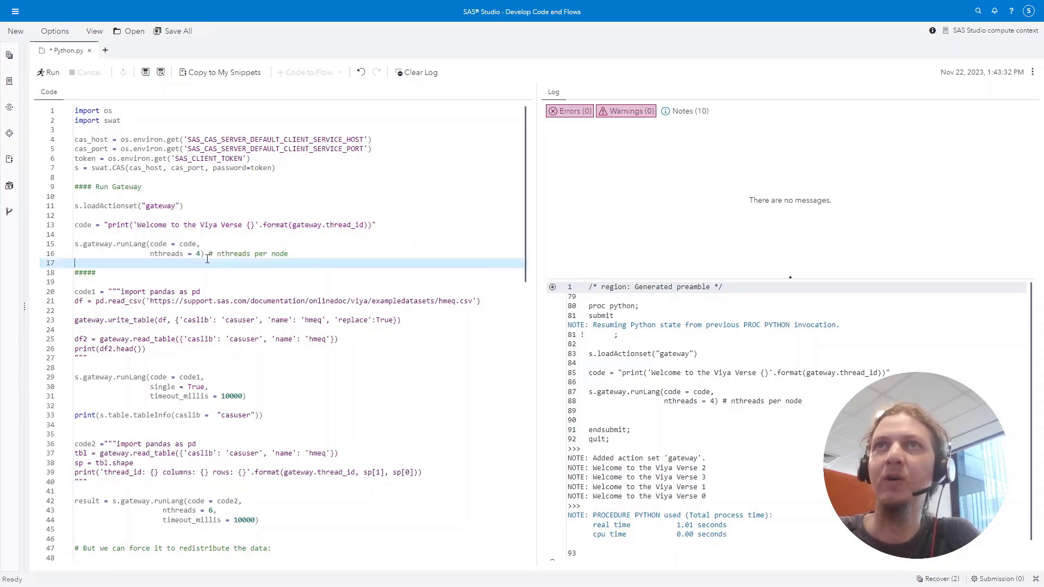
scroll("down", 3)
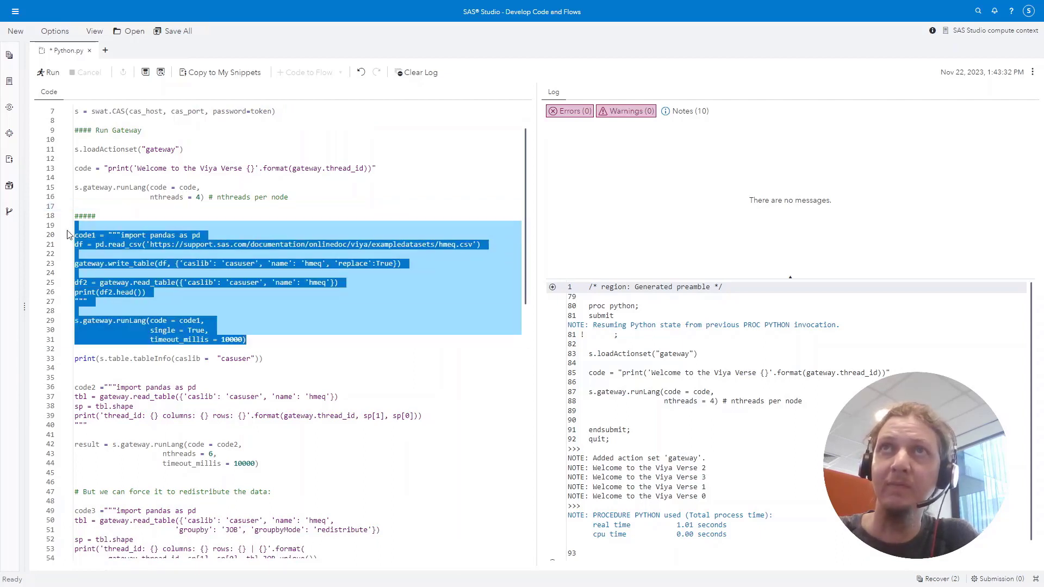
- Run the pandas upload and tableInfo code for the HMEQ table in casuser
left_click(167, 357)
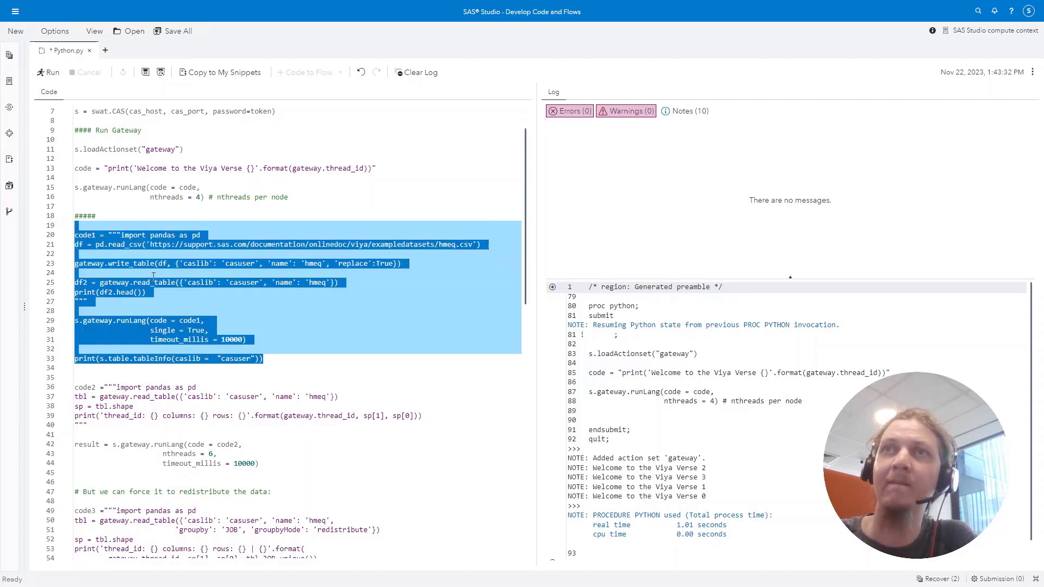
left_click(47, 72)
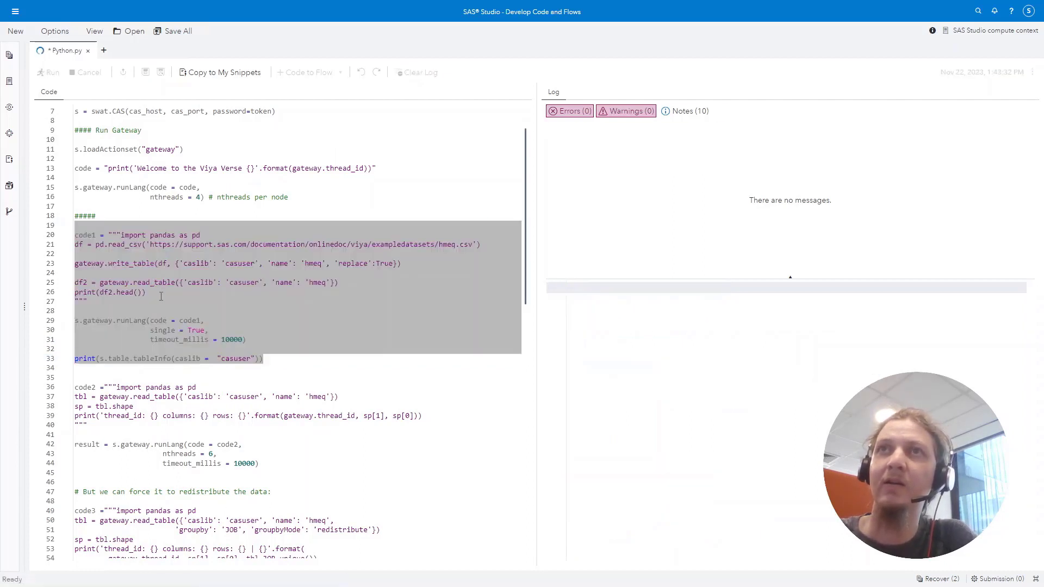
left_click(47, 72)
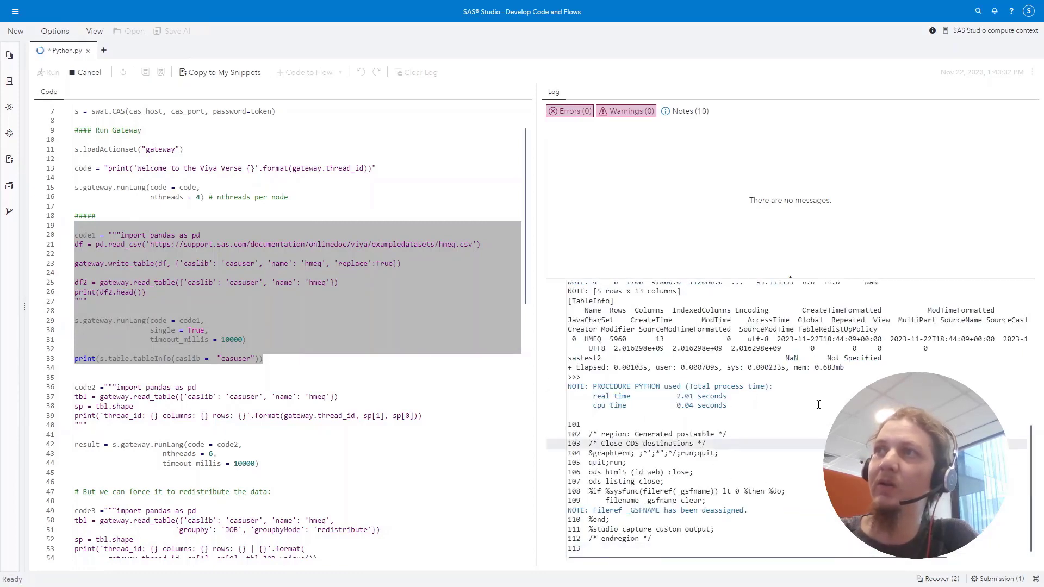
left_click(47, 72)
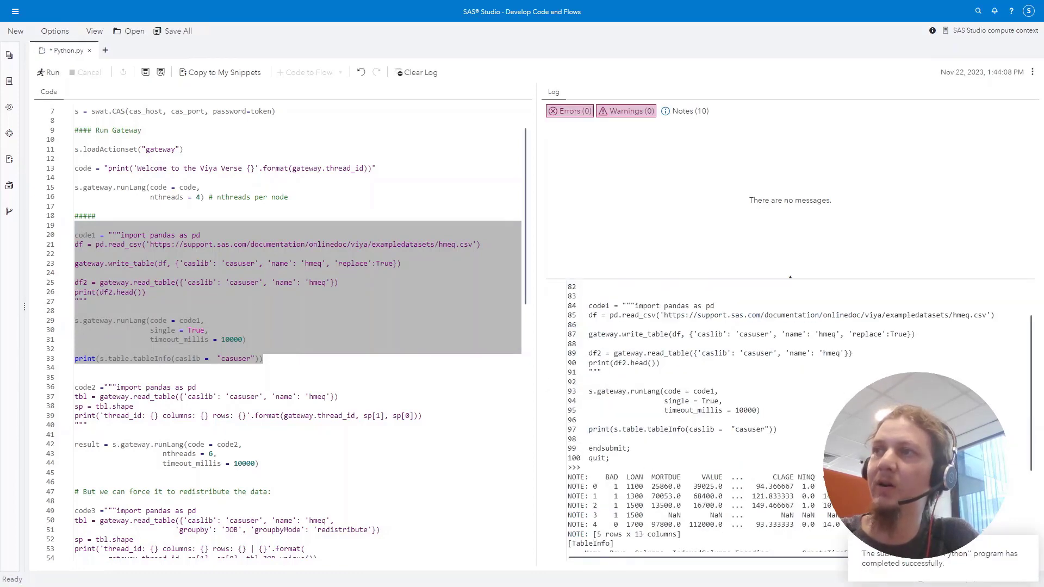
- Review the log showing HMEQ written and read back with 5 rows, 13 columns and TableInfo
scroll("down", 3)
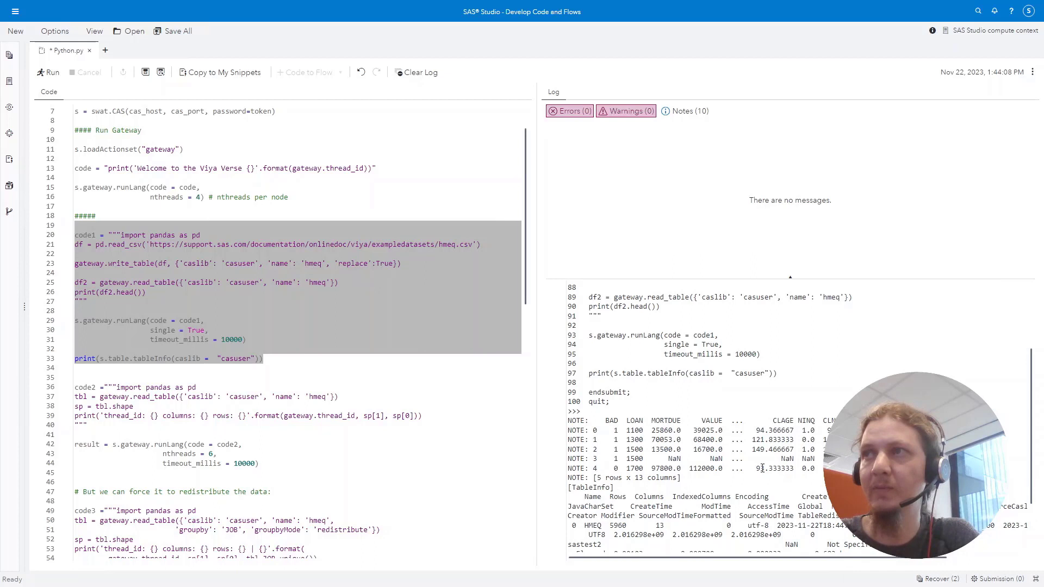
scroll("down", 3)
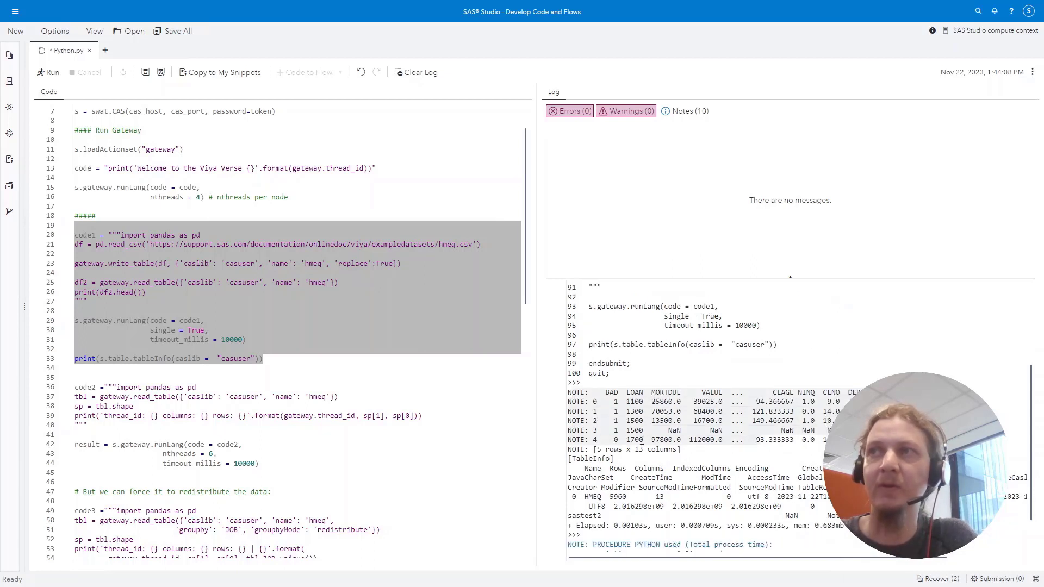
scroll("down", 3)
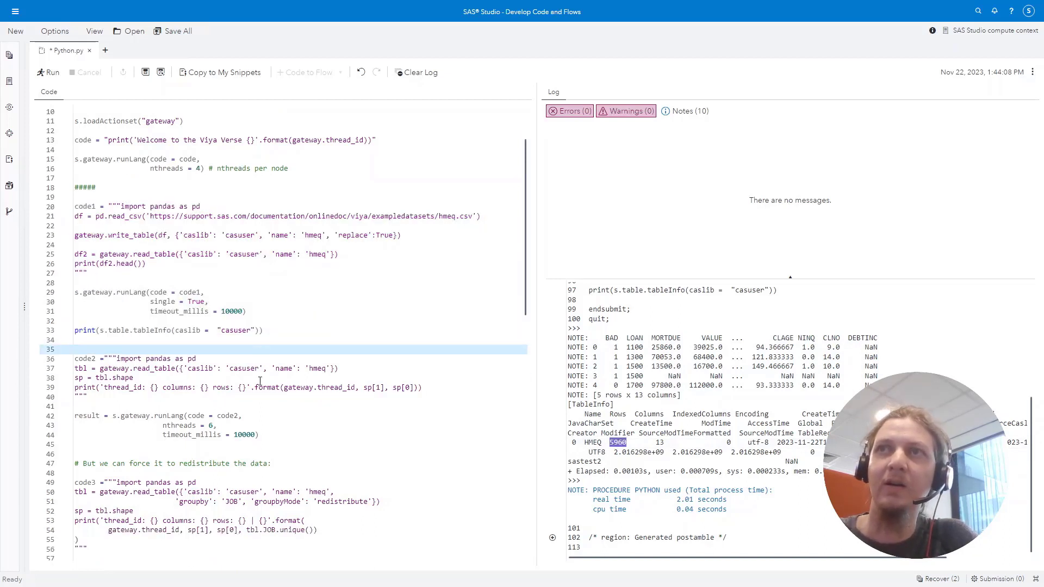
scroll("down", 3)
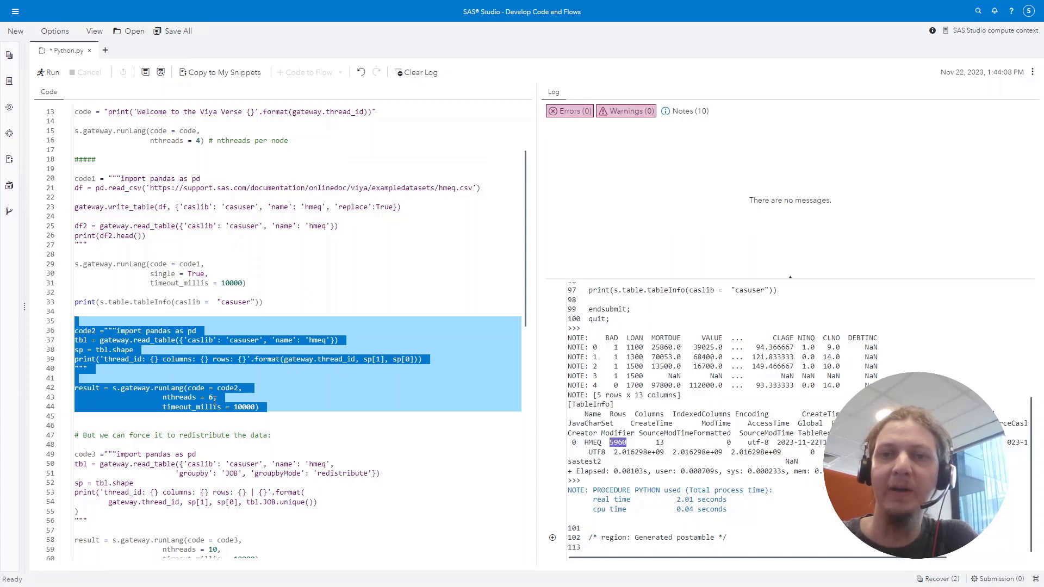
- Run code2 so the log shows six threads with thread 0 holding all 5960 hmeq rows
left_click(50, 72)
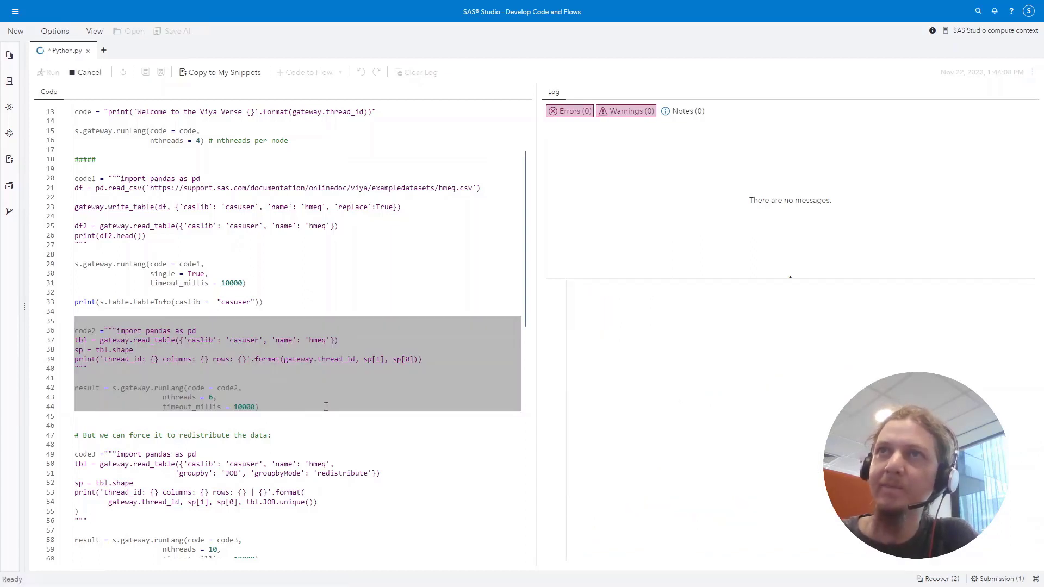
left_click(51, 71)
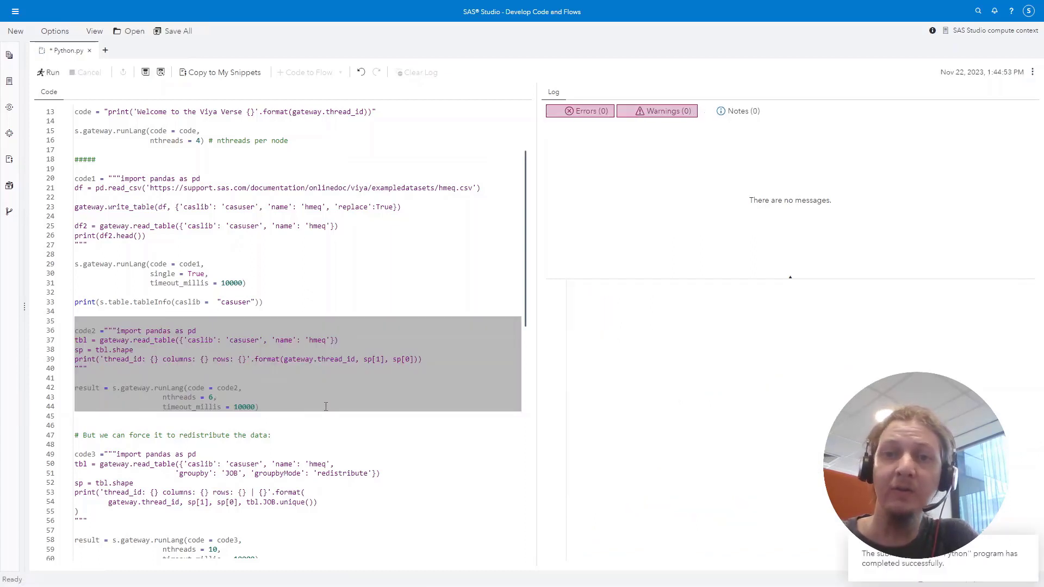
left_click(51, 72)
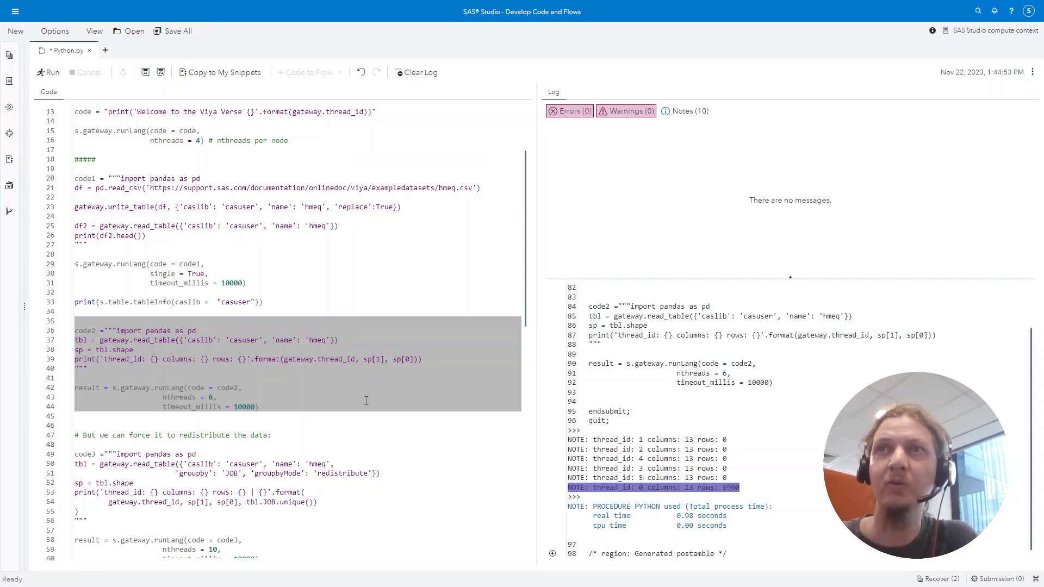
scroll("down", 3)
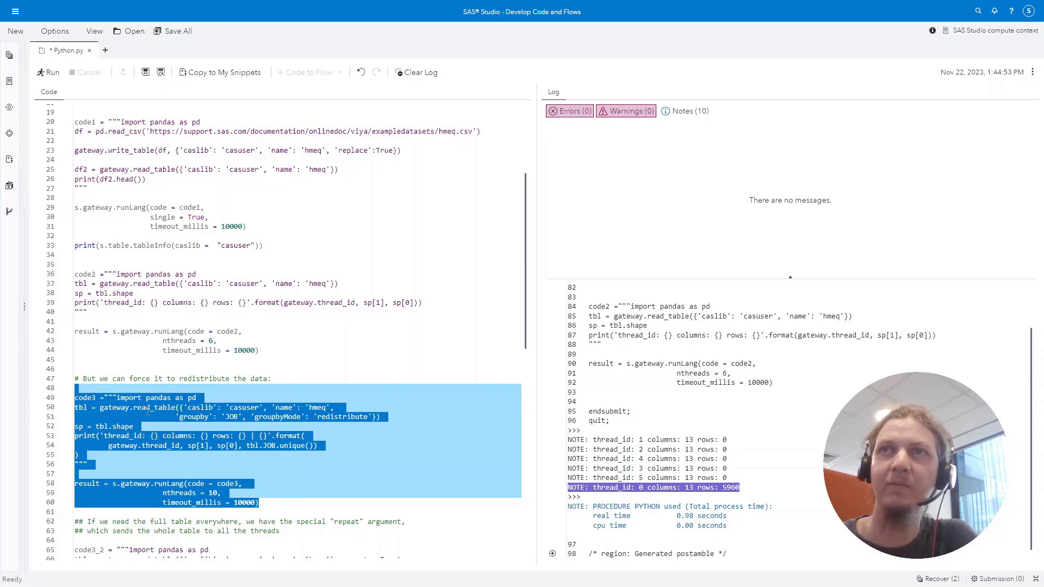
- Run code3 so the log shows hmeq rows redistributed across ten threads by JOB
left_click(52, 72)
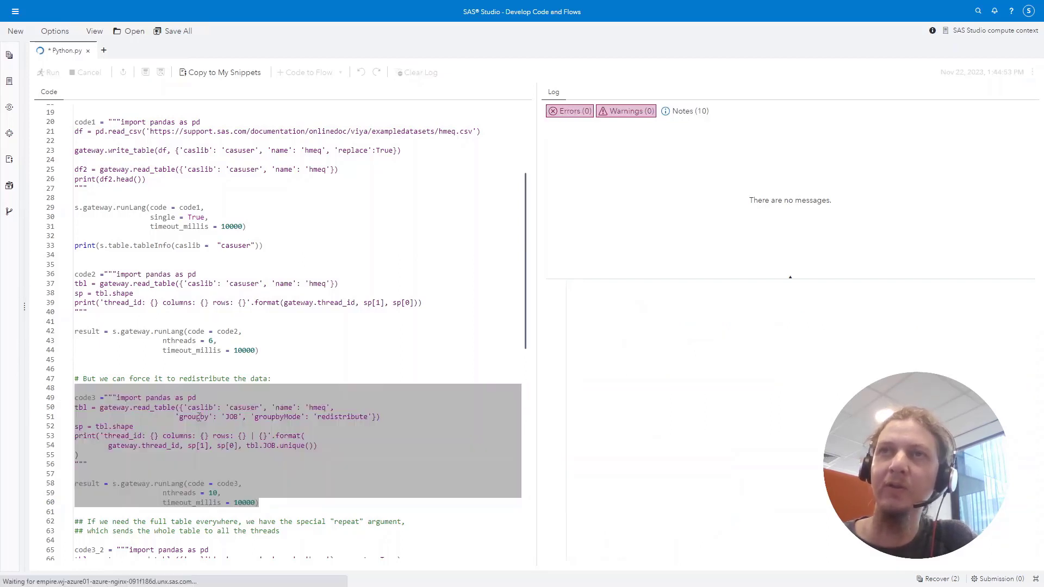
left_click(47, 72)
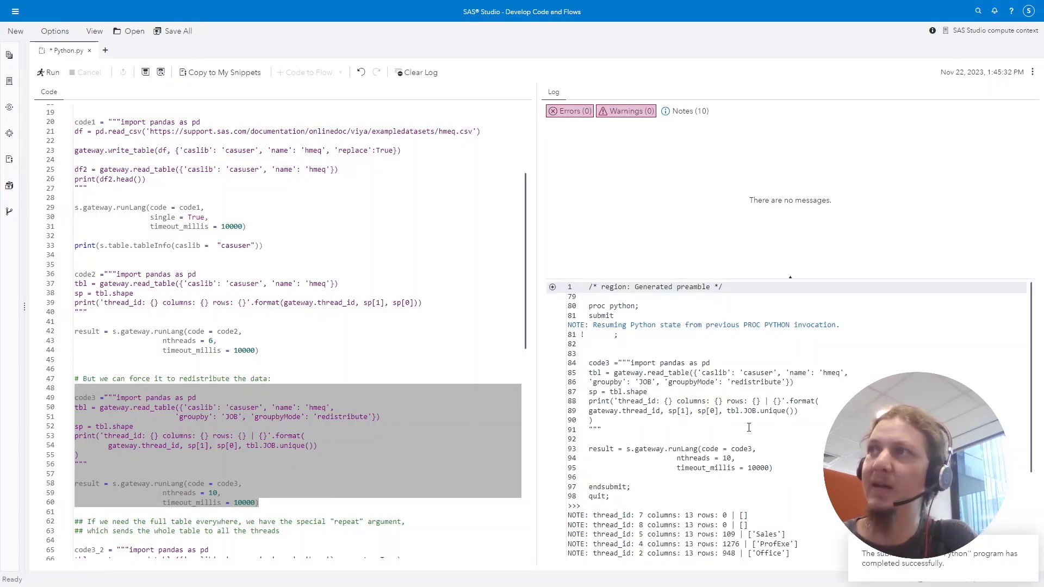
scroll("down", 3)
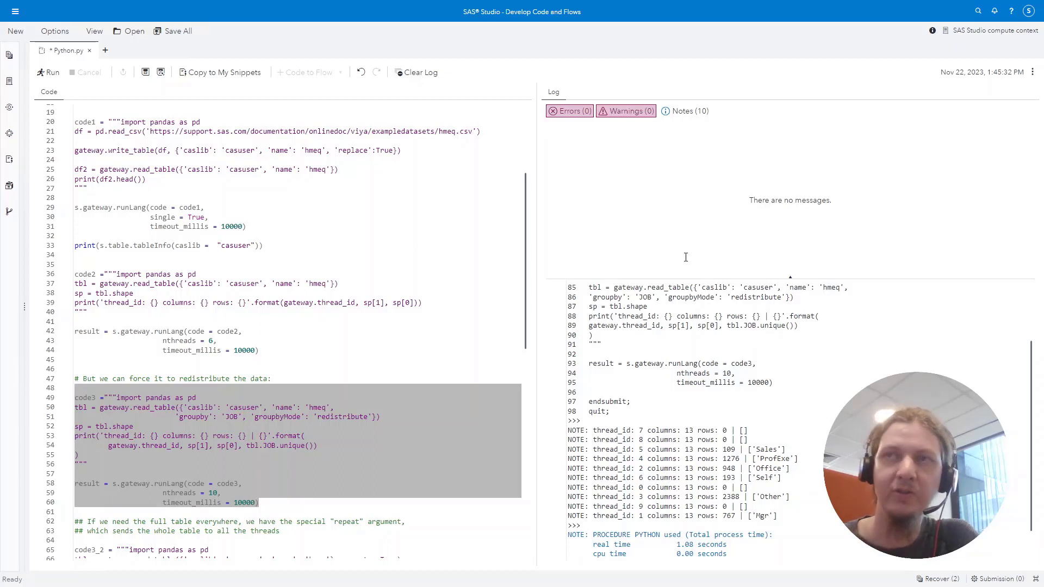
mouse_move(454, 401)
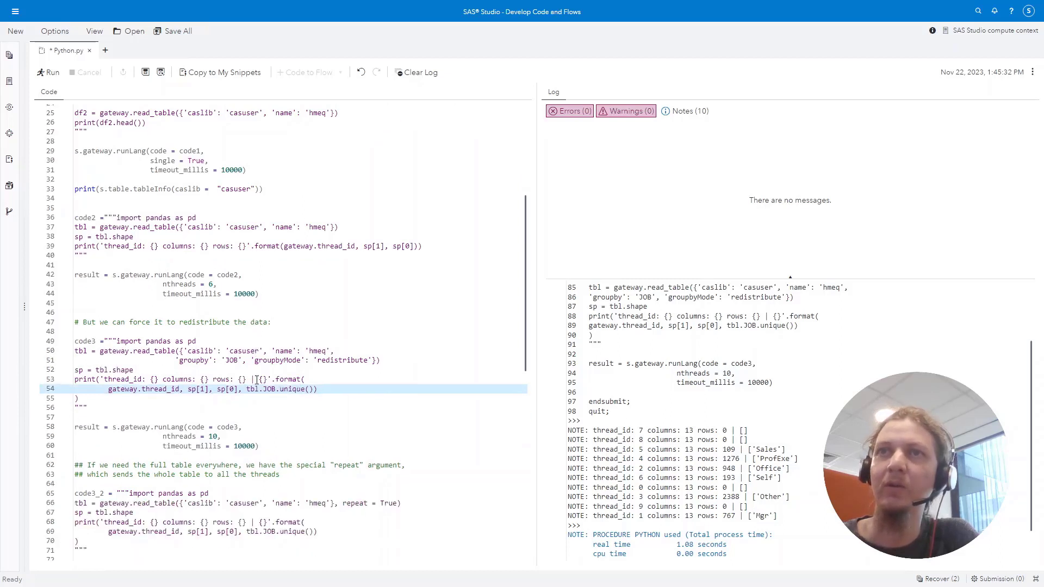
scroll("down", 3)
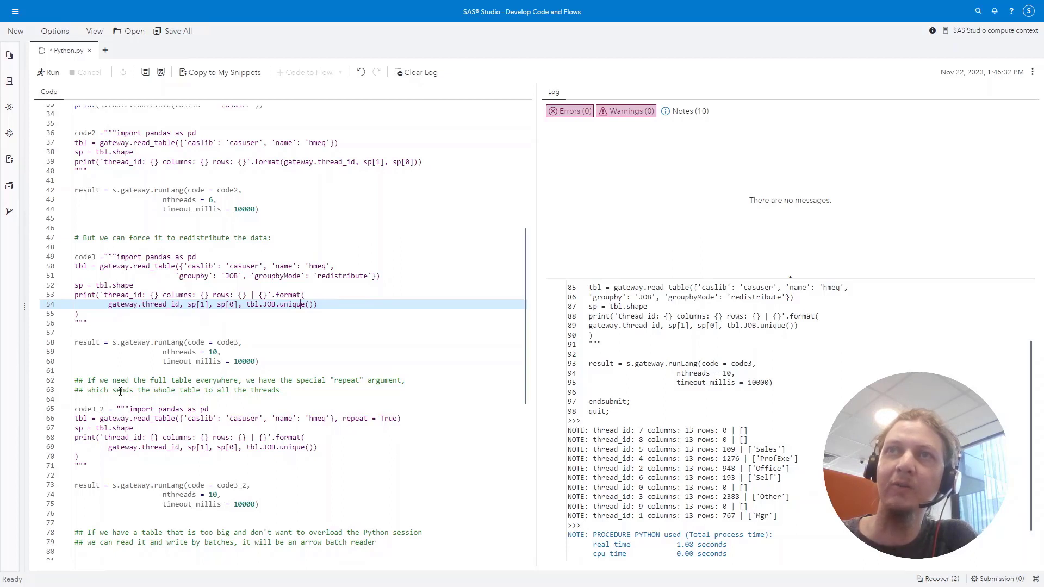
- Run code3_2 with repeat=True so all ten threads each receive the full 5960 hmeq rows
double_click(369, 418)
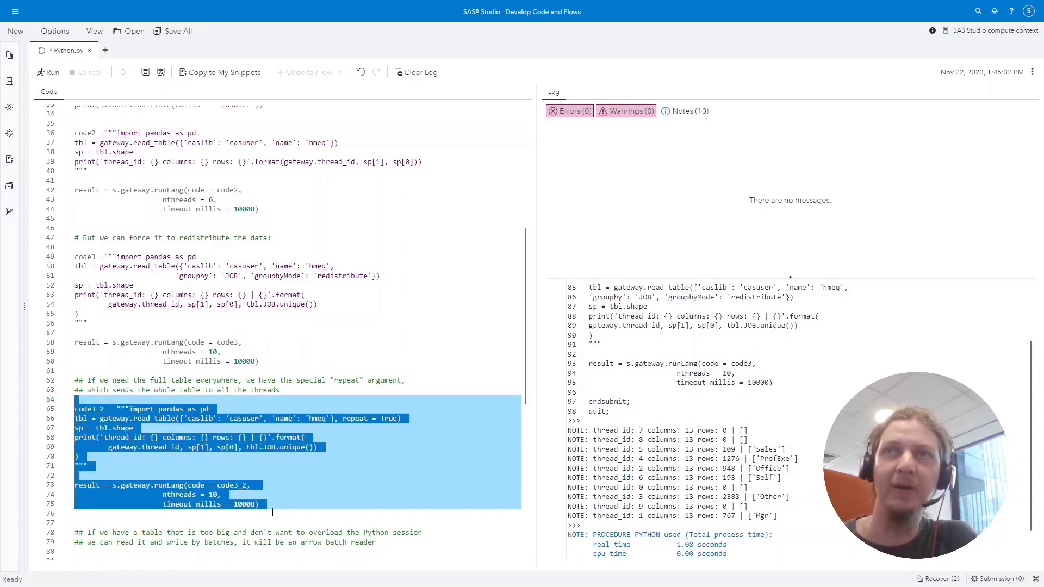
left_click(47, 72)
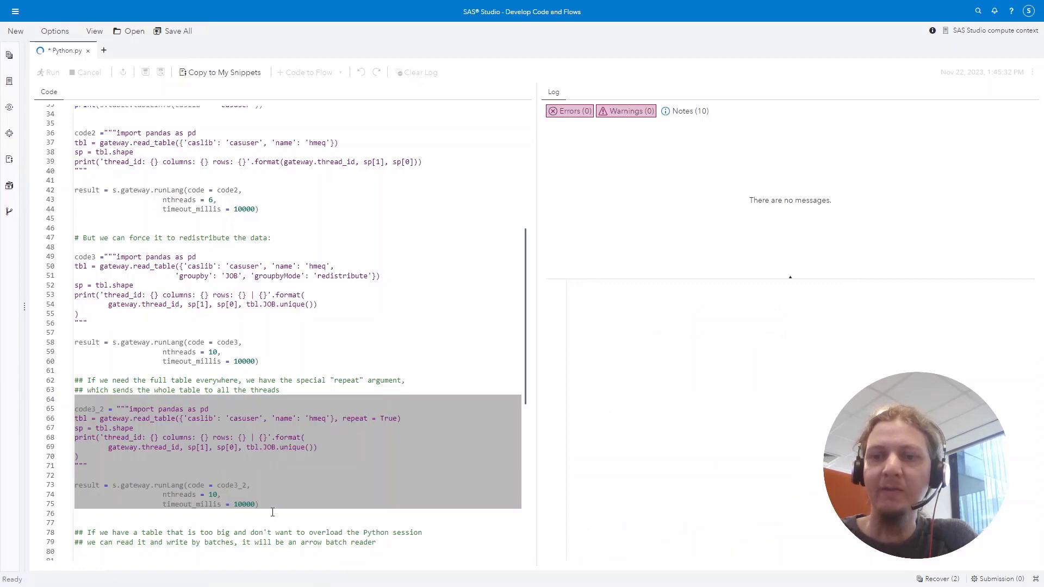
left_click(47, 72)
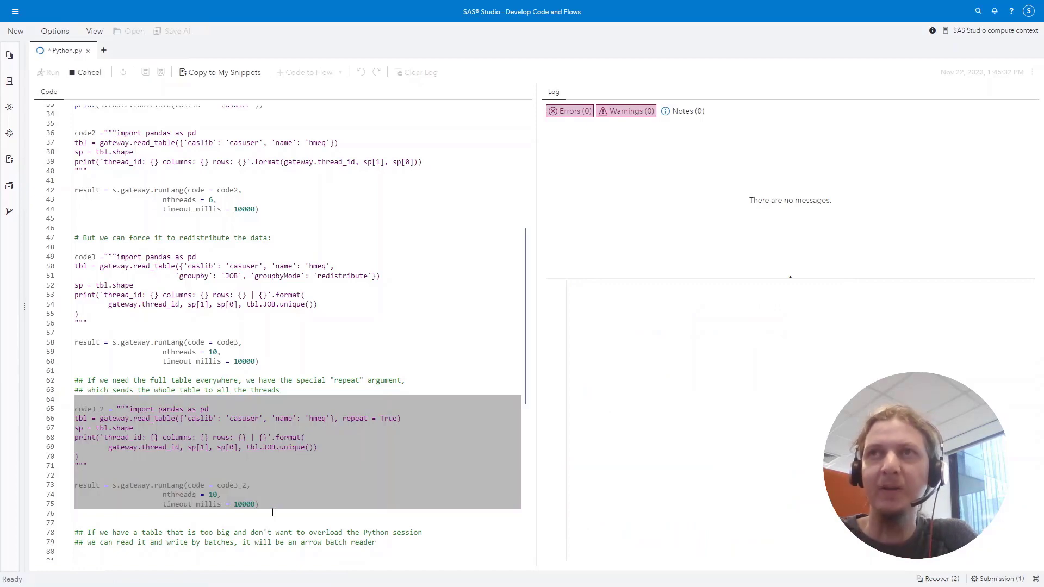
left_click(46, 72)
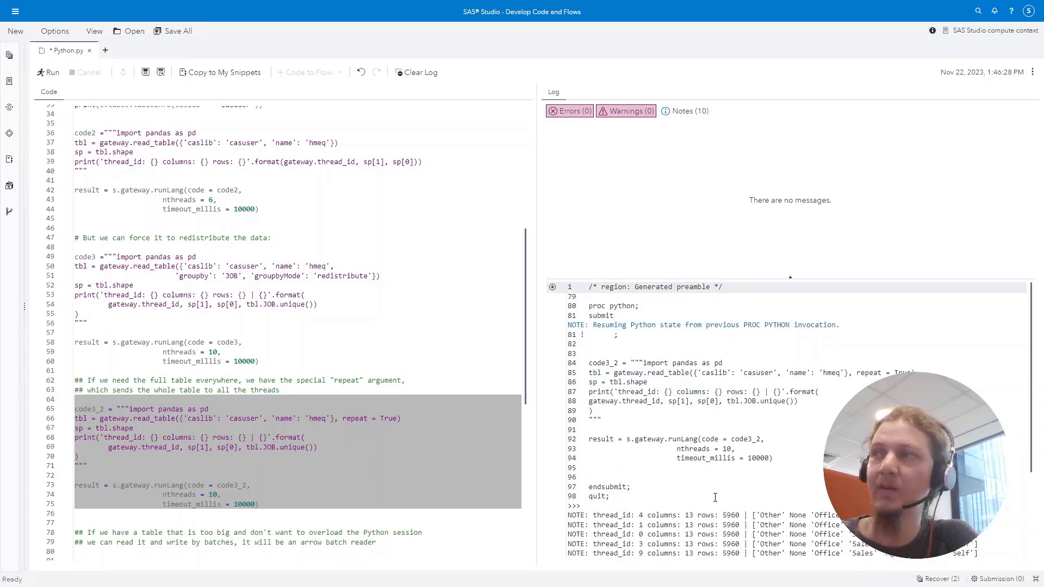
scroll("down", 3)
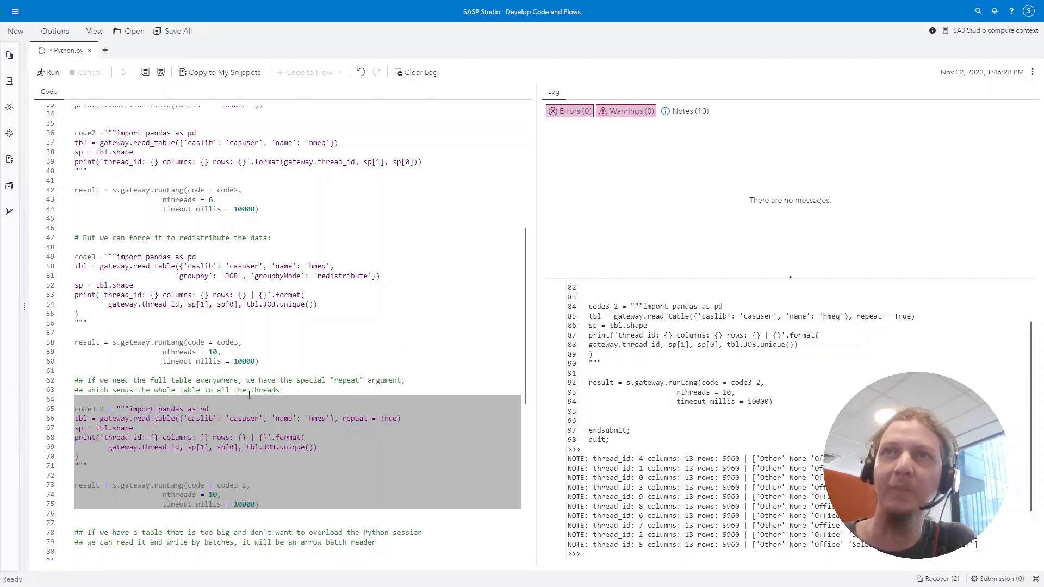
scroll("down", 3)
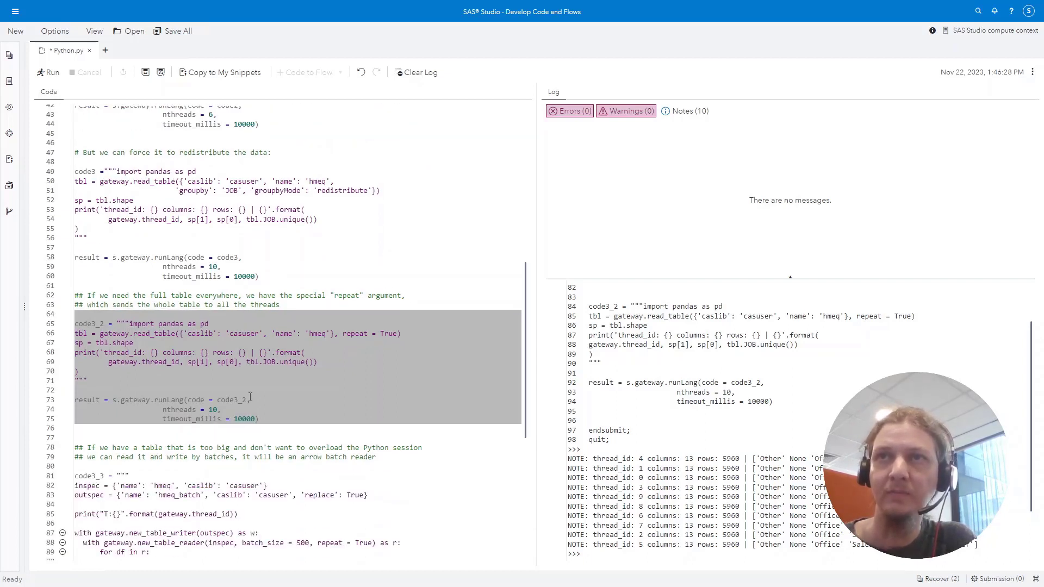
- Point out new_table_writer, outspec, new_table_reader and the batch_size of 500 in code3_3
scroll("down", 3)
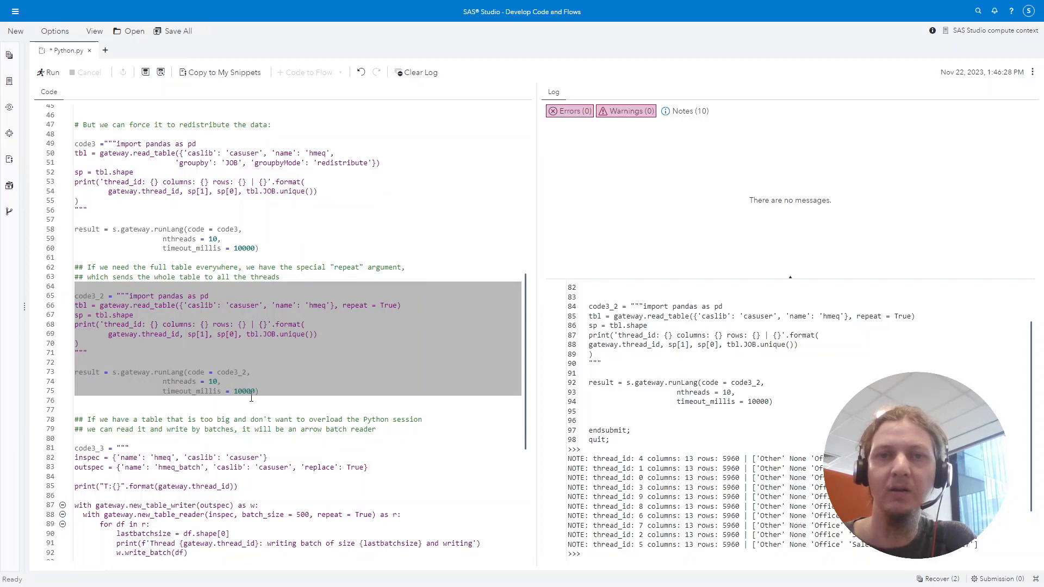
scroll("down", 3)
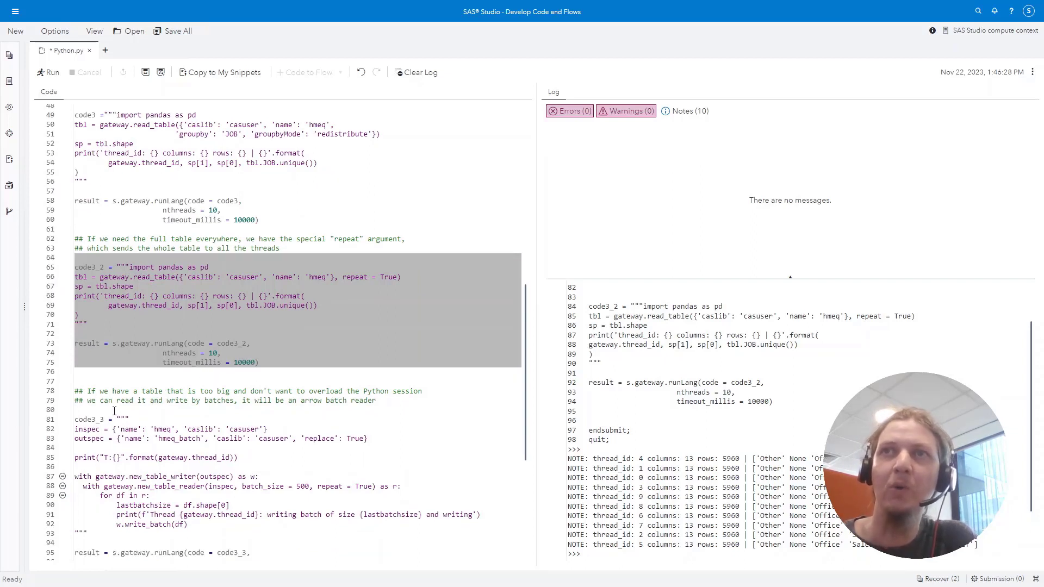
scroll("down", 3)
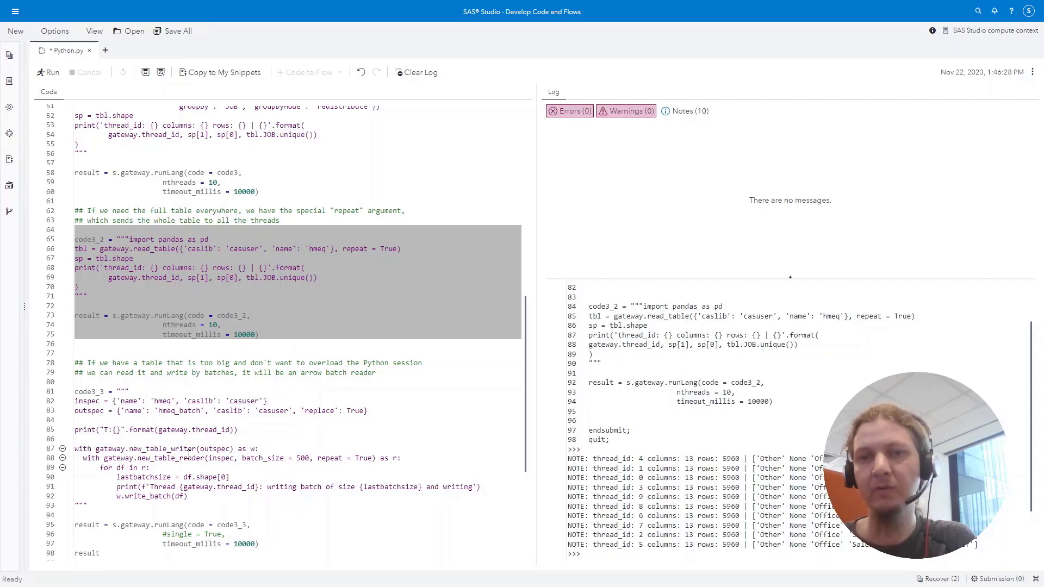
scroll("down", 3)
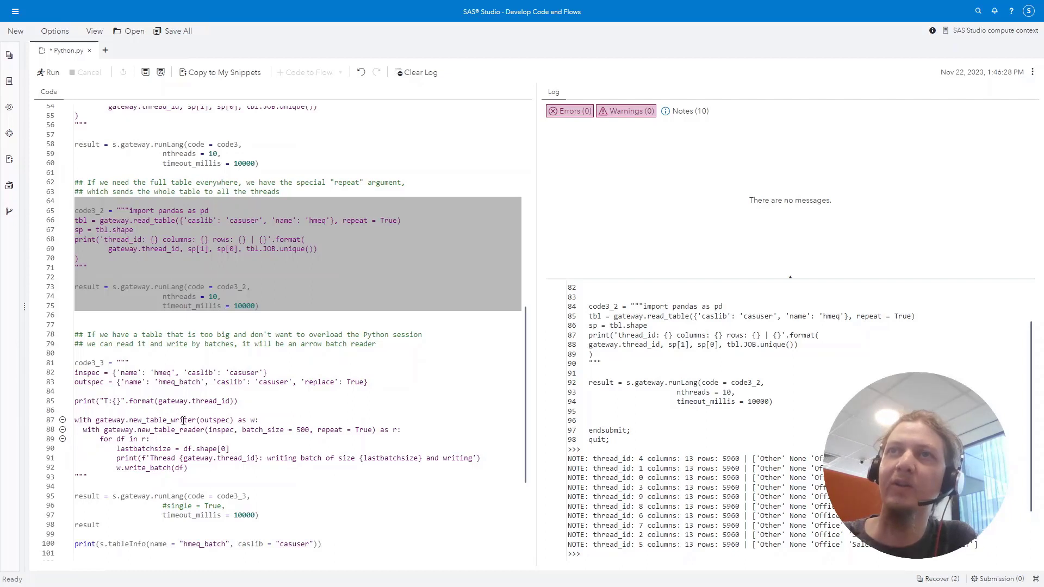
double_click(160, 420)
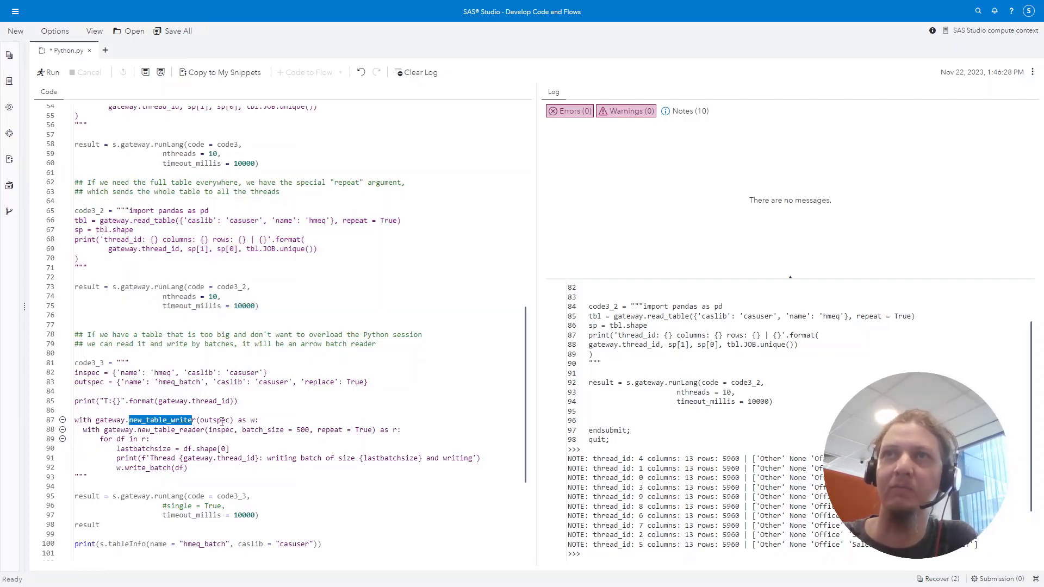
double_click(214, 420)
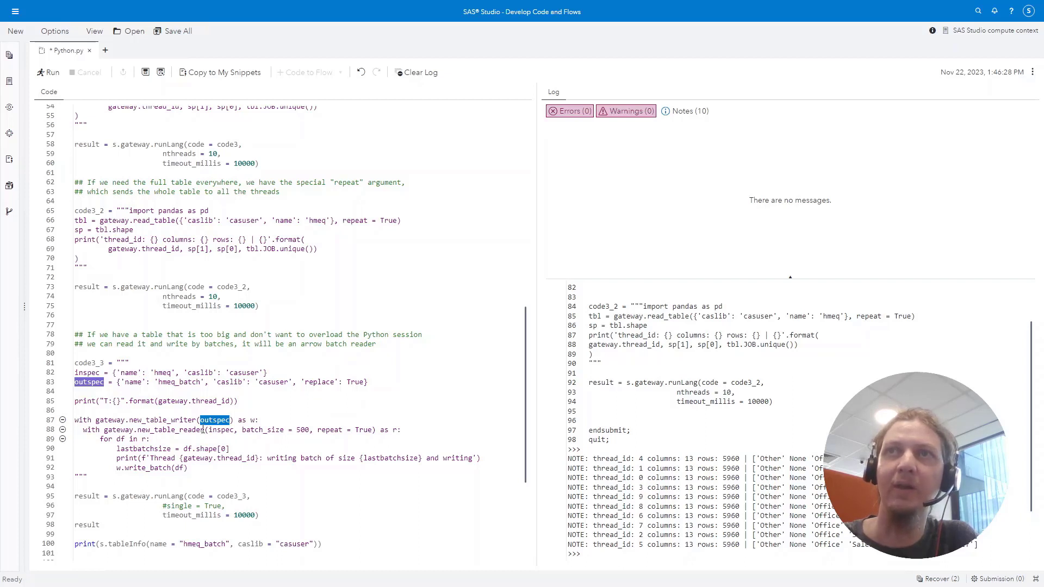
double_click(172, 429)
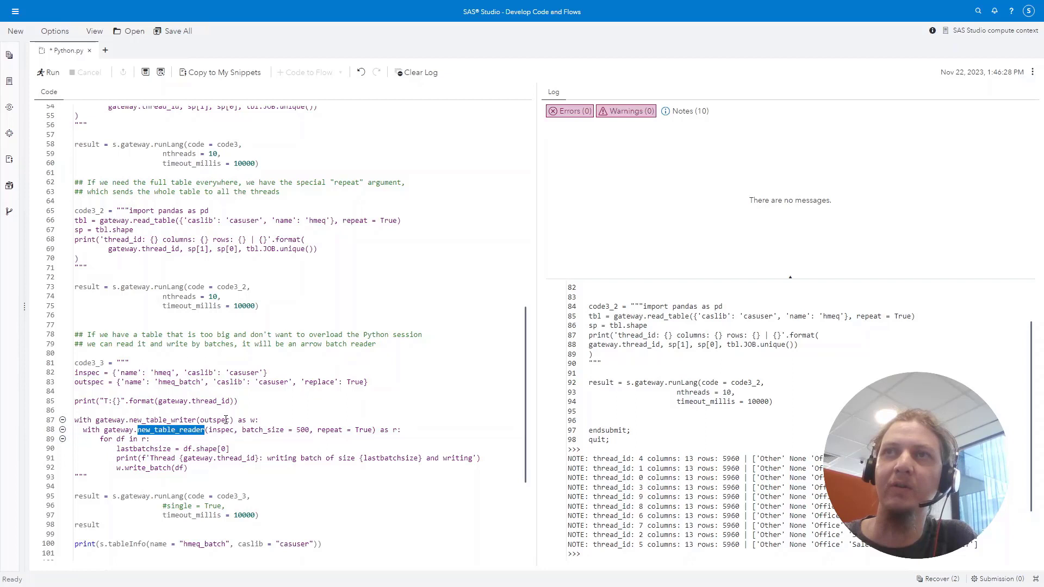
double_click(301, 429)
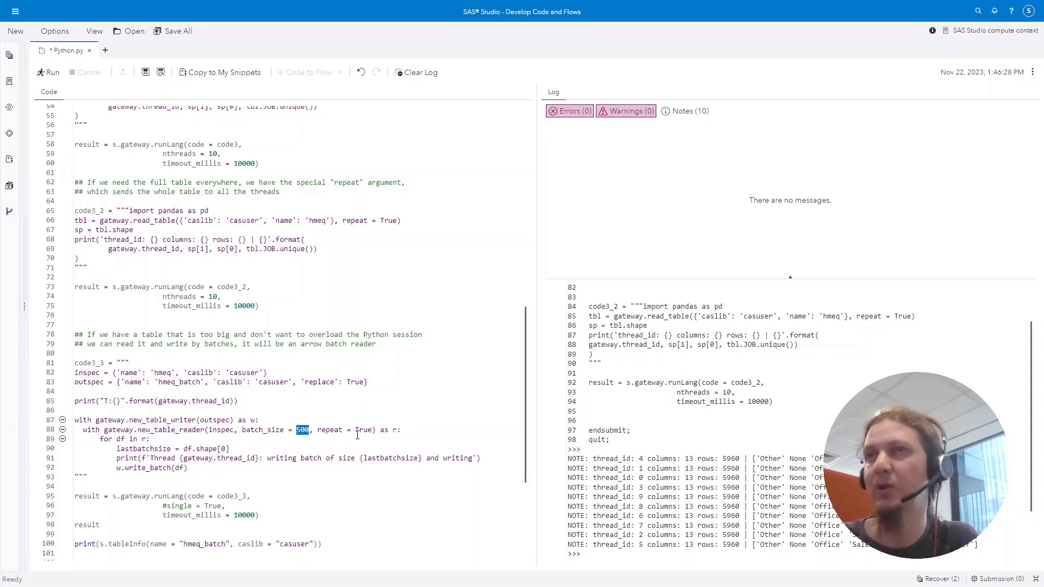
double_click(264, 430)
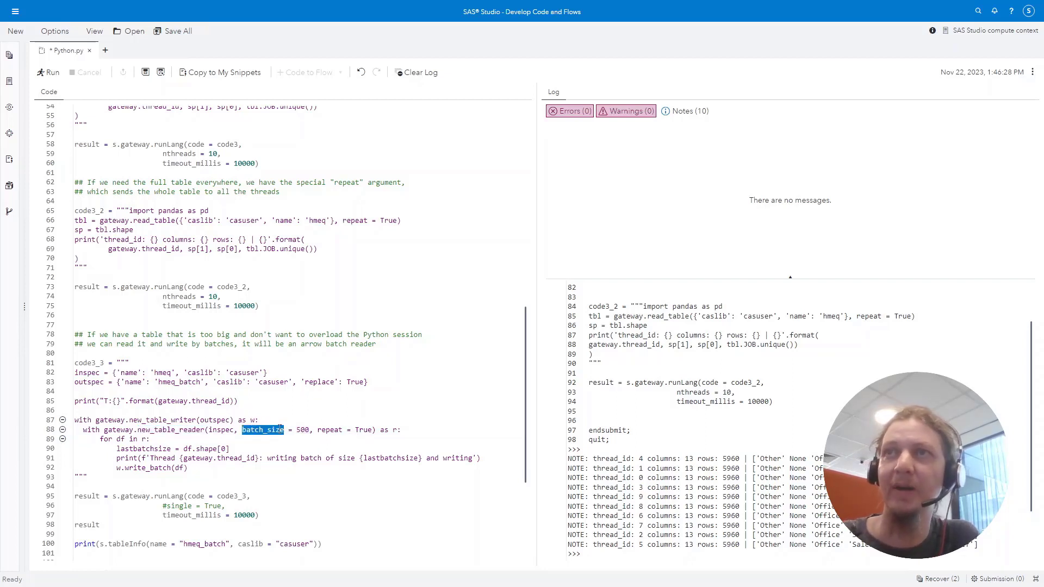
- Run the code3_3 batch read-and-write example creating hmeq_batch without errors
scroll("down", 3)
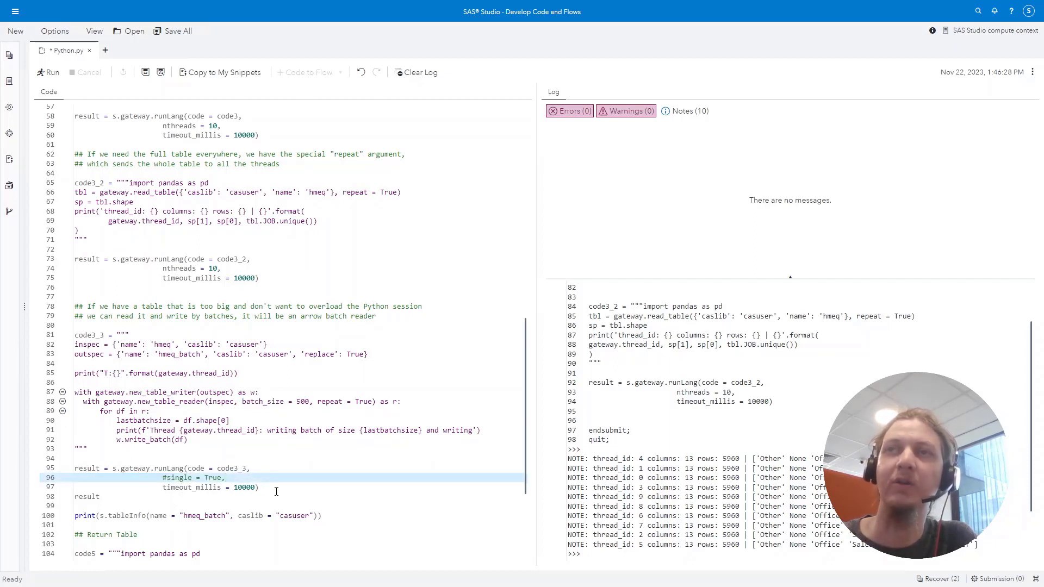
mouse_move(250, 411)
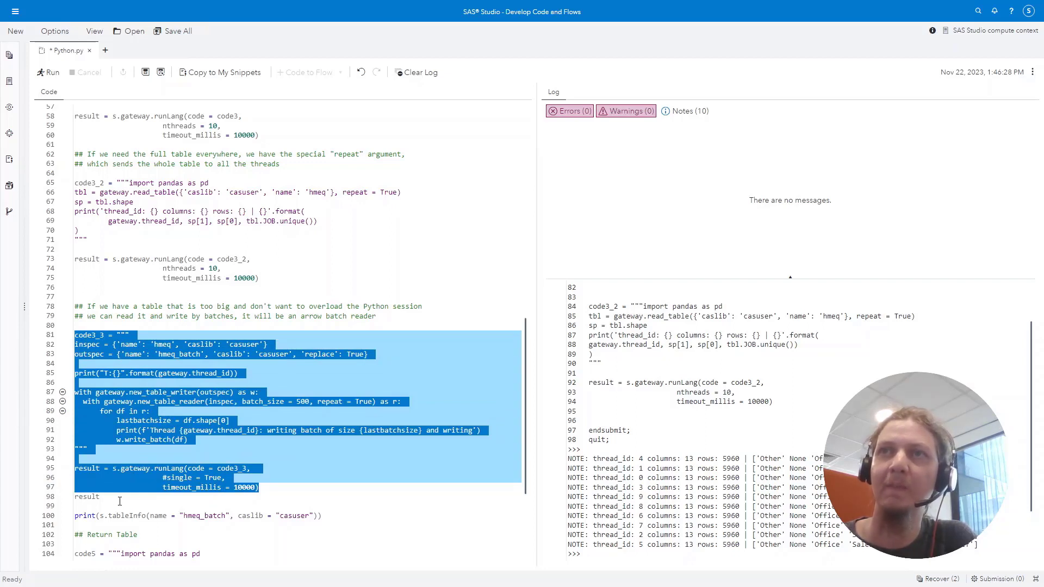
left_click(46, 72)
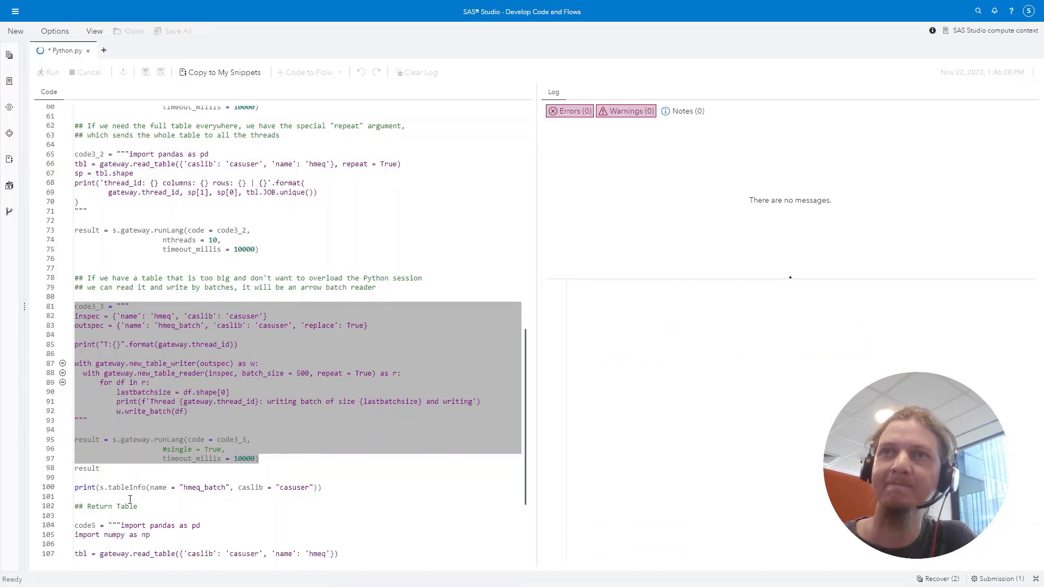
left_click(46, 71)
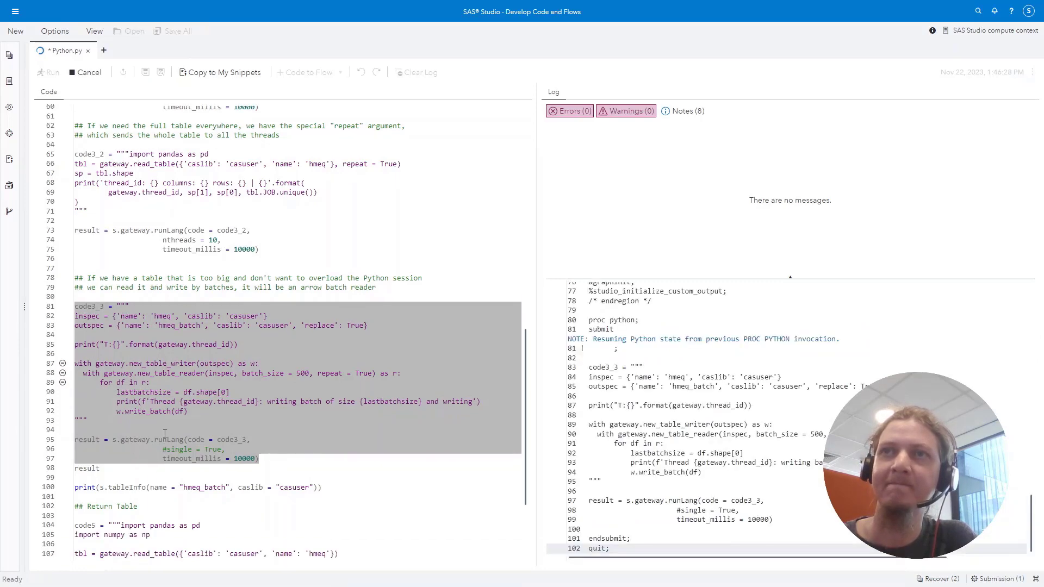
left_click(47, 71)
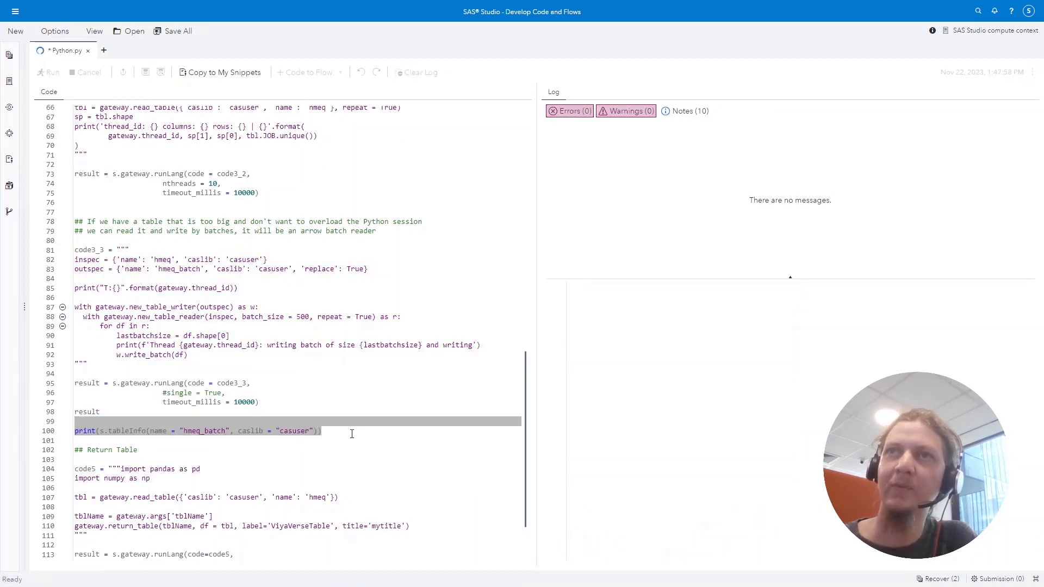
- Run the tableInfo check showing hmeq_batch with 95360 rows and 13 columns
left_click(47, 72)
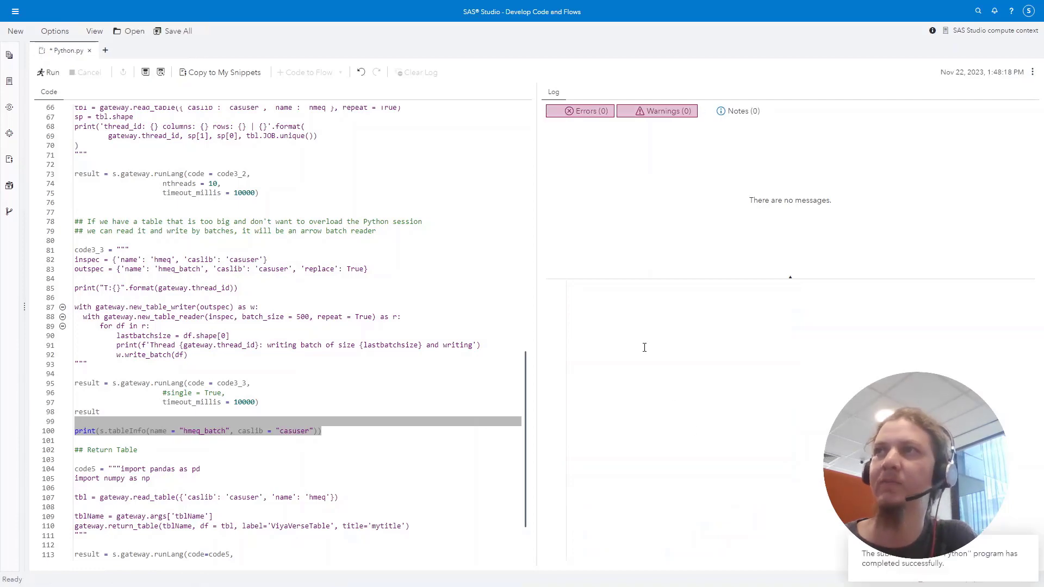
left_click(47, 72)
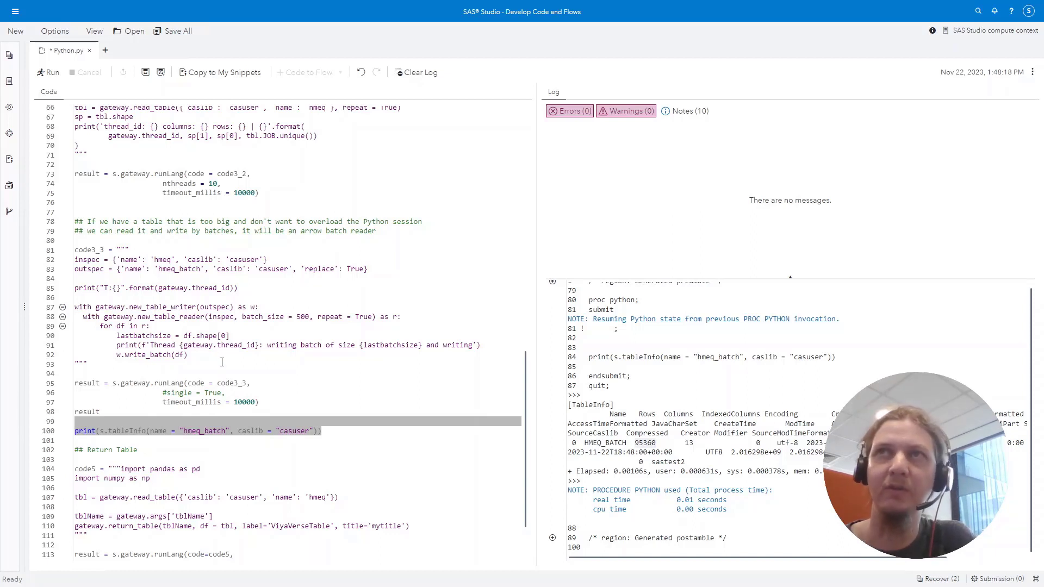
scroll("down", 3)
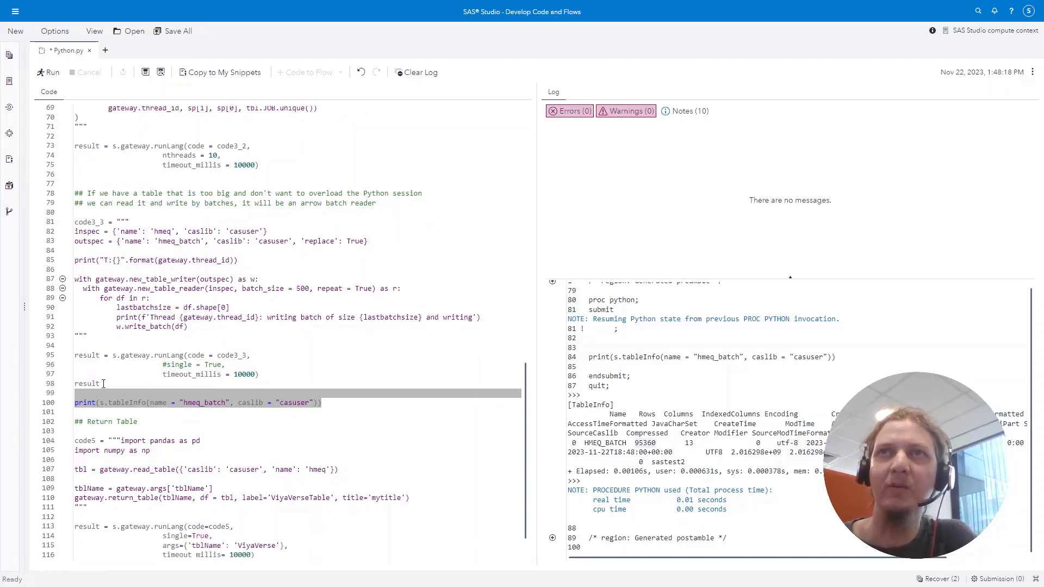
- Evaluate the result variable line on its own
double_click(86, 384)
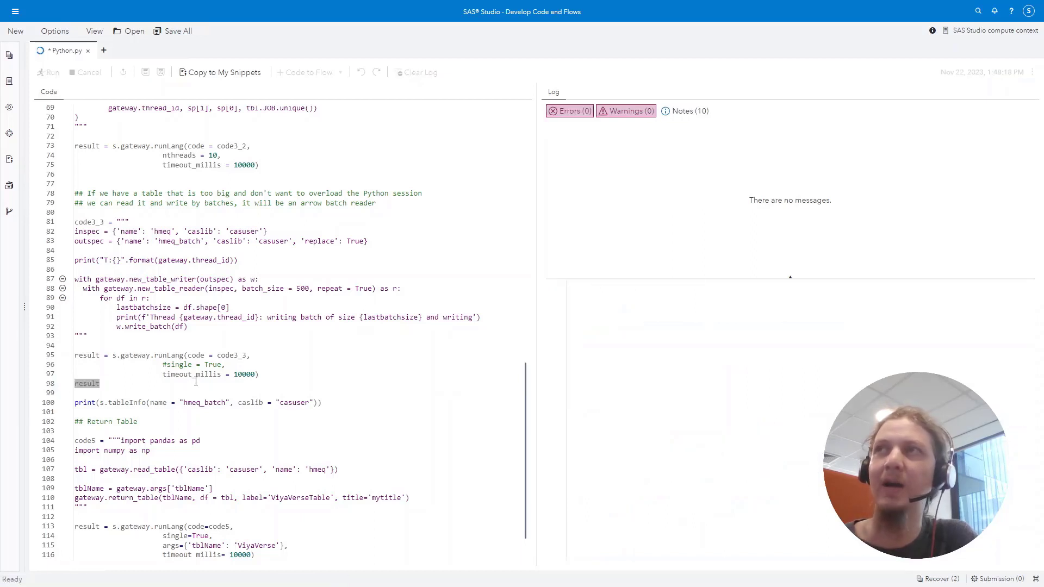
left_click(51, 72)
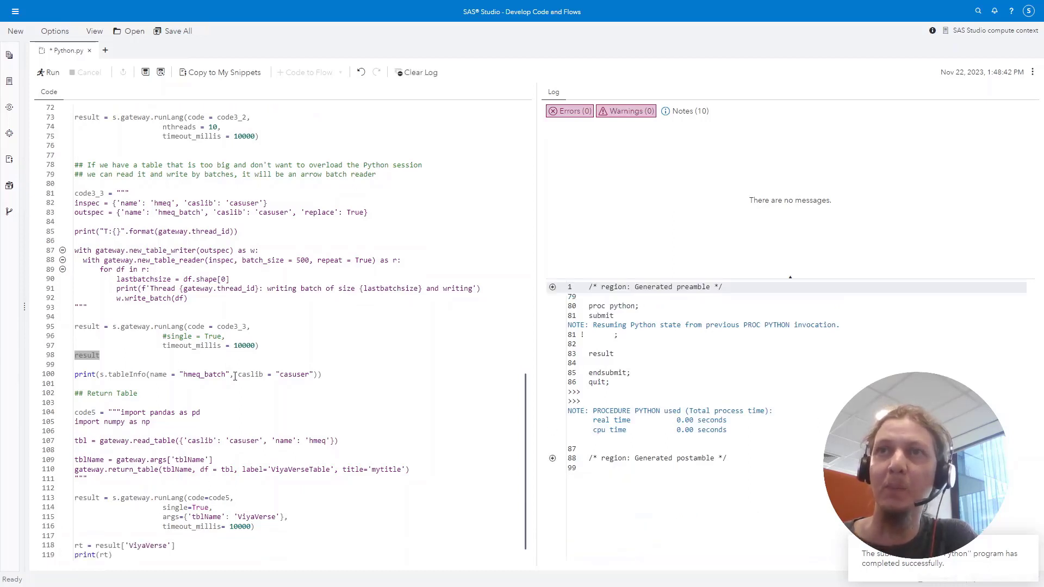
- Point out return_table and run the Return Table example code
scroll("down", 3)
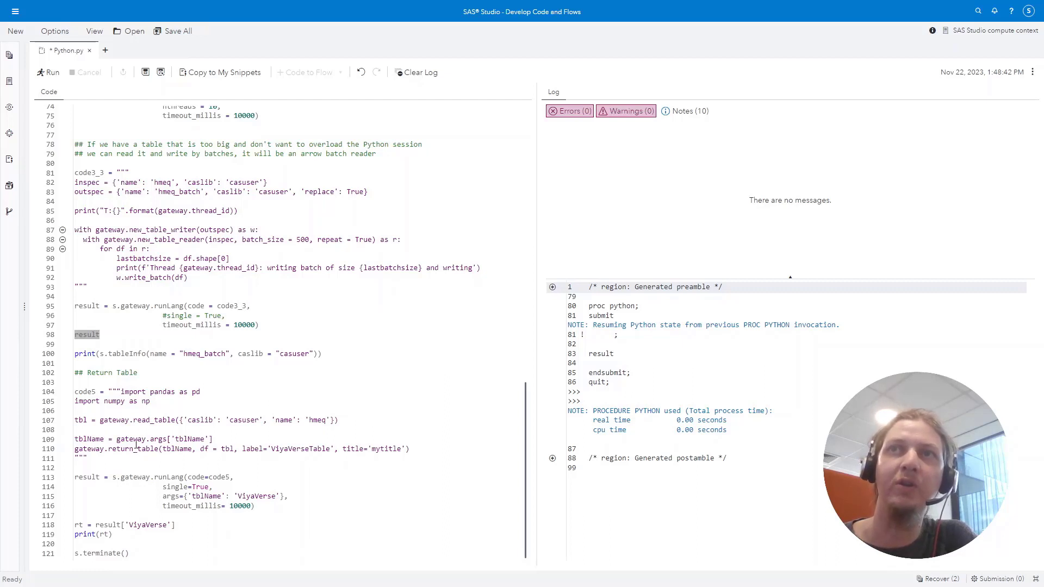
double_click(133, 449)
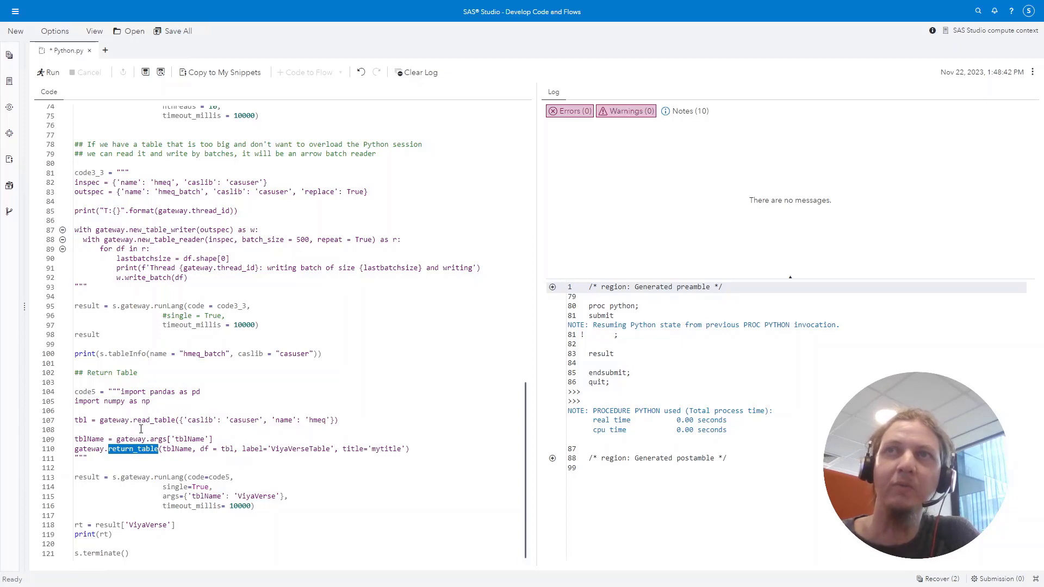
mouse_move(141, 439)
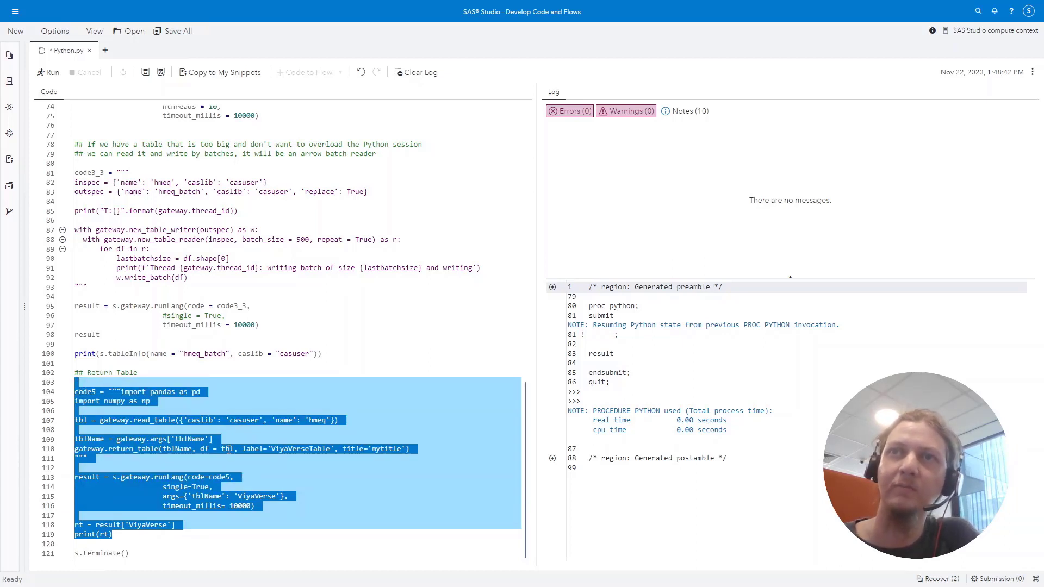
left_click(47, 72)
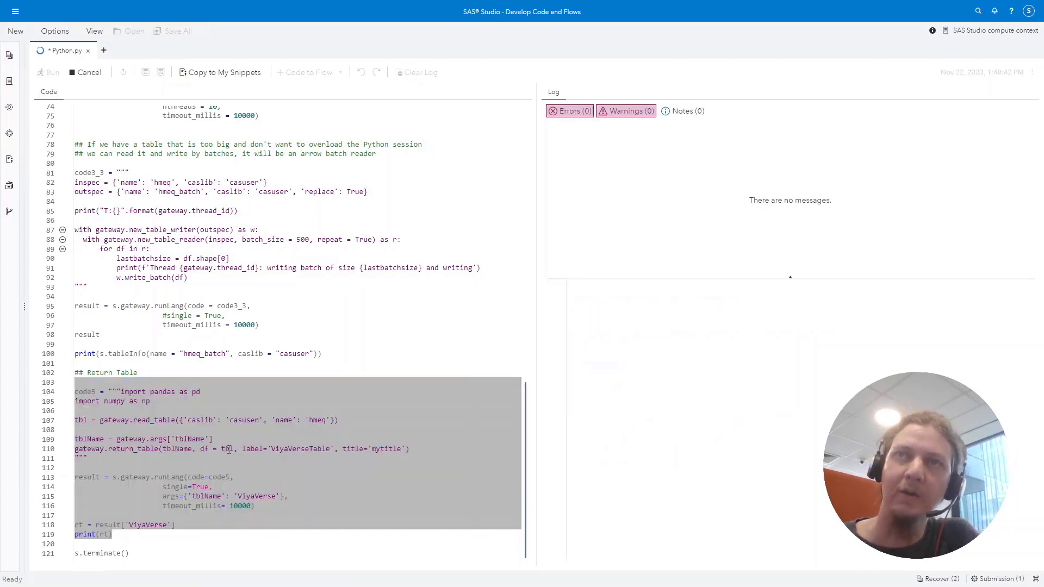
left_click(47, 72)
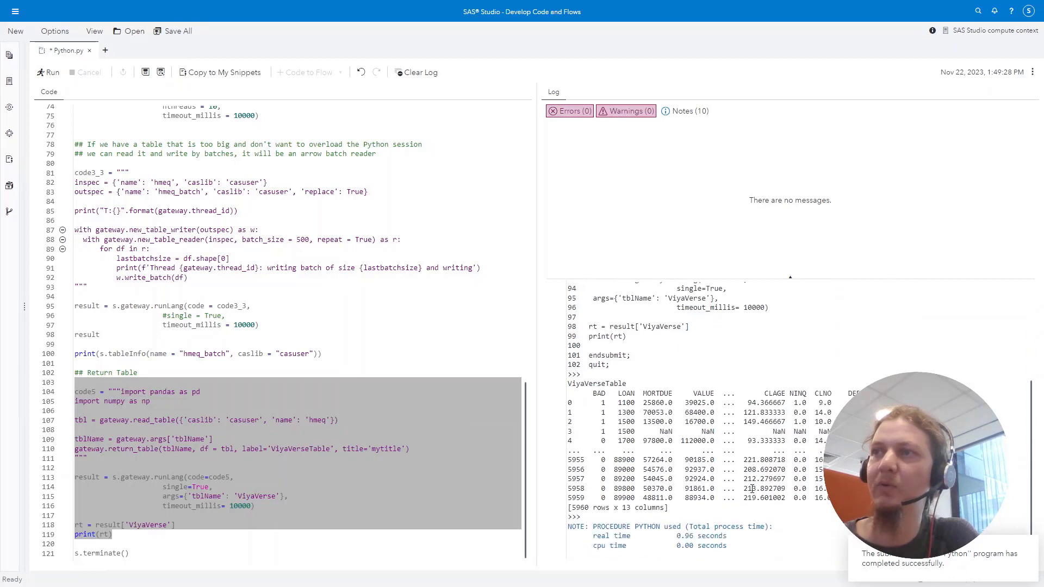
- Run print(rt) showing the ViyaVerseTable with 5960 rows and 13 columns
scroll("down", 3)
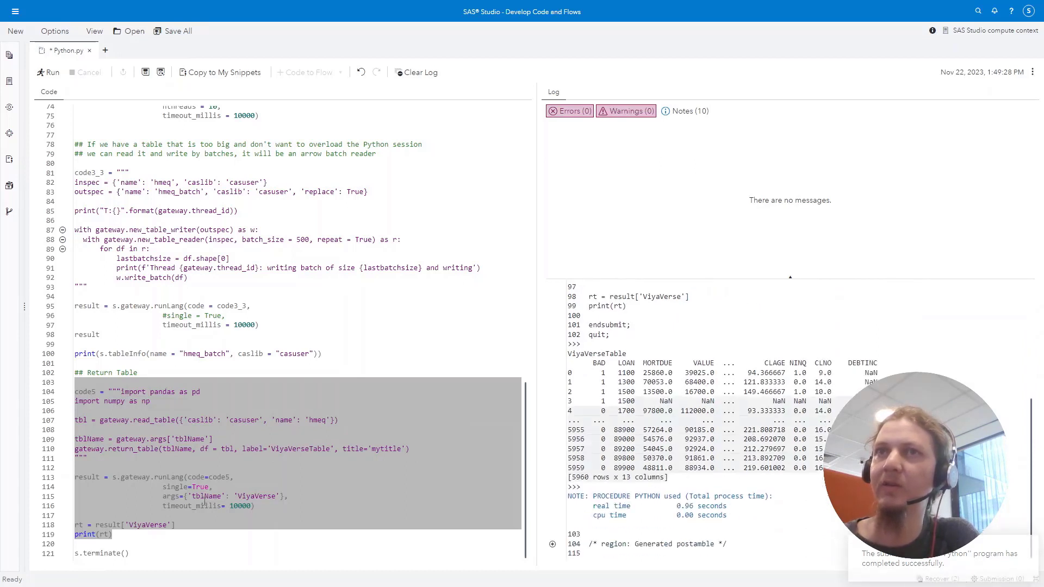
left_click(112, 533)
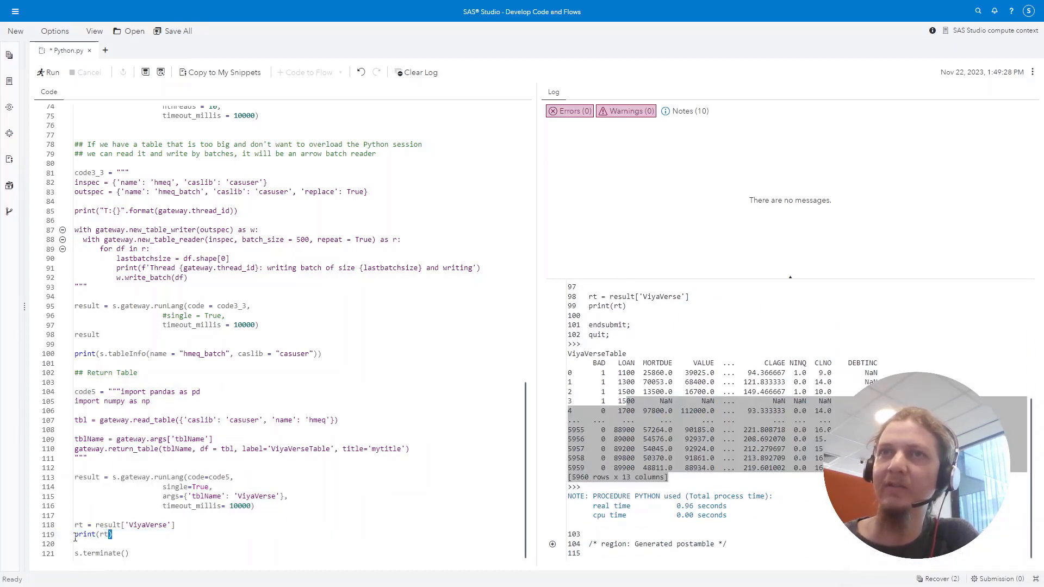
double_click(85, 535)
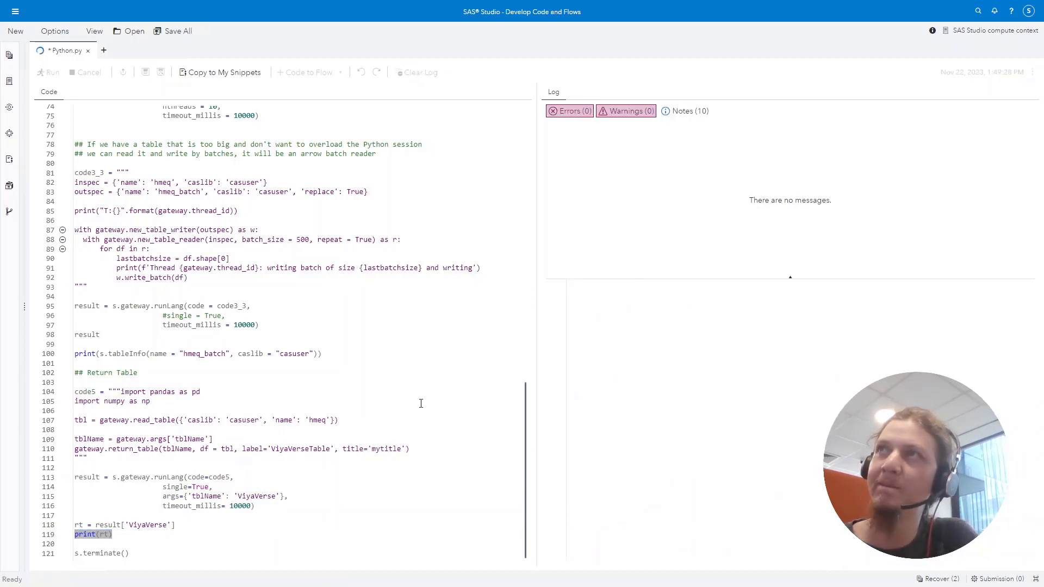
left_click(47, 72)
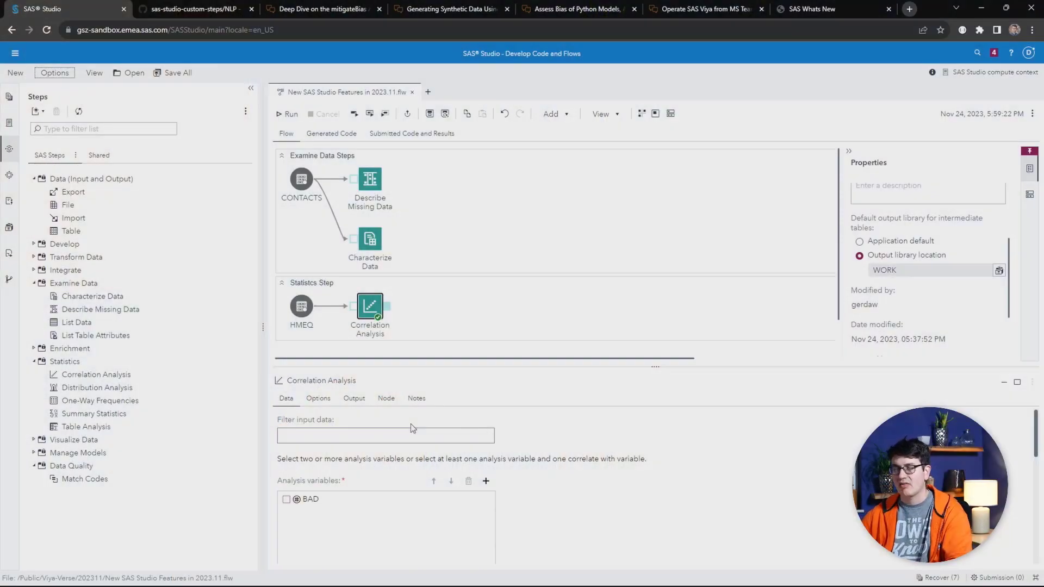
- Switch to the browser tab with the sas-studio-custom-steps GitHub repository
left_click(193, 9)
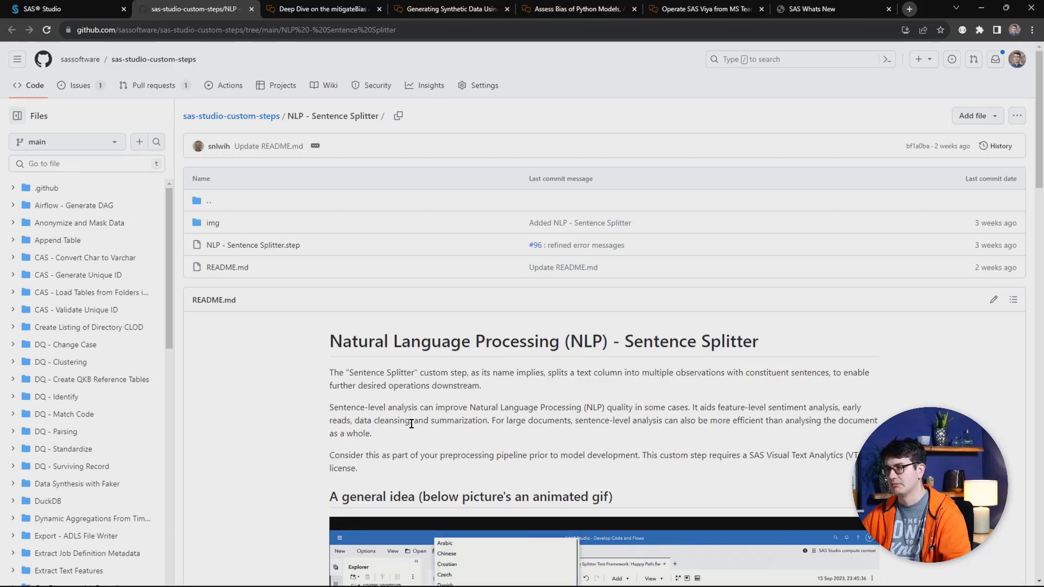
- Switch to the mitigateBias hyperparameter tuning deep-dive article tab
left_click(320, 8)
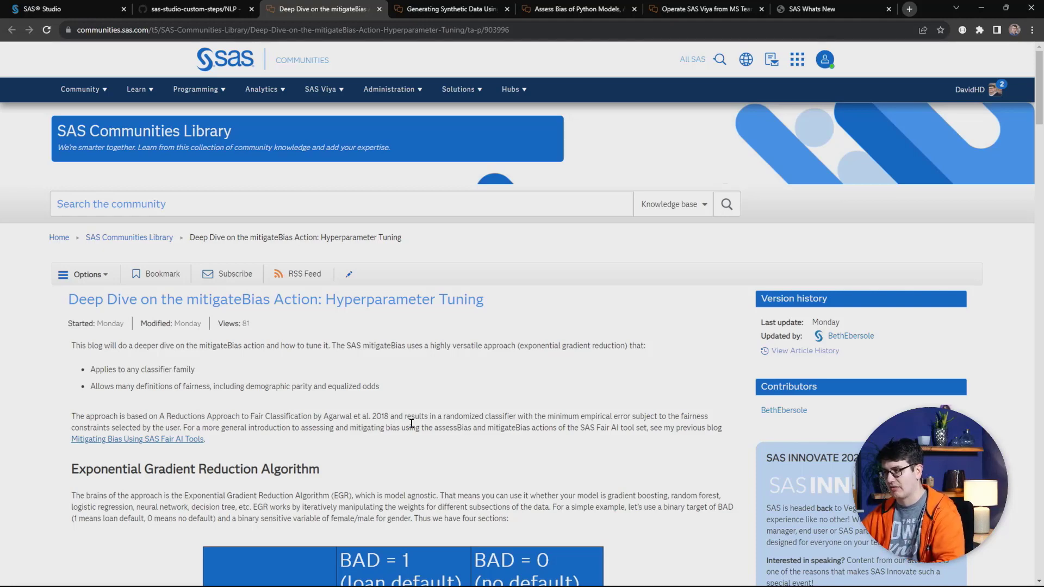
- Browse the GAN synthetic data, Python model bias and Operate SAS Viya from MS Teams articles
left_click(449, 8)
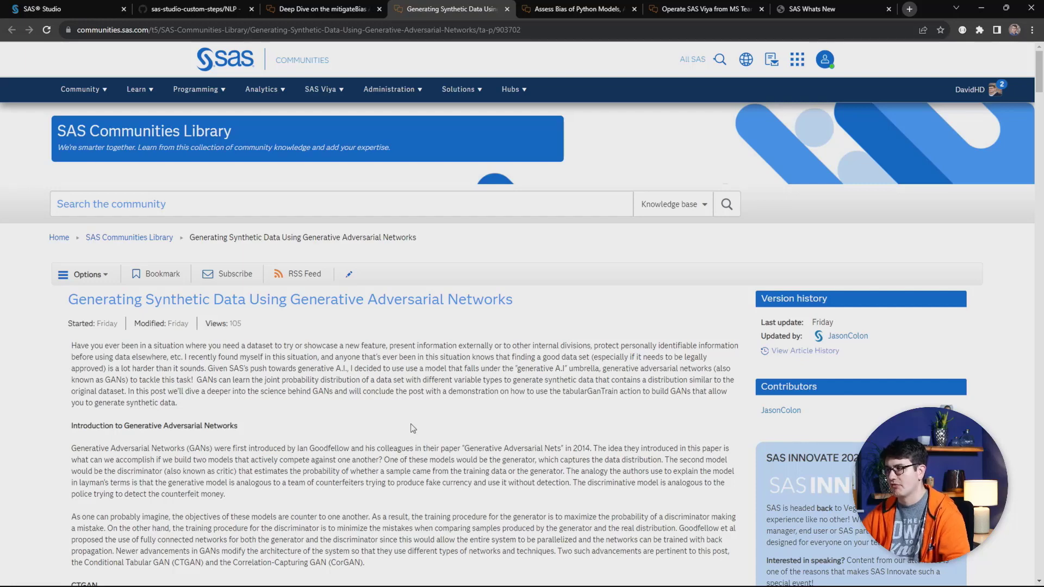
left_click(576, 8)
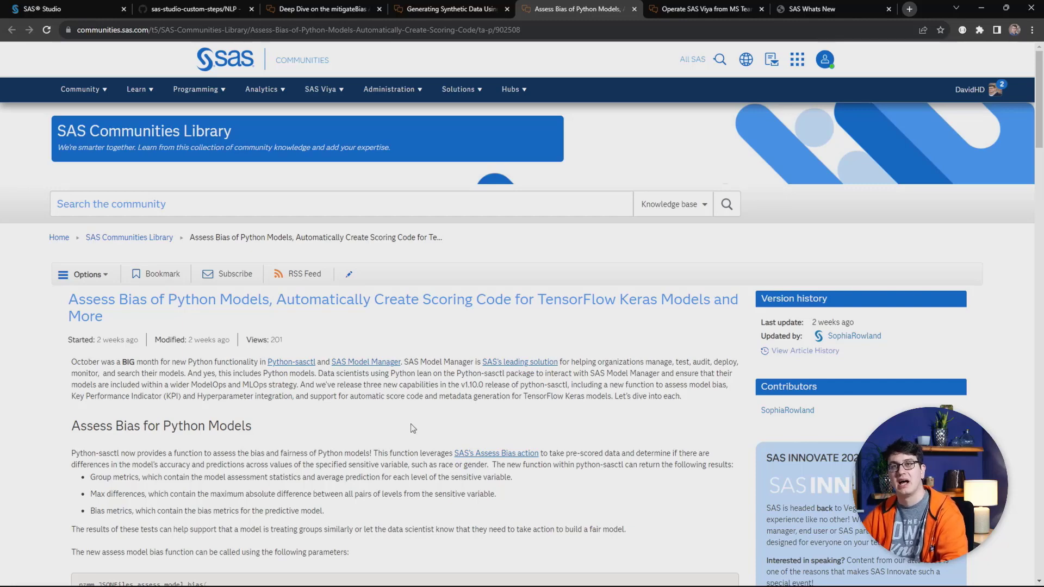
left_click(703, 9)
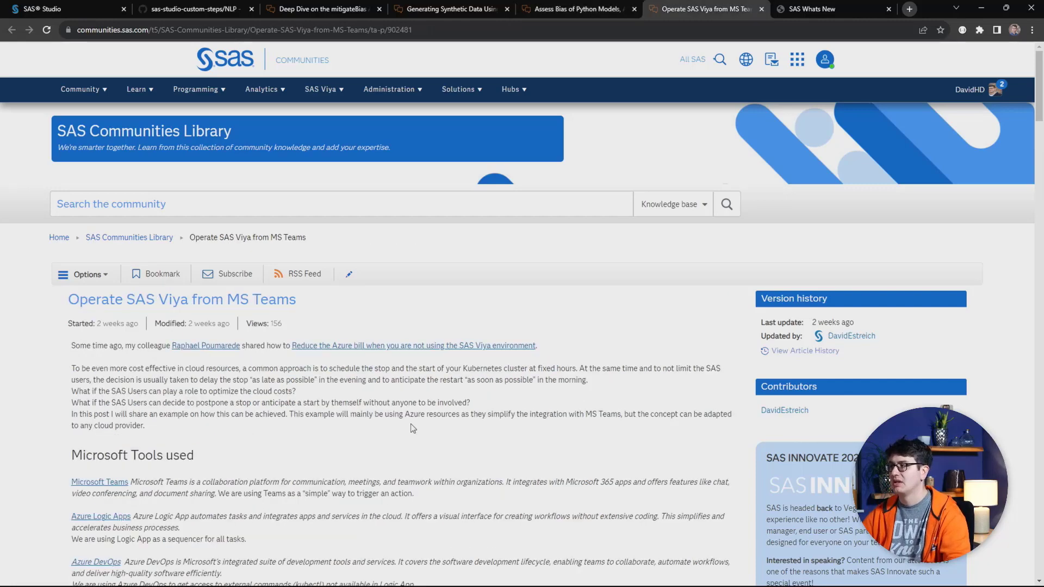